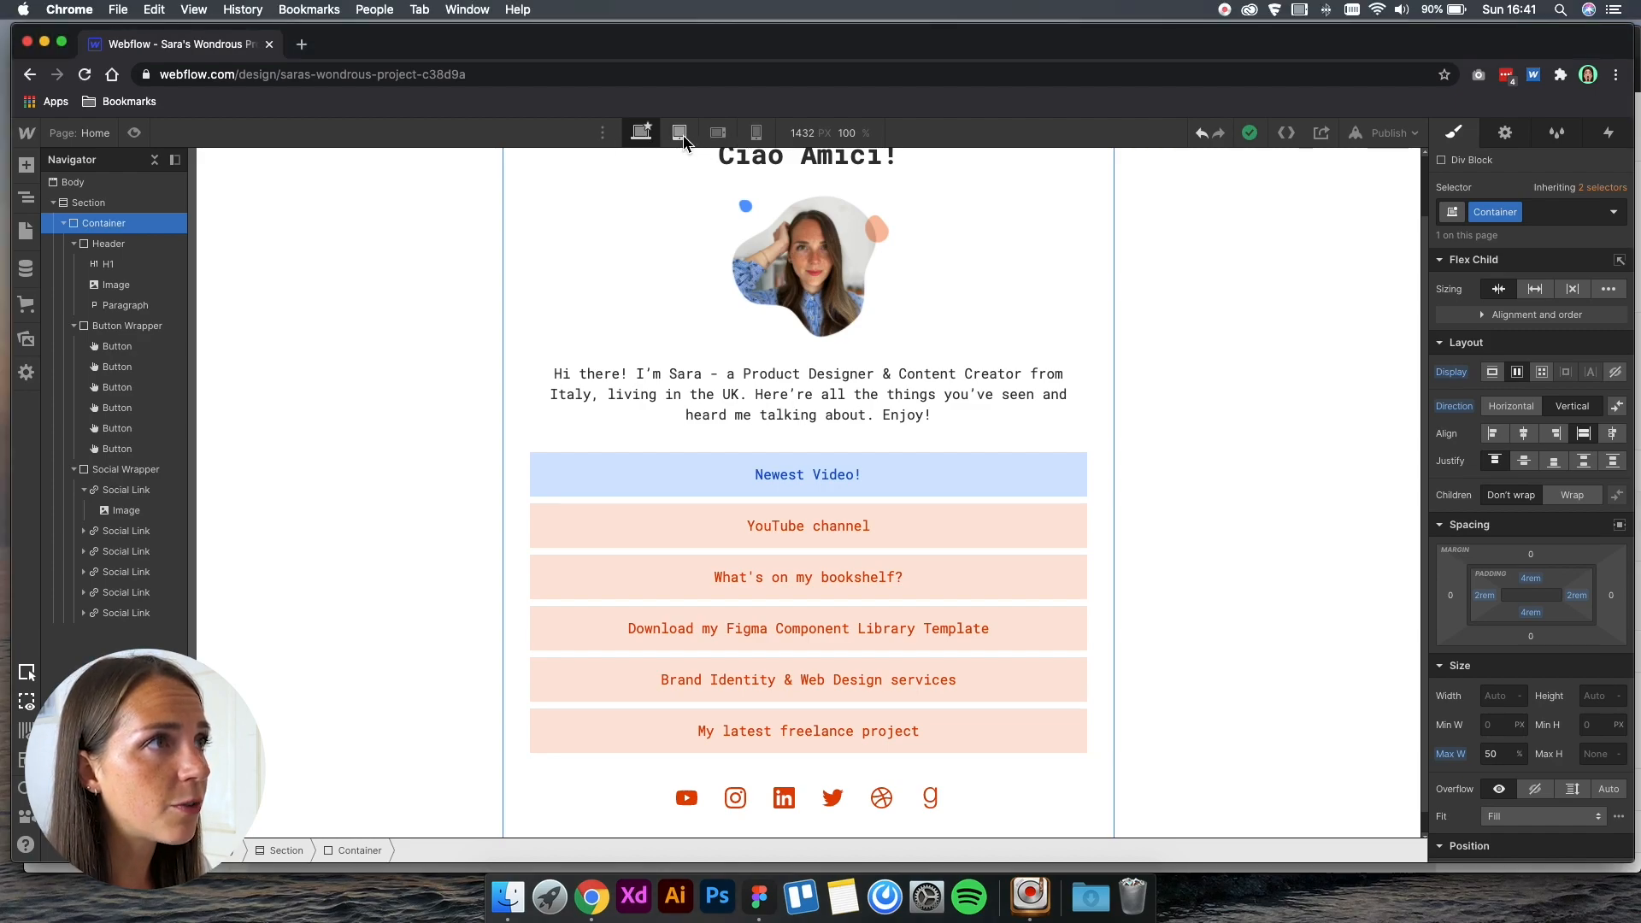
Preview the layout at mobile landscape width, then at tablet width.
click(755, 134)
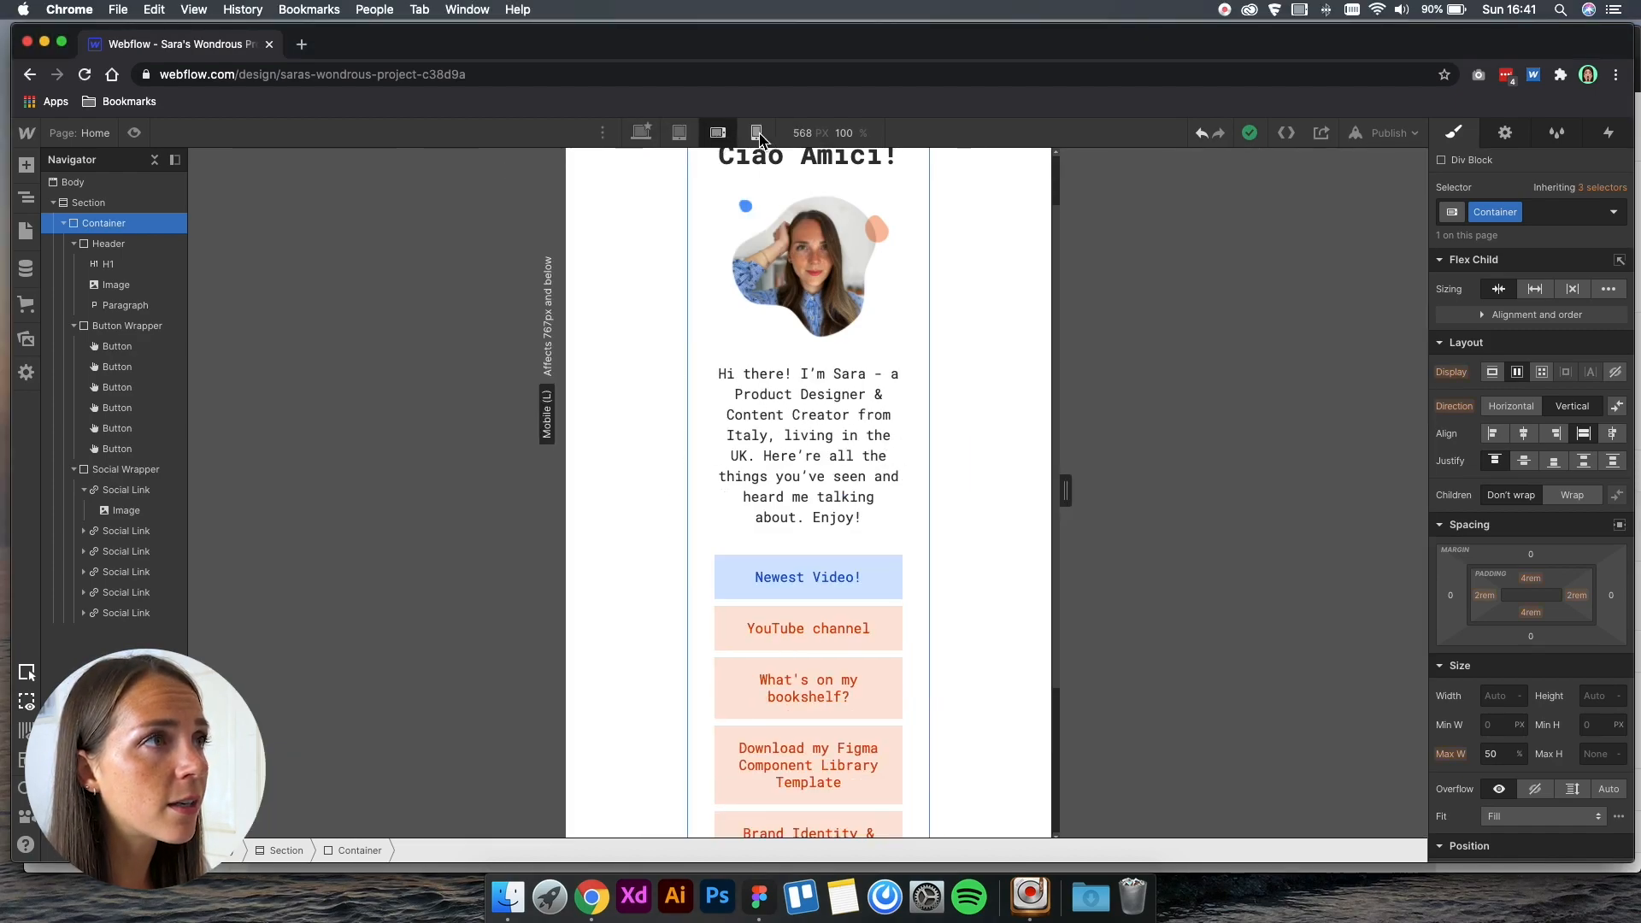
click(677, 132)
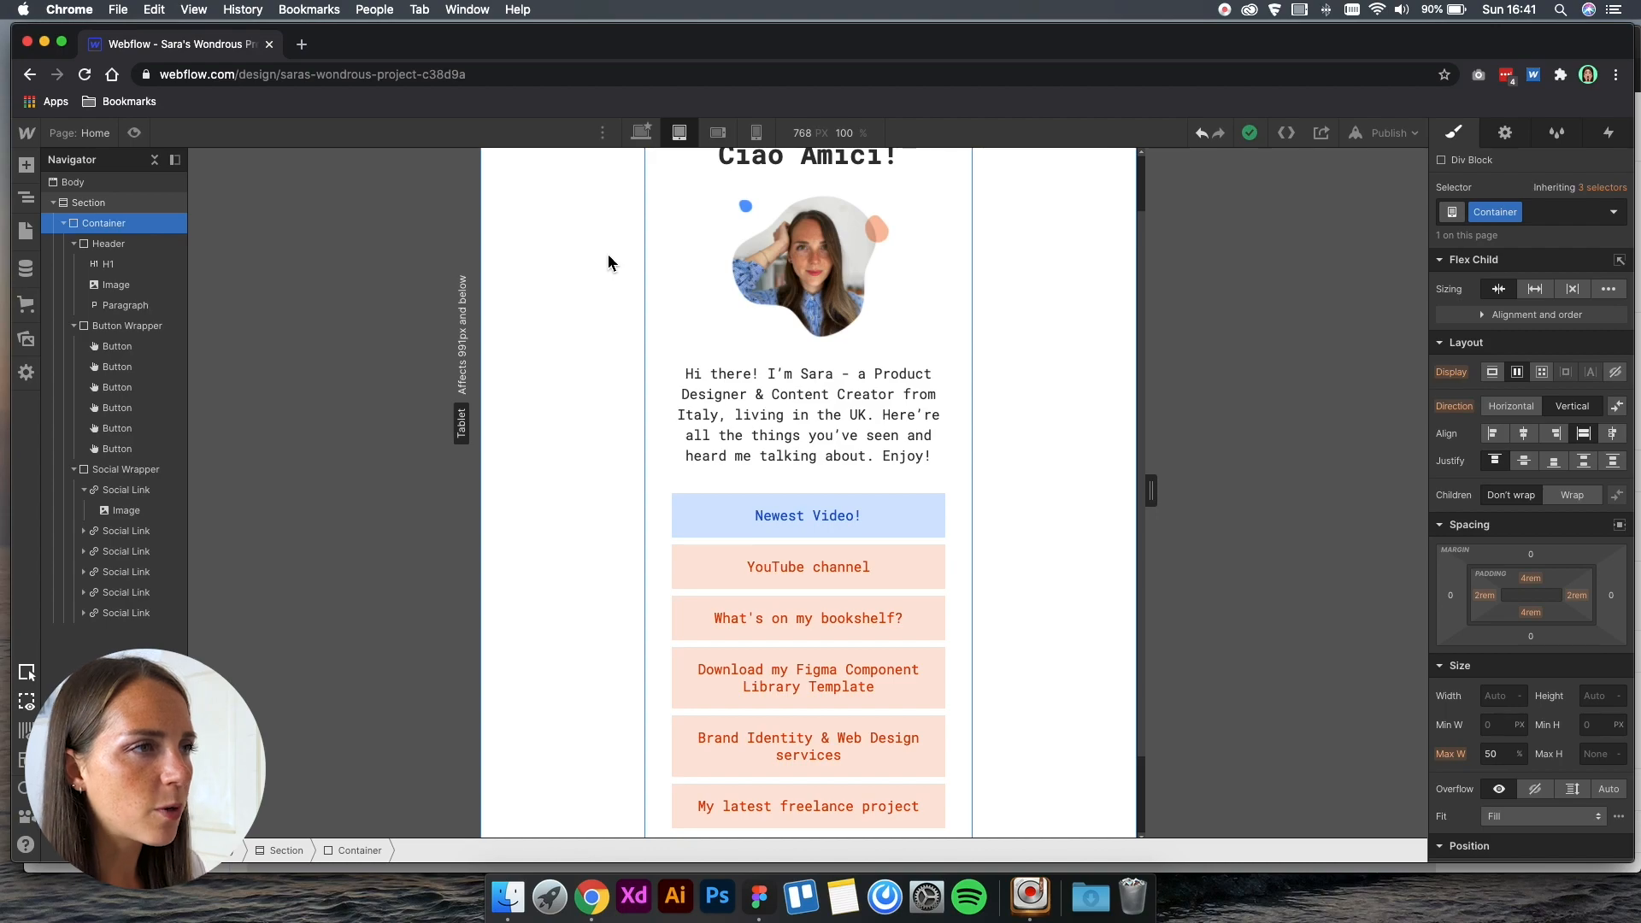
mouse_move(678, 134)
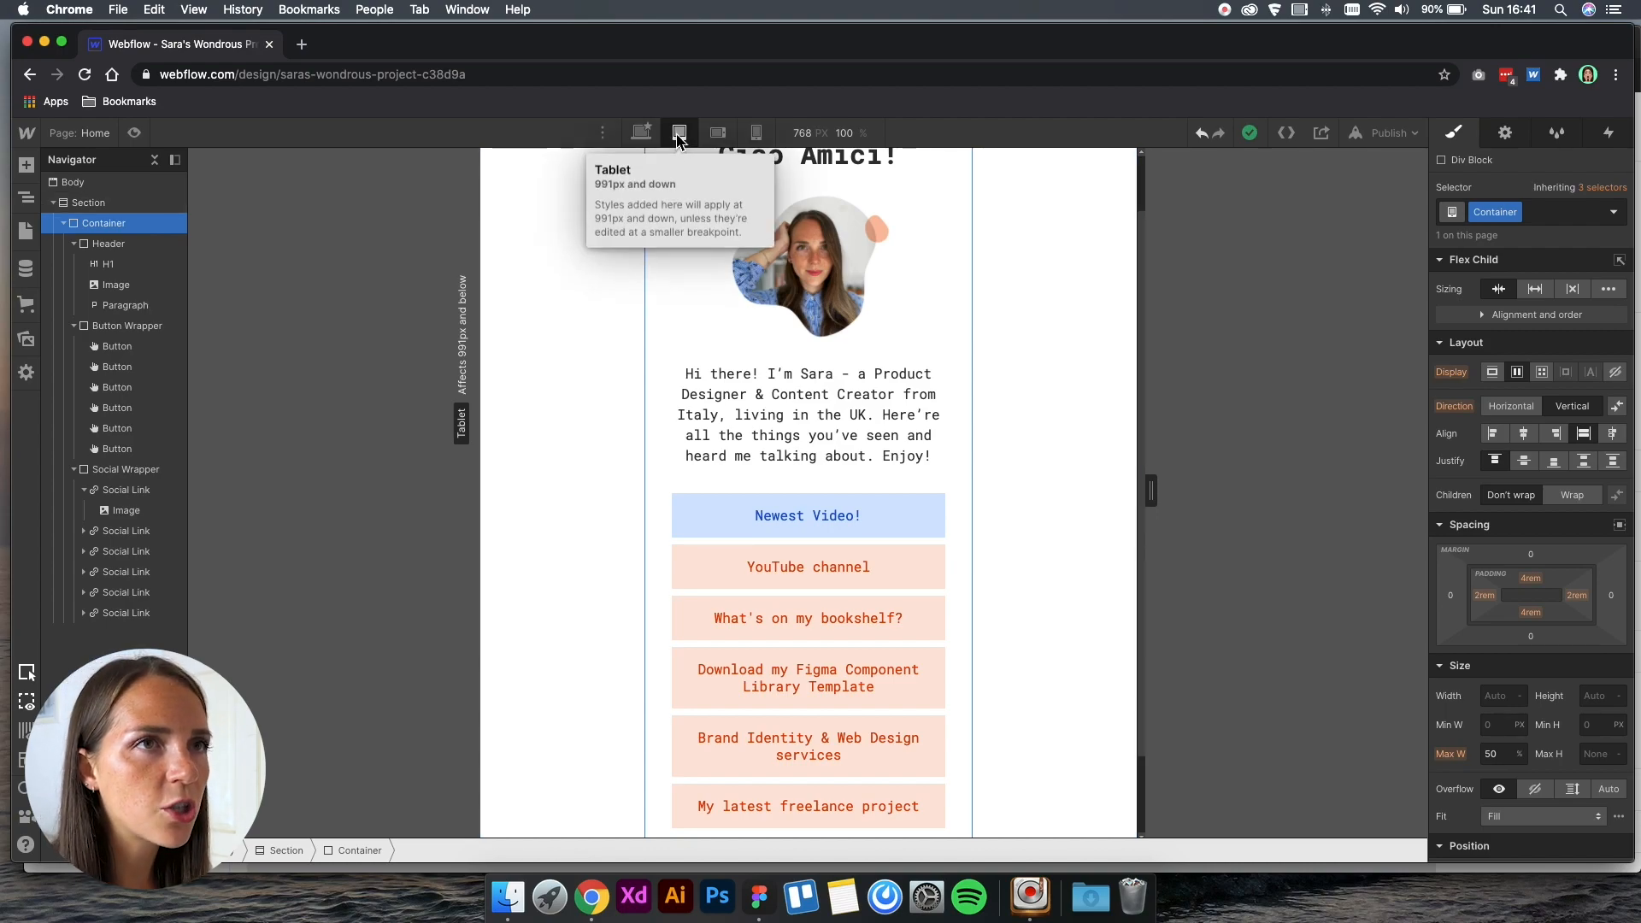
Set the container's tablet max width to 100% and preview at phone portrait width.
click(679, 132)
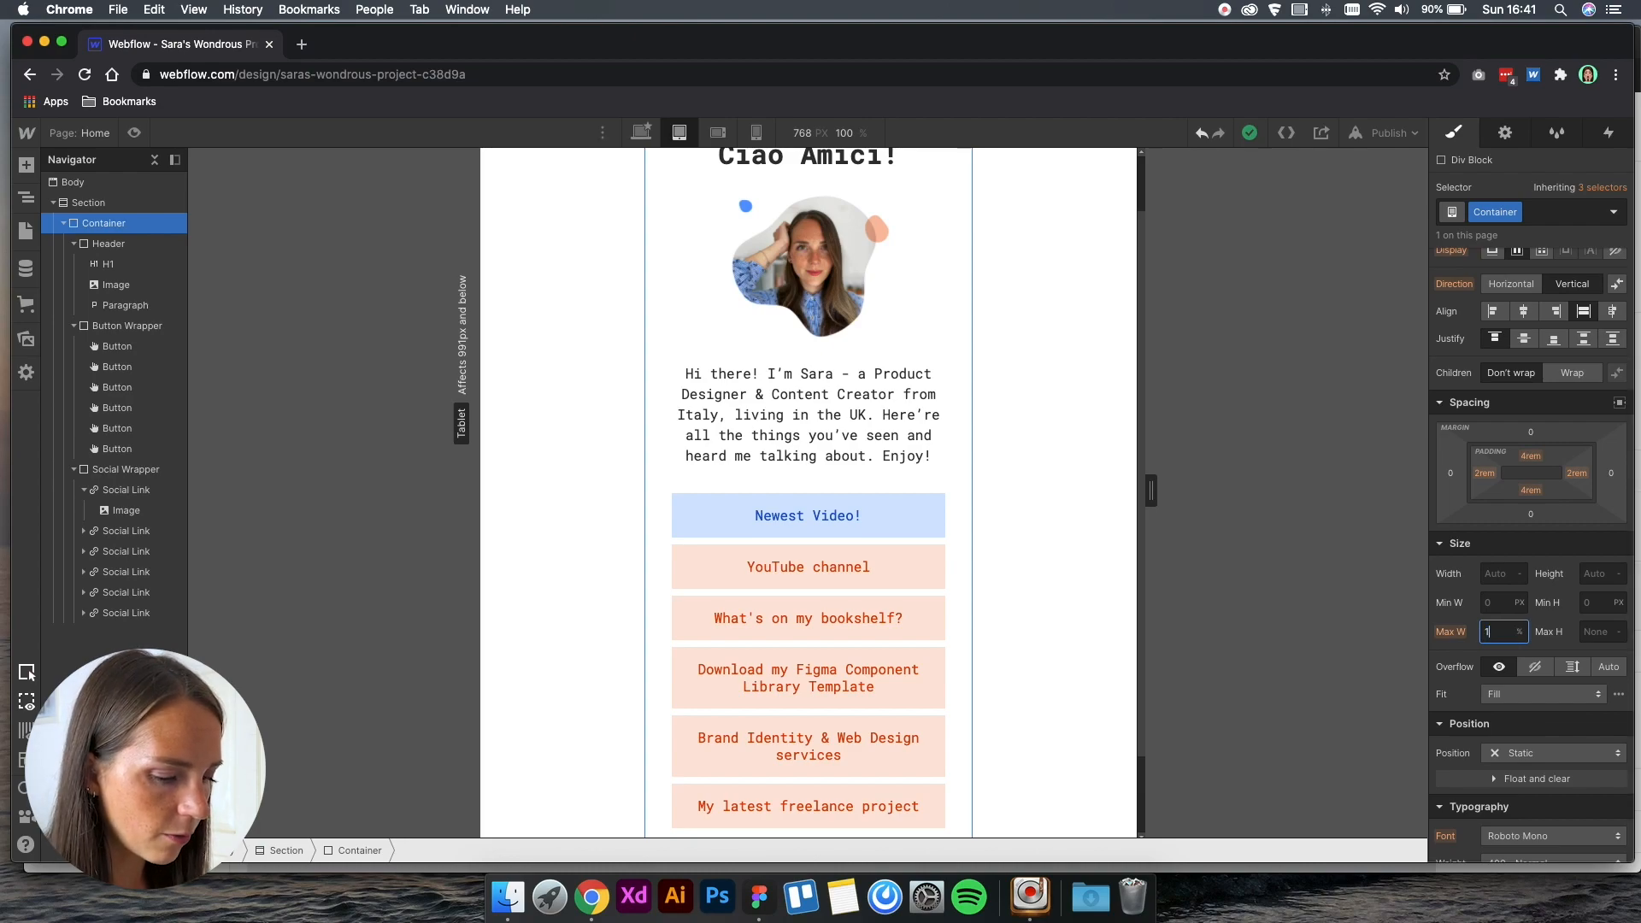
text(100)
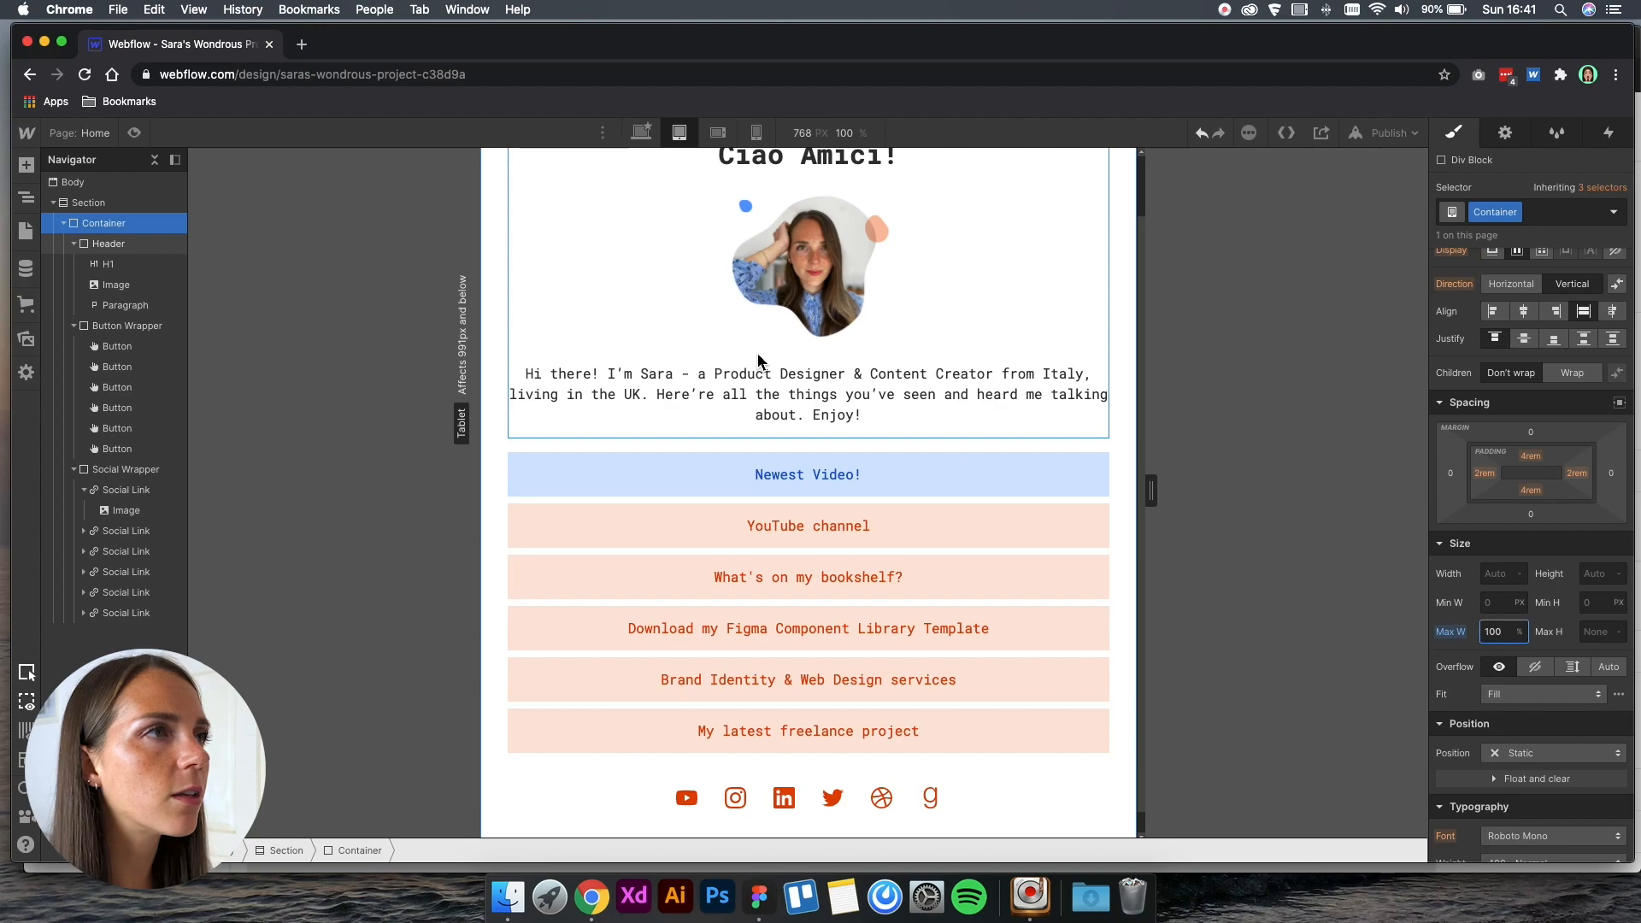
click(755, 131)
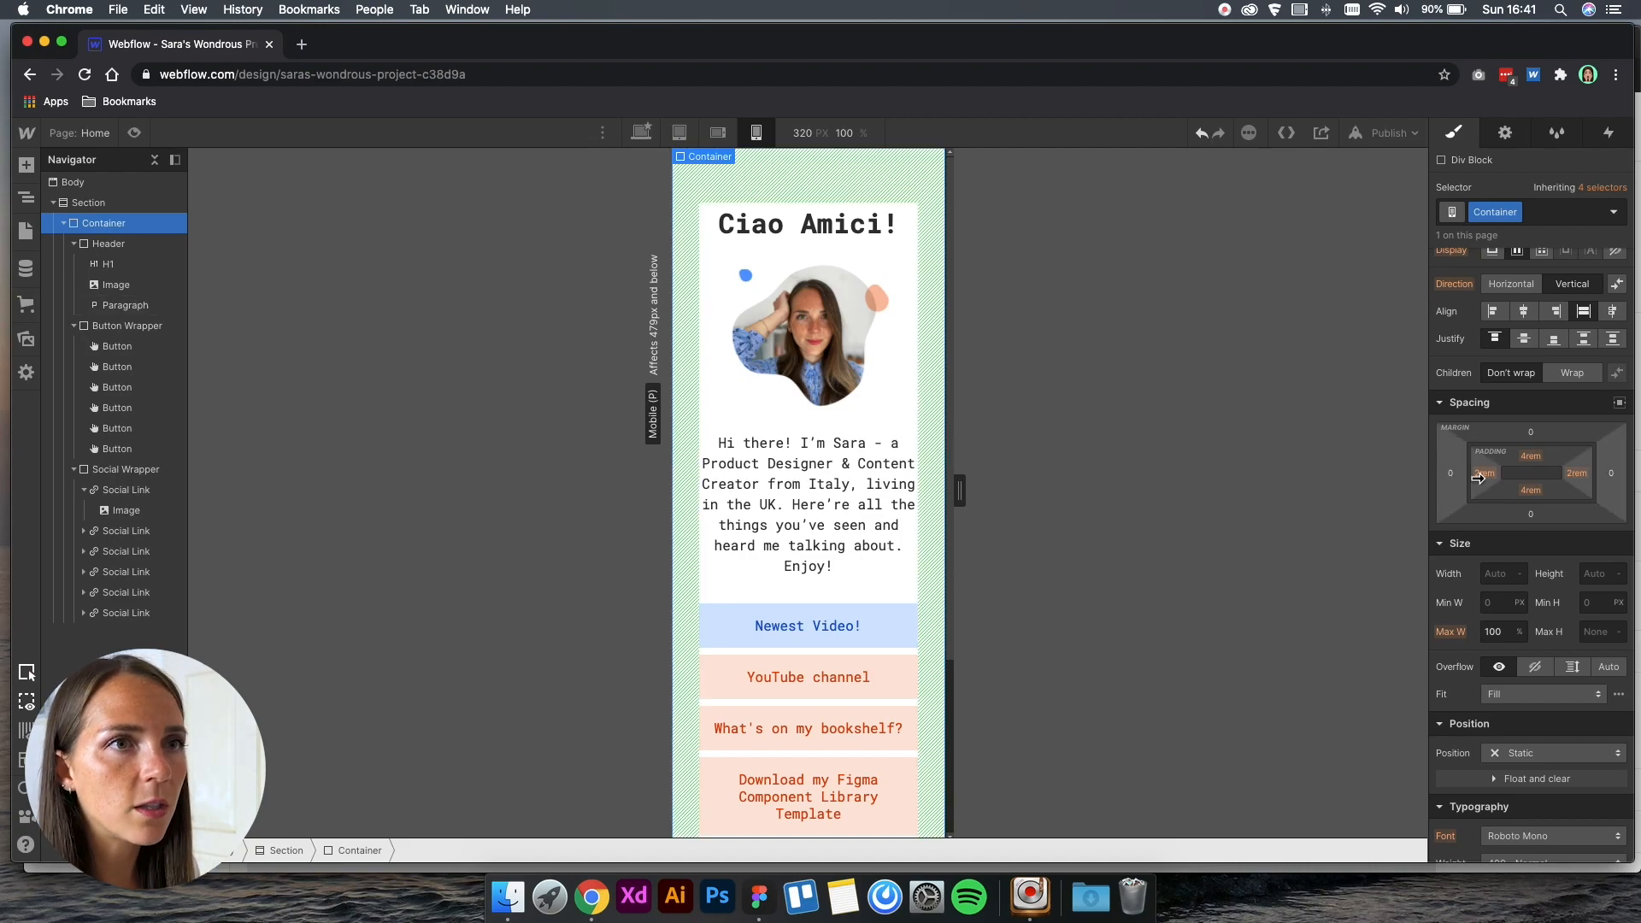
Reduce phone container padding to 1rem, then select a Social Link and the Social Wrapper.
drag(1530, 471, 1530, 456)
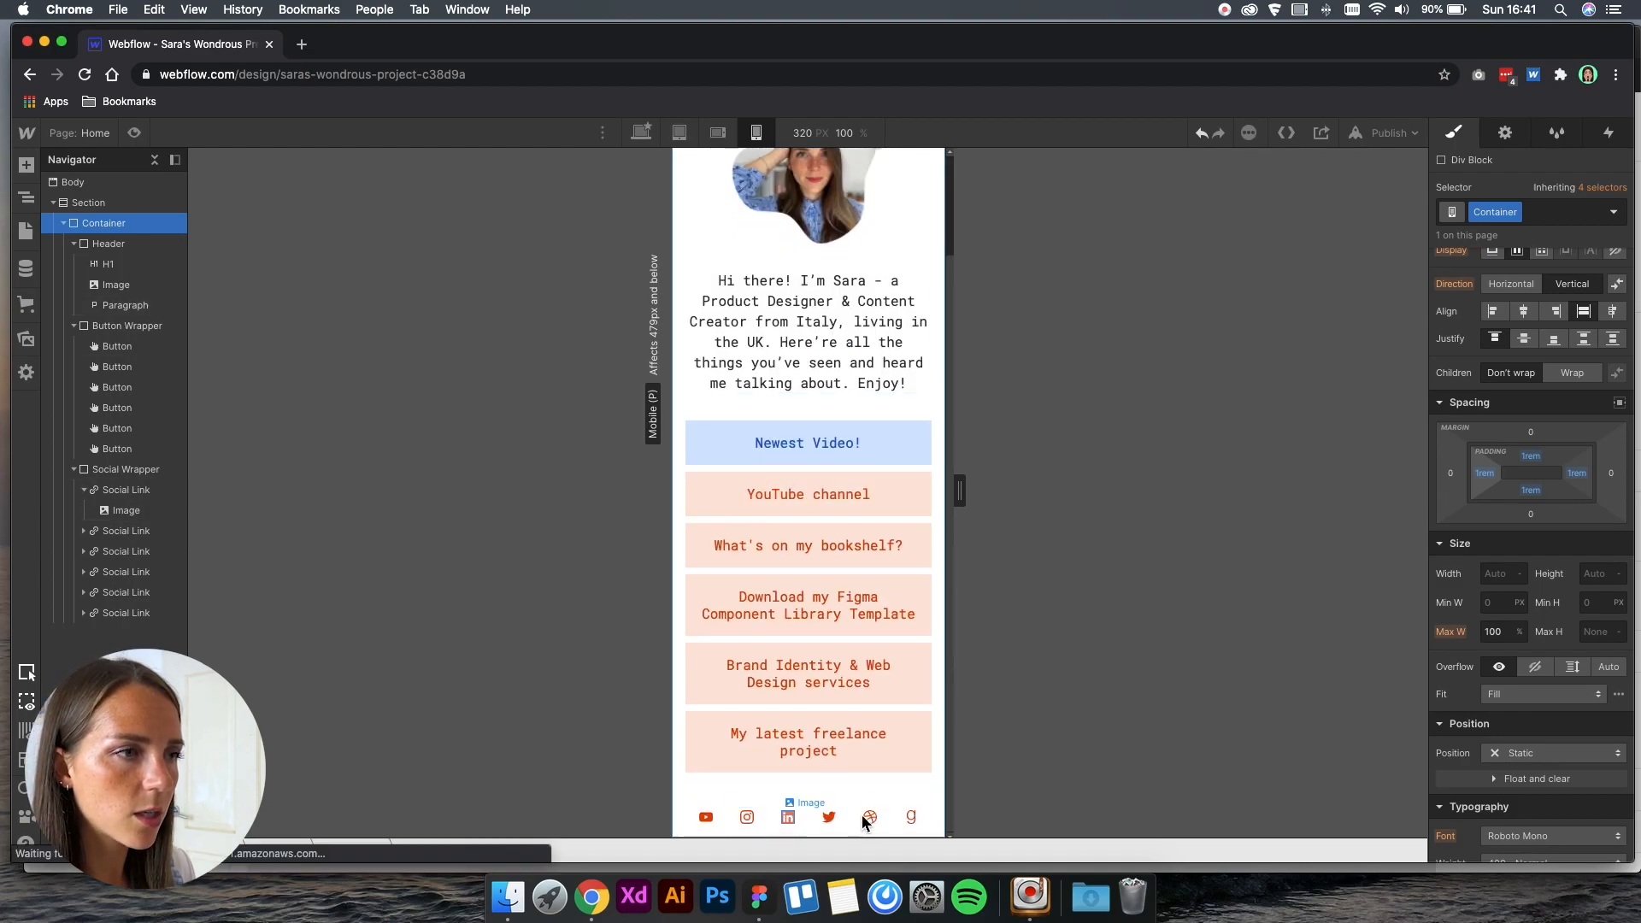
click(868, 817)
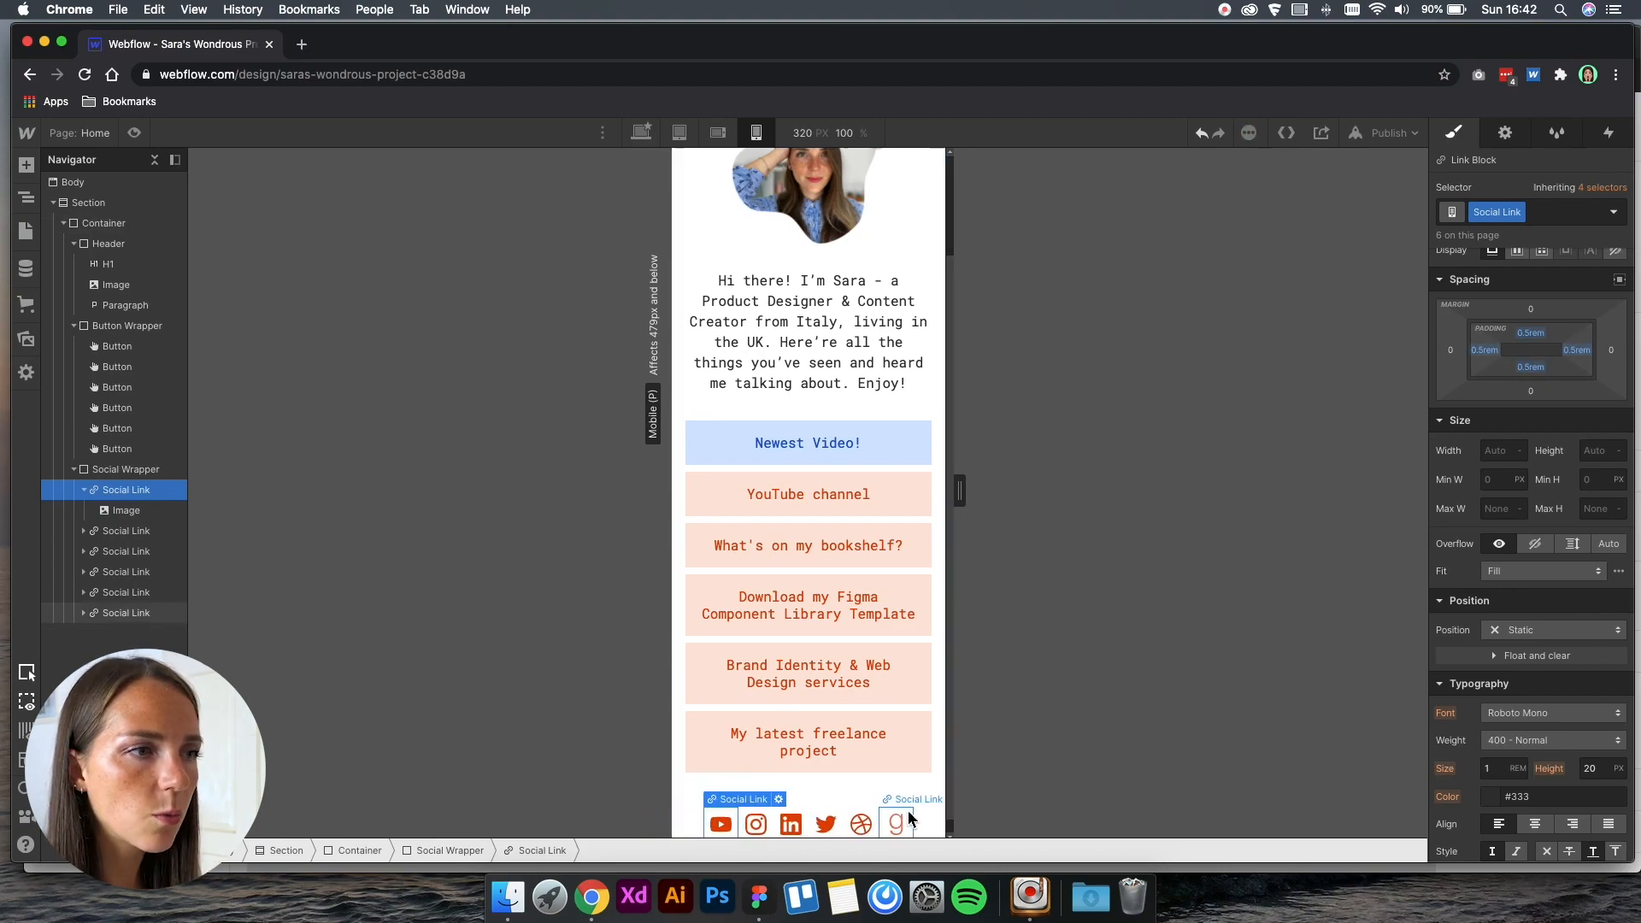
click(126, 469)
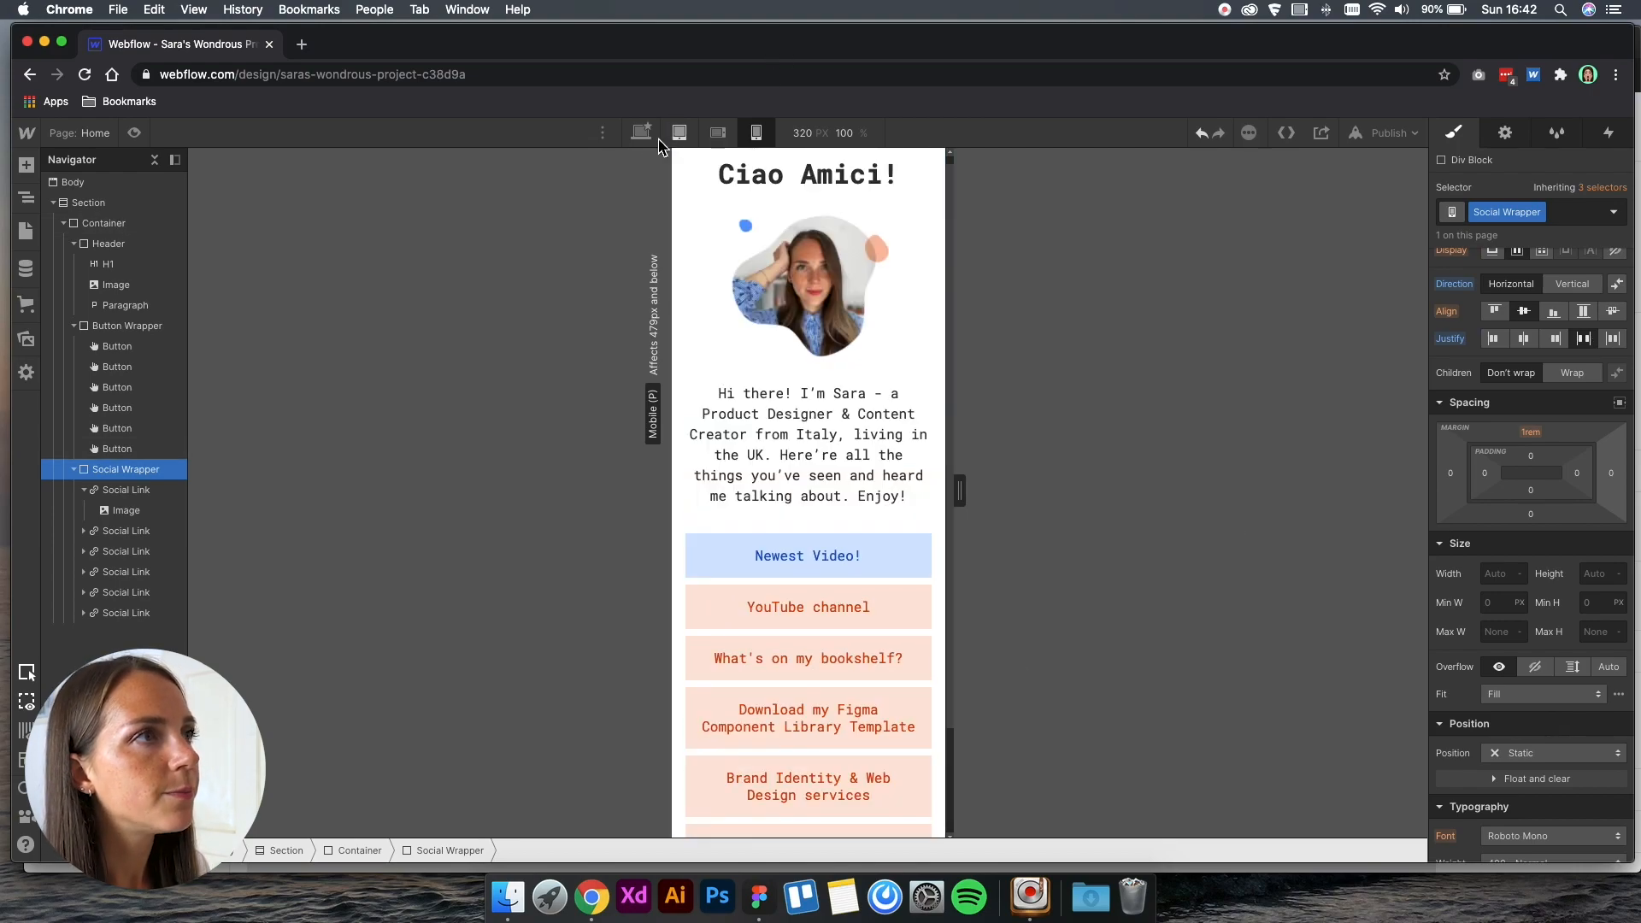
Add a 1920px breakpoint with section height 100vh, then return to desktop view.
click(602, 132)
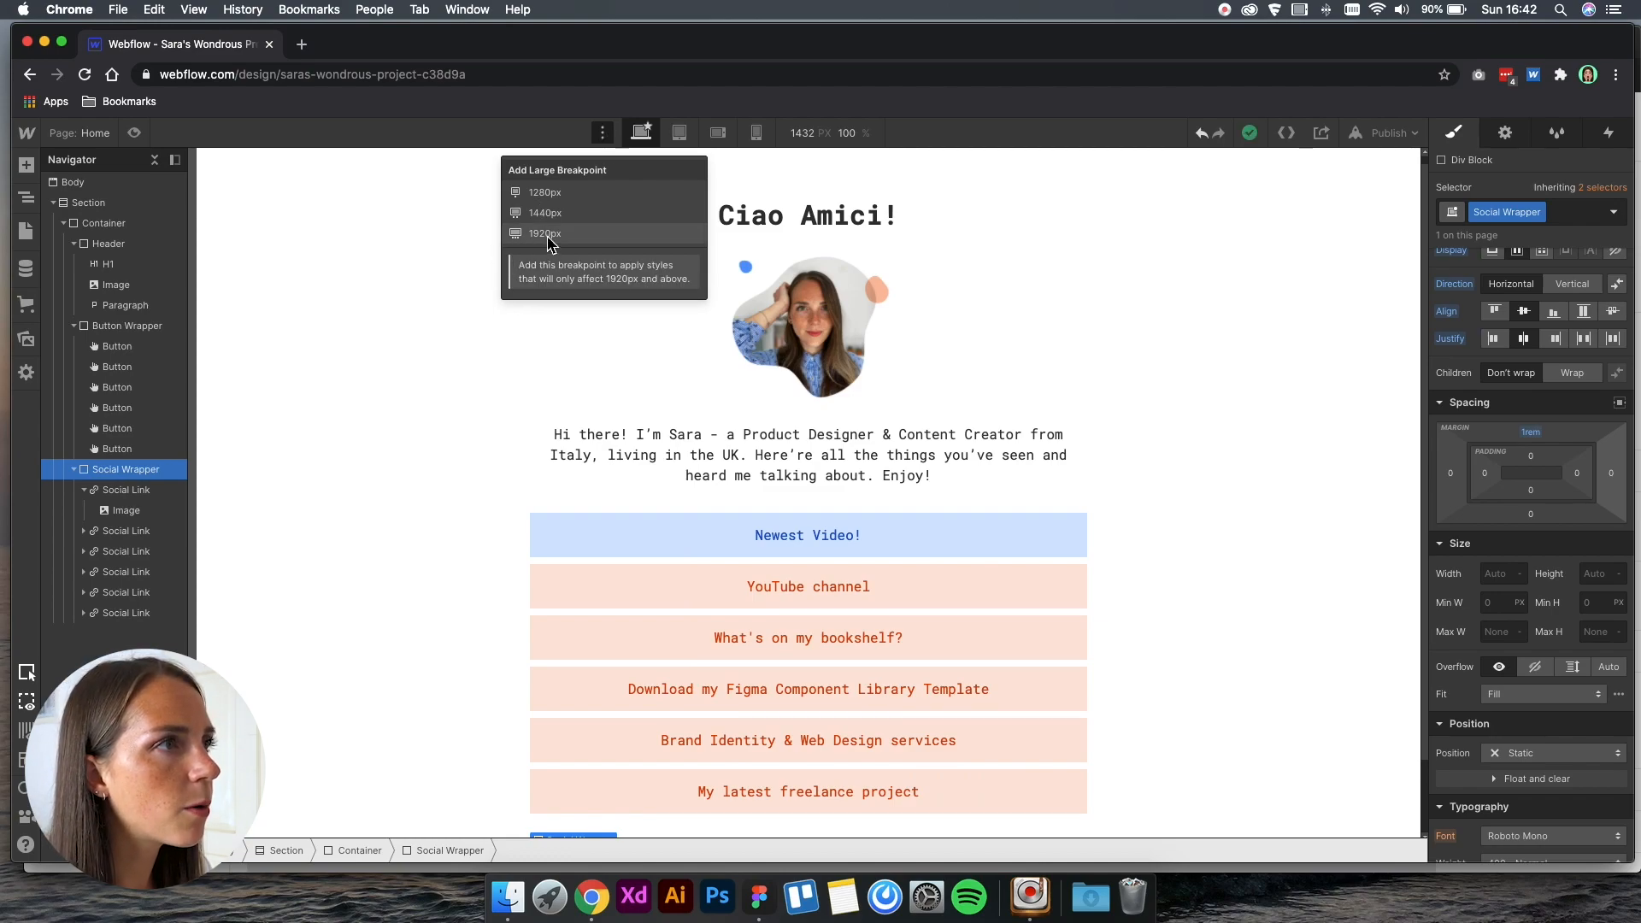
click(545, 232)
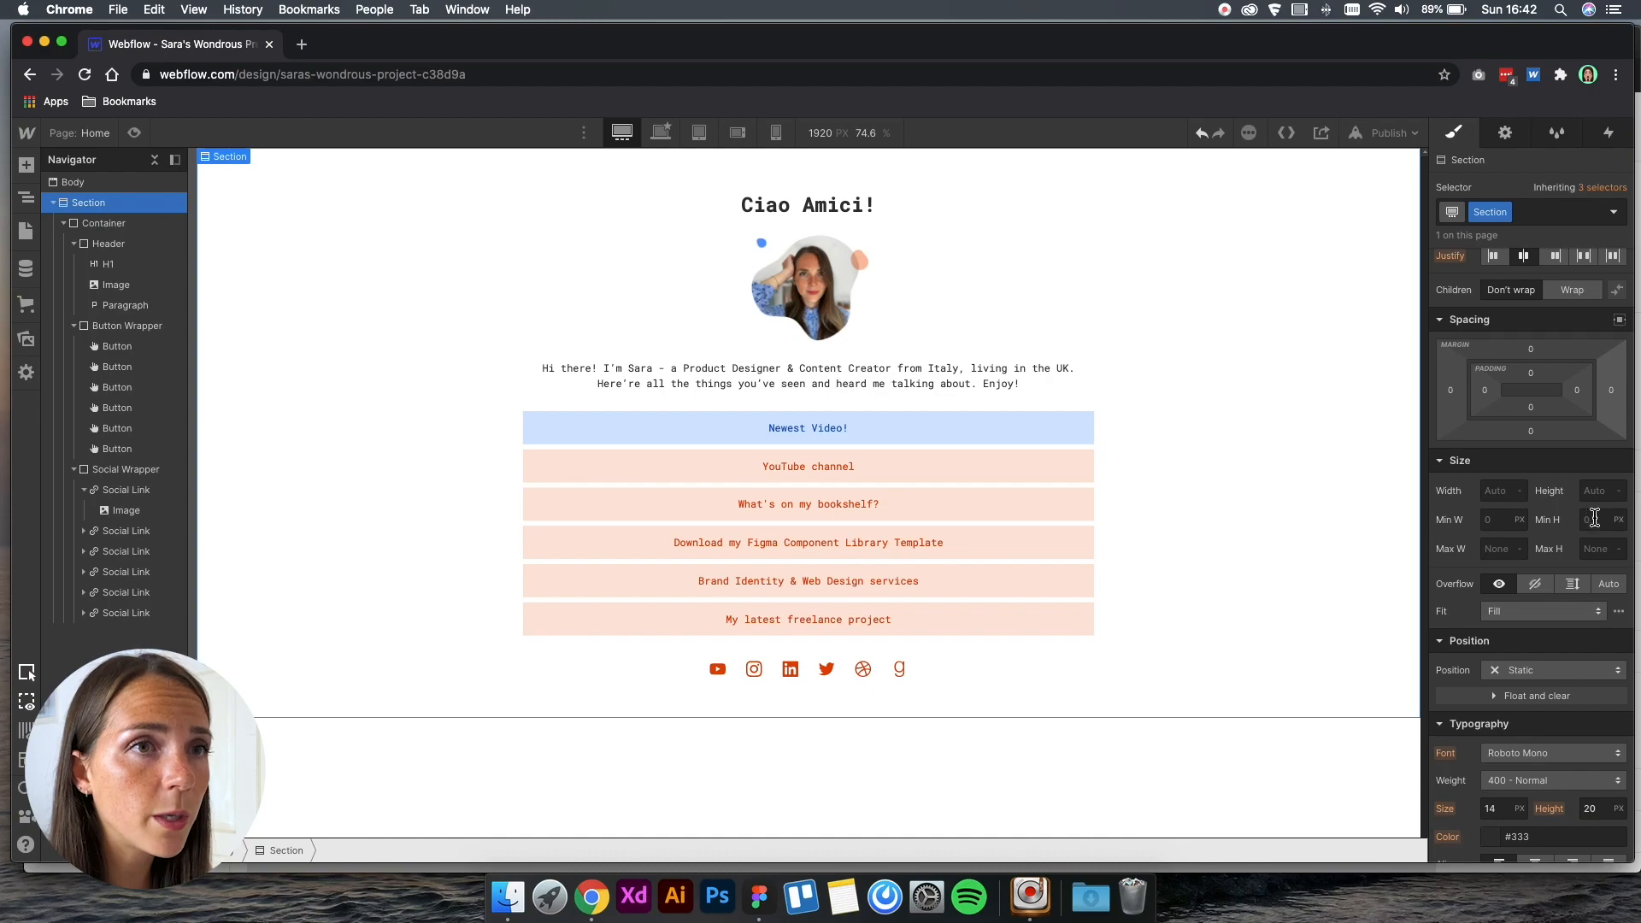
text(100vh)
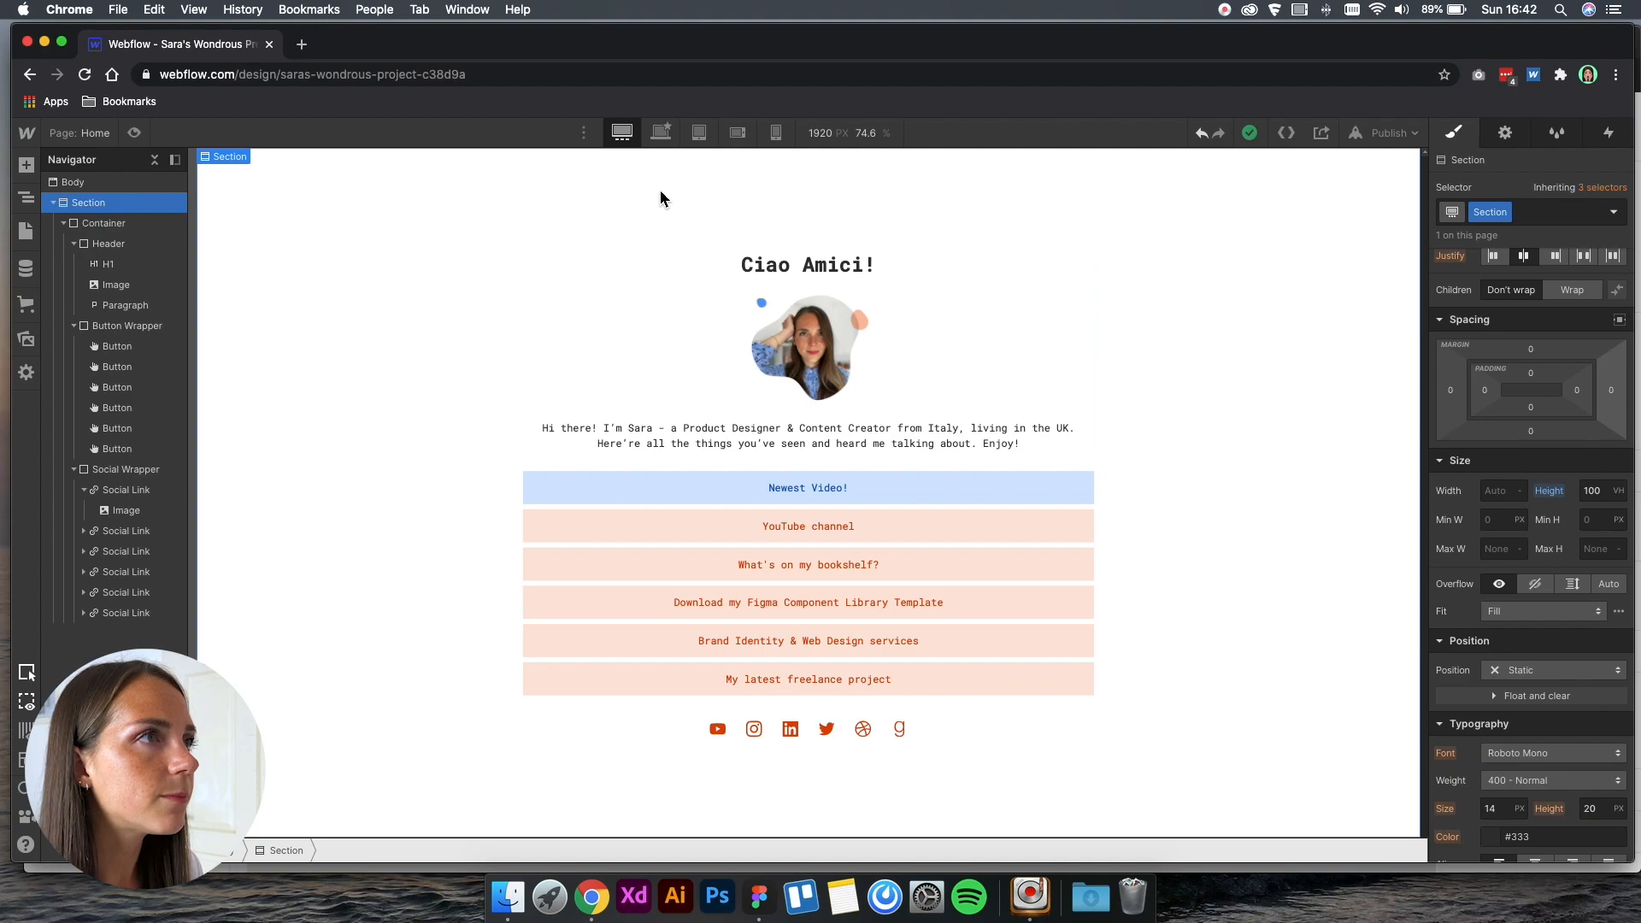
click(659, 132)
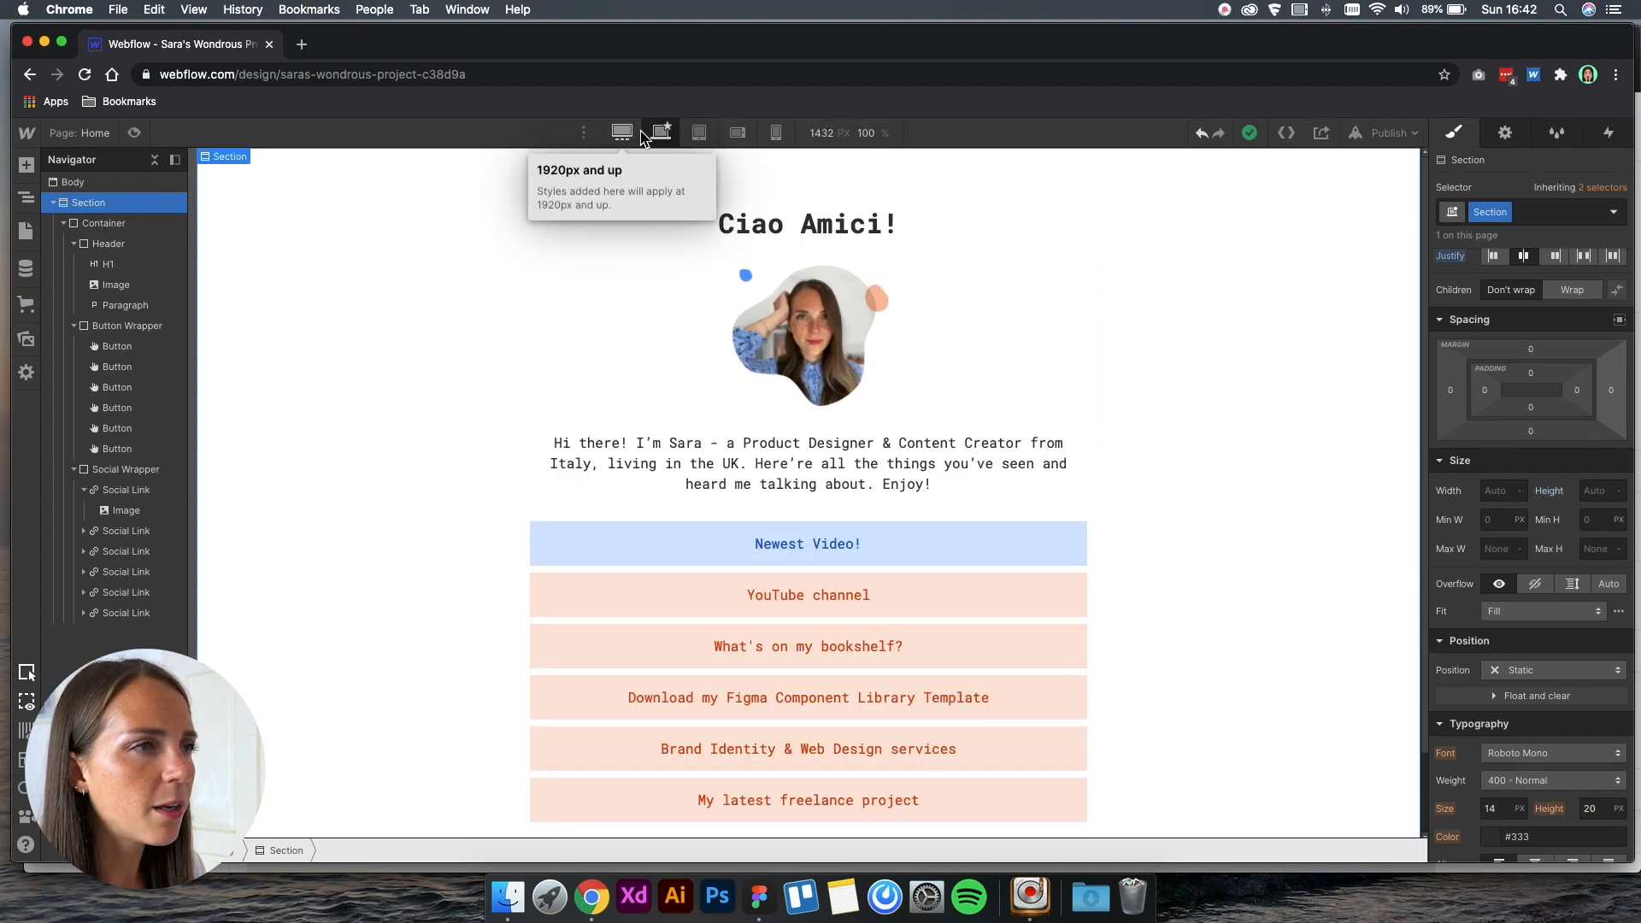
click(806, 224)
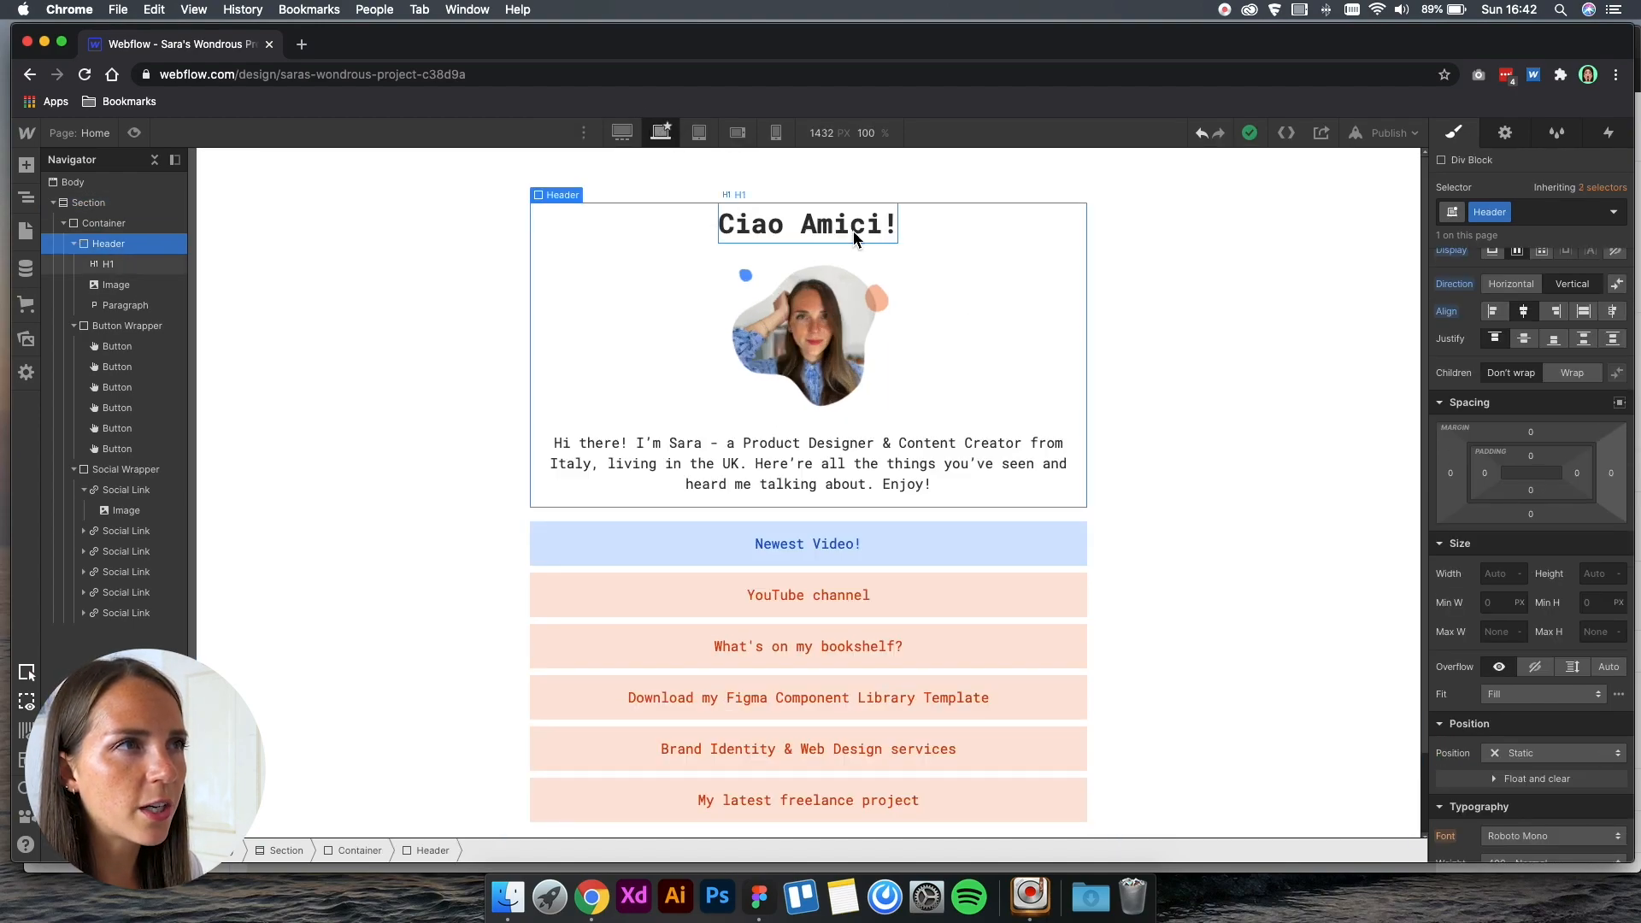
click(806, 224)
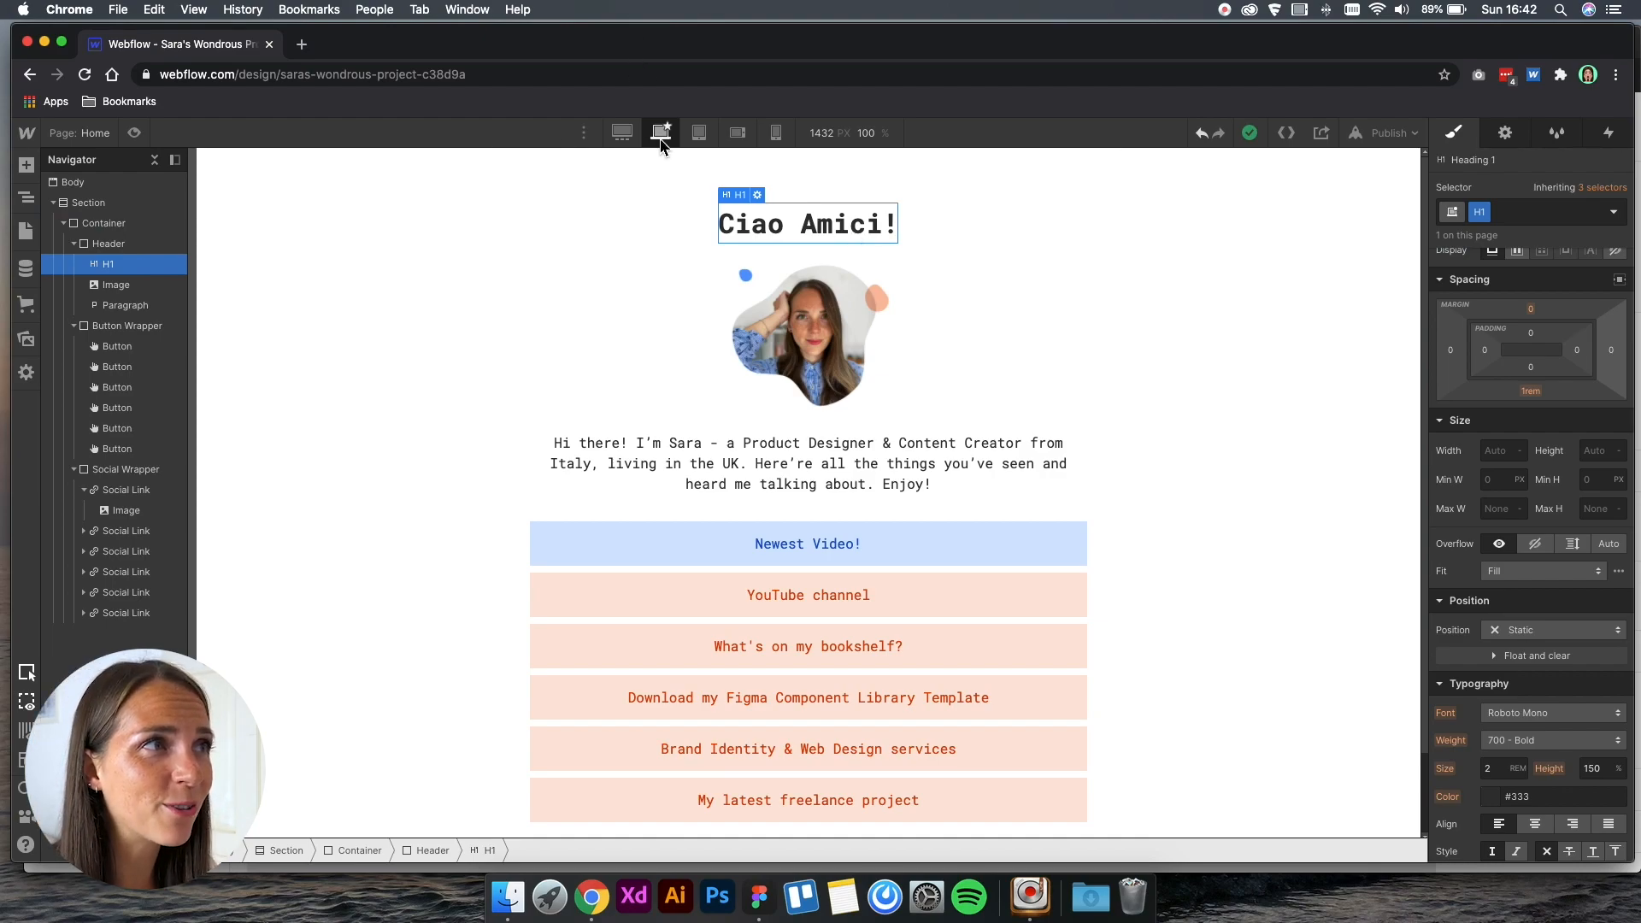
mouse_move(661, 133)
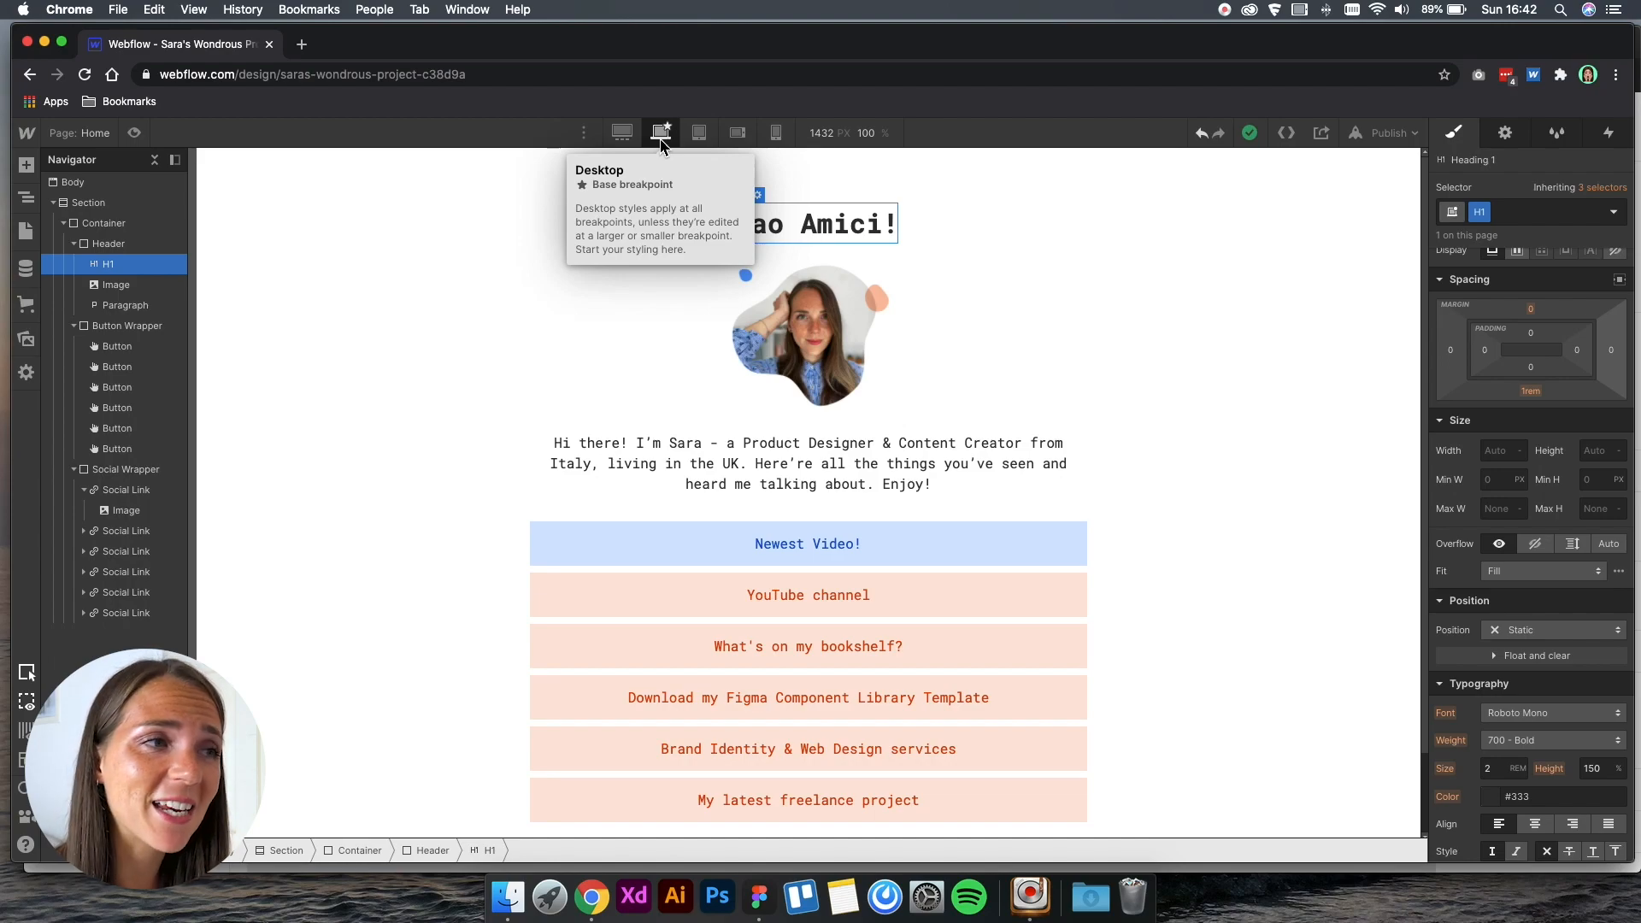
click(660, 133)
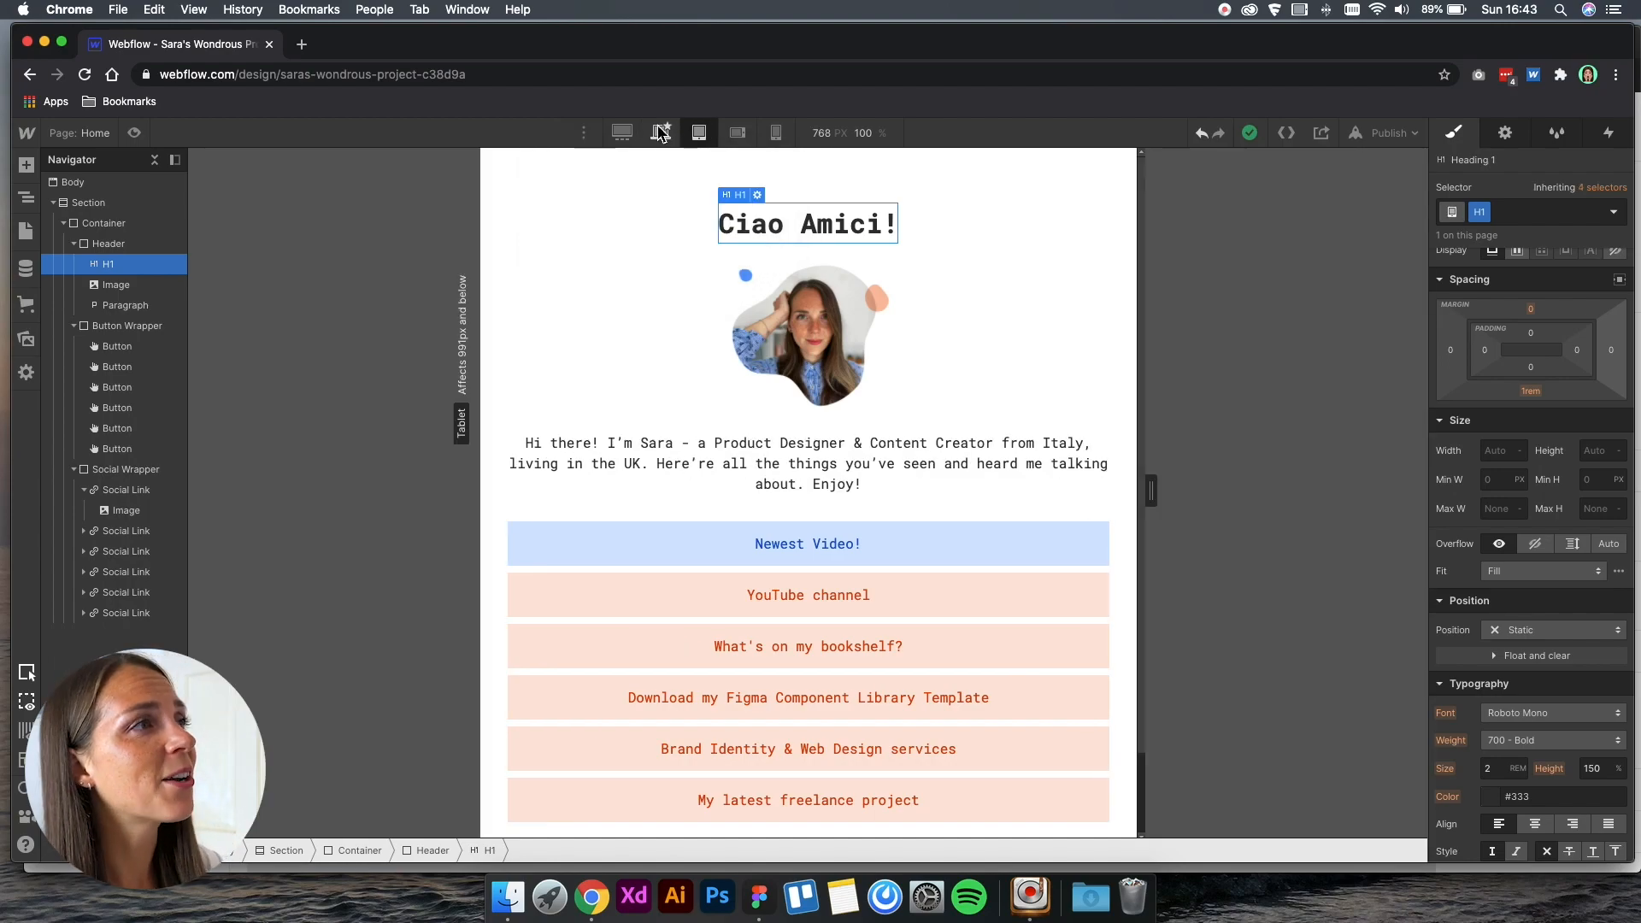
click(661, 133)
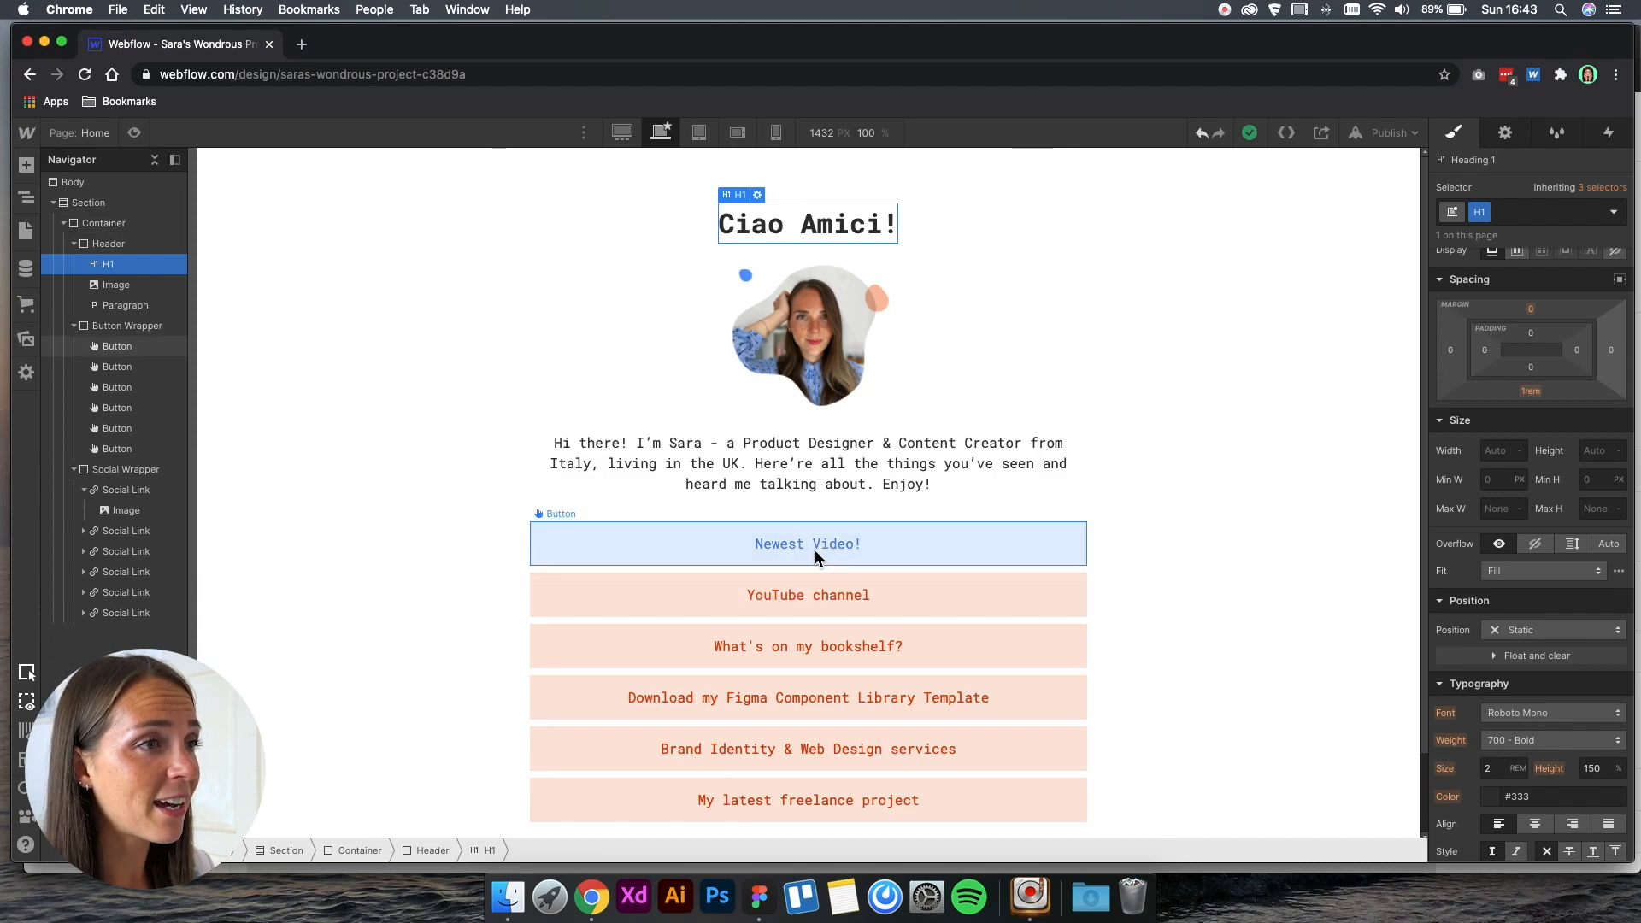
Make the YouTube channel button's link open in a new tab.
click(807, 544)
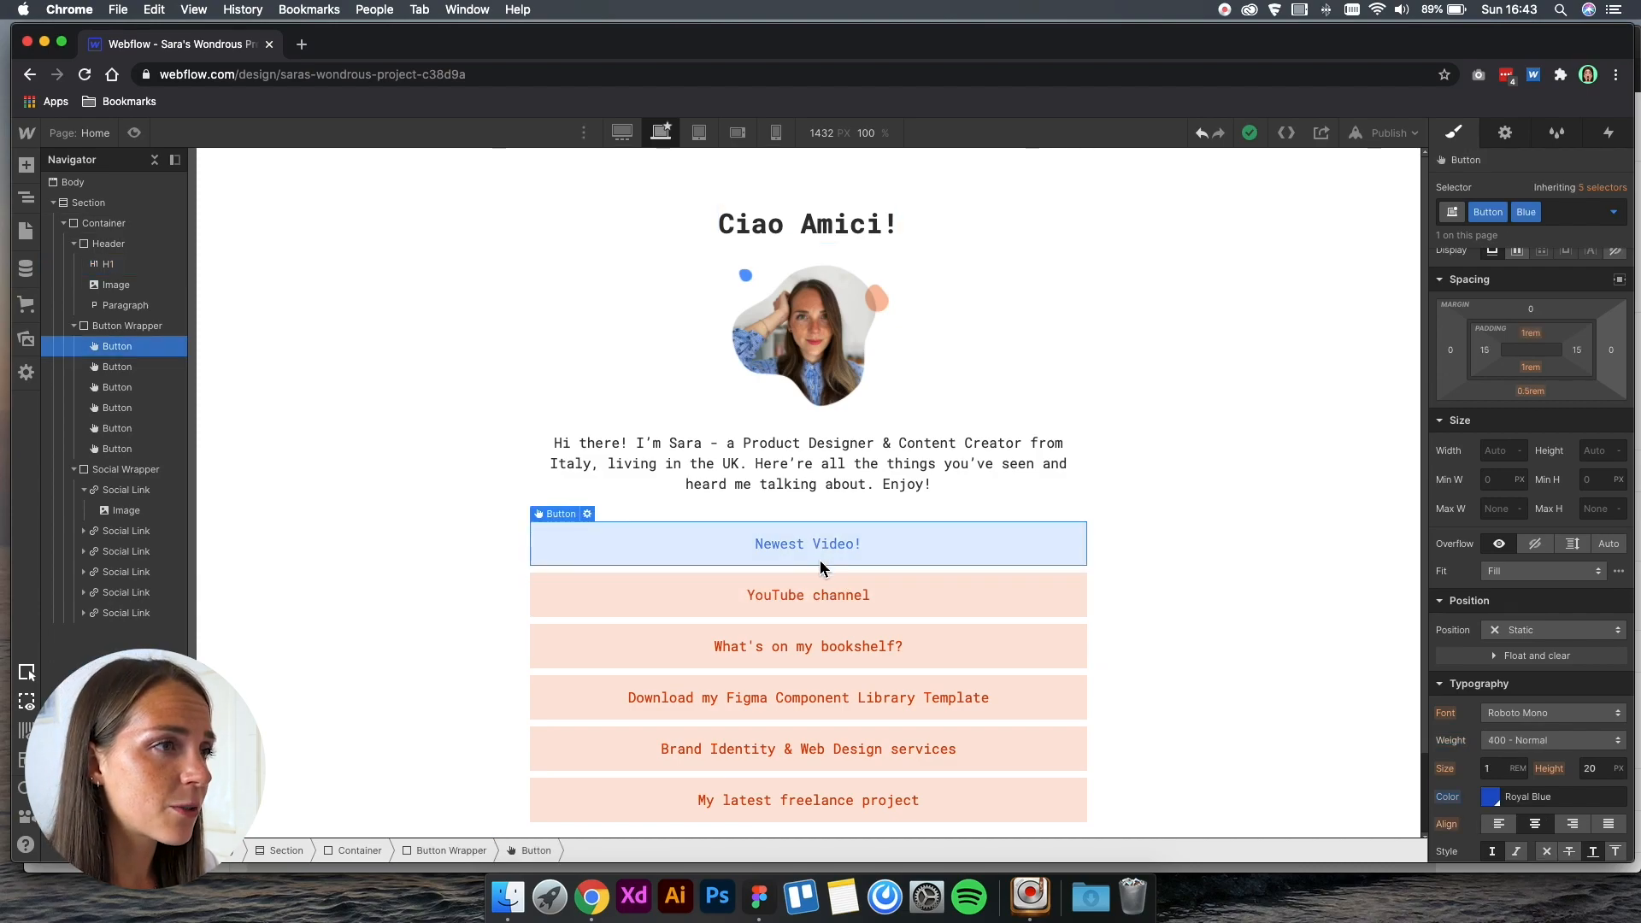
scroll(down, 3)
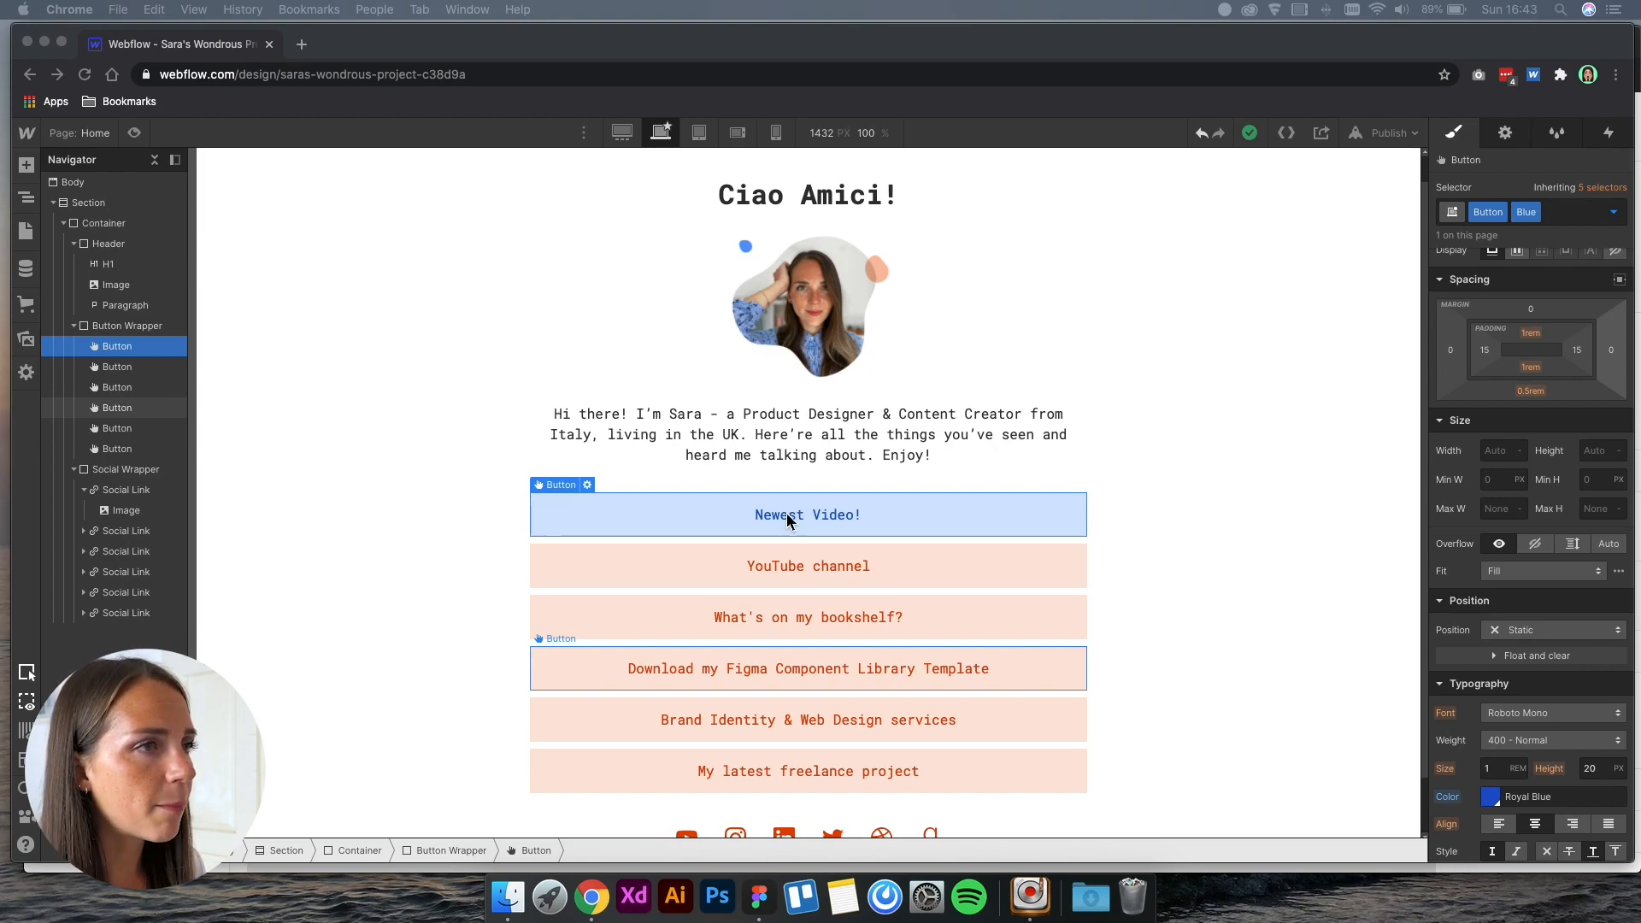
click(117, 367)
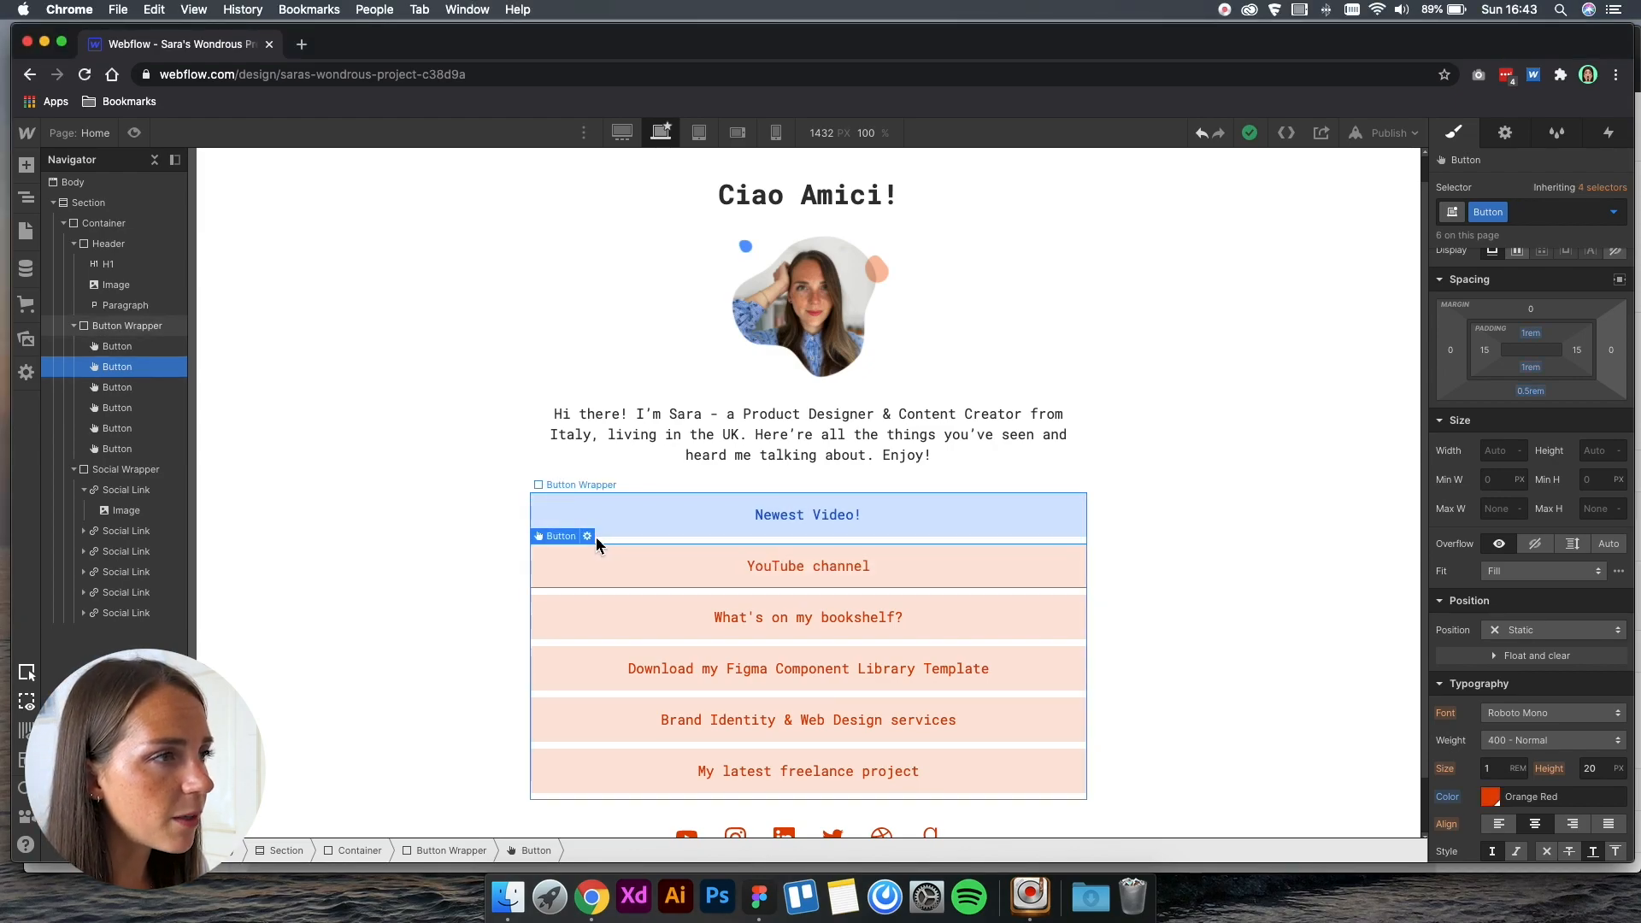
click(587, 536)
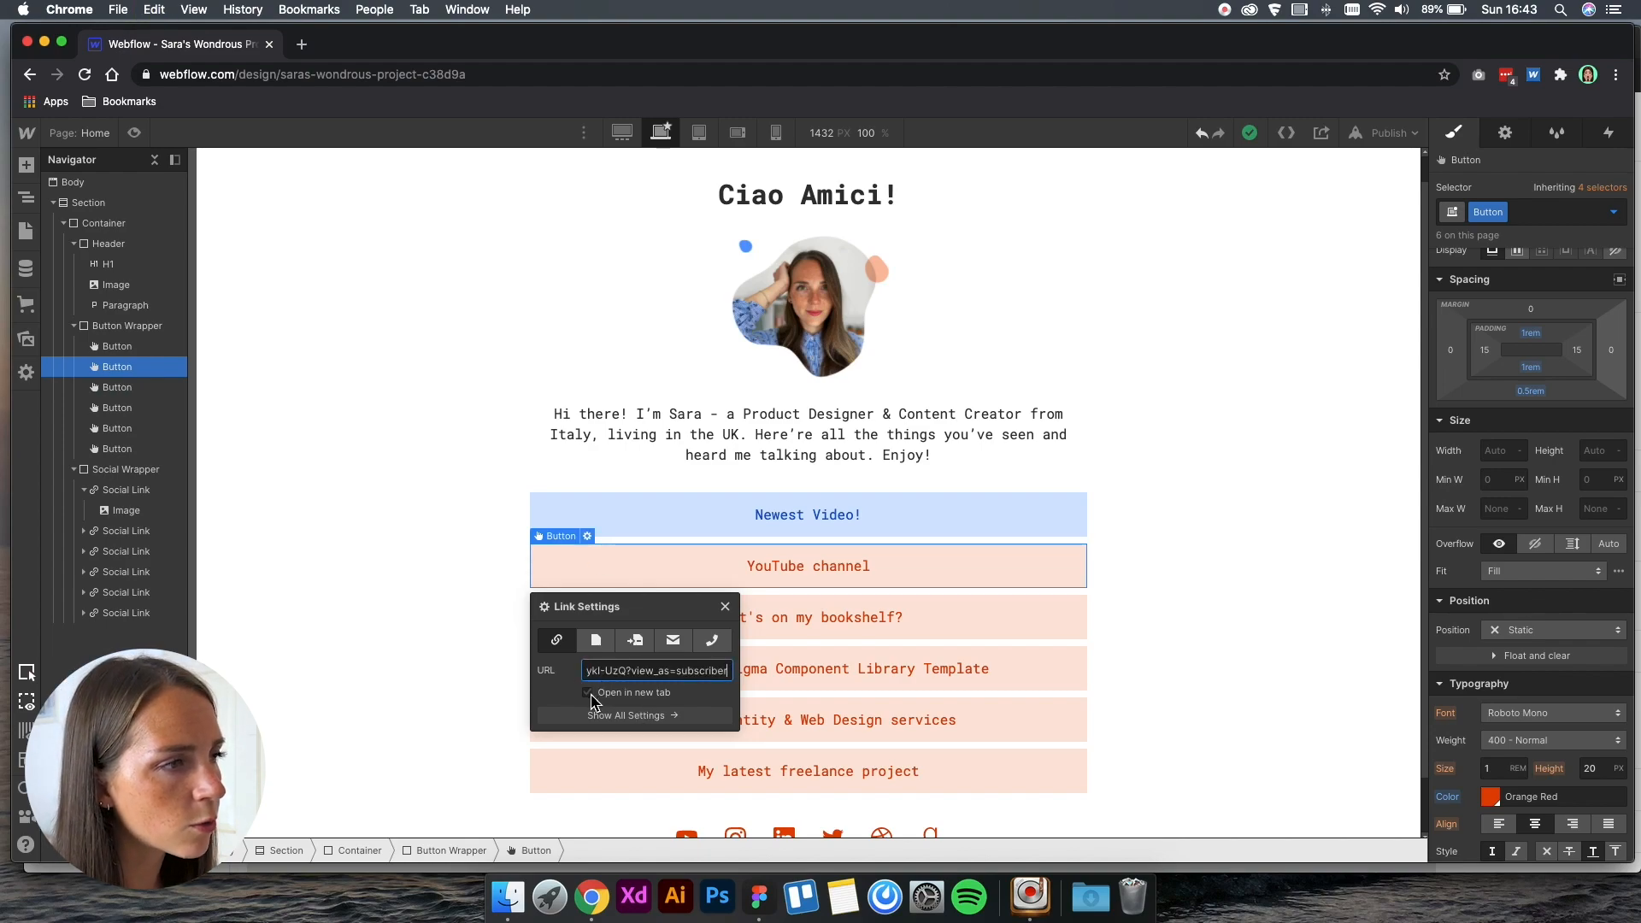
click(588, 692)
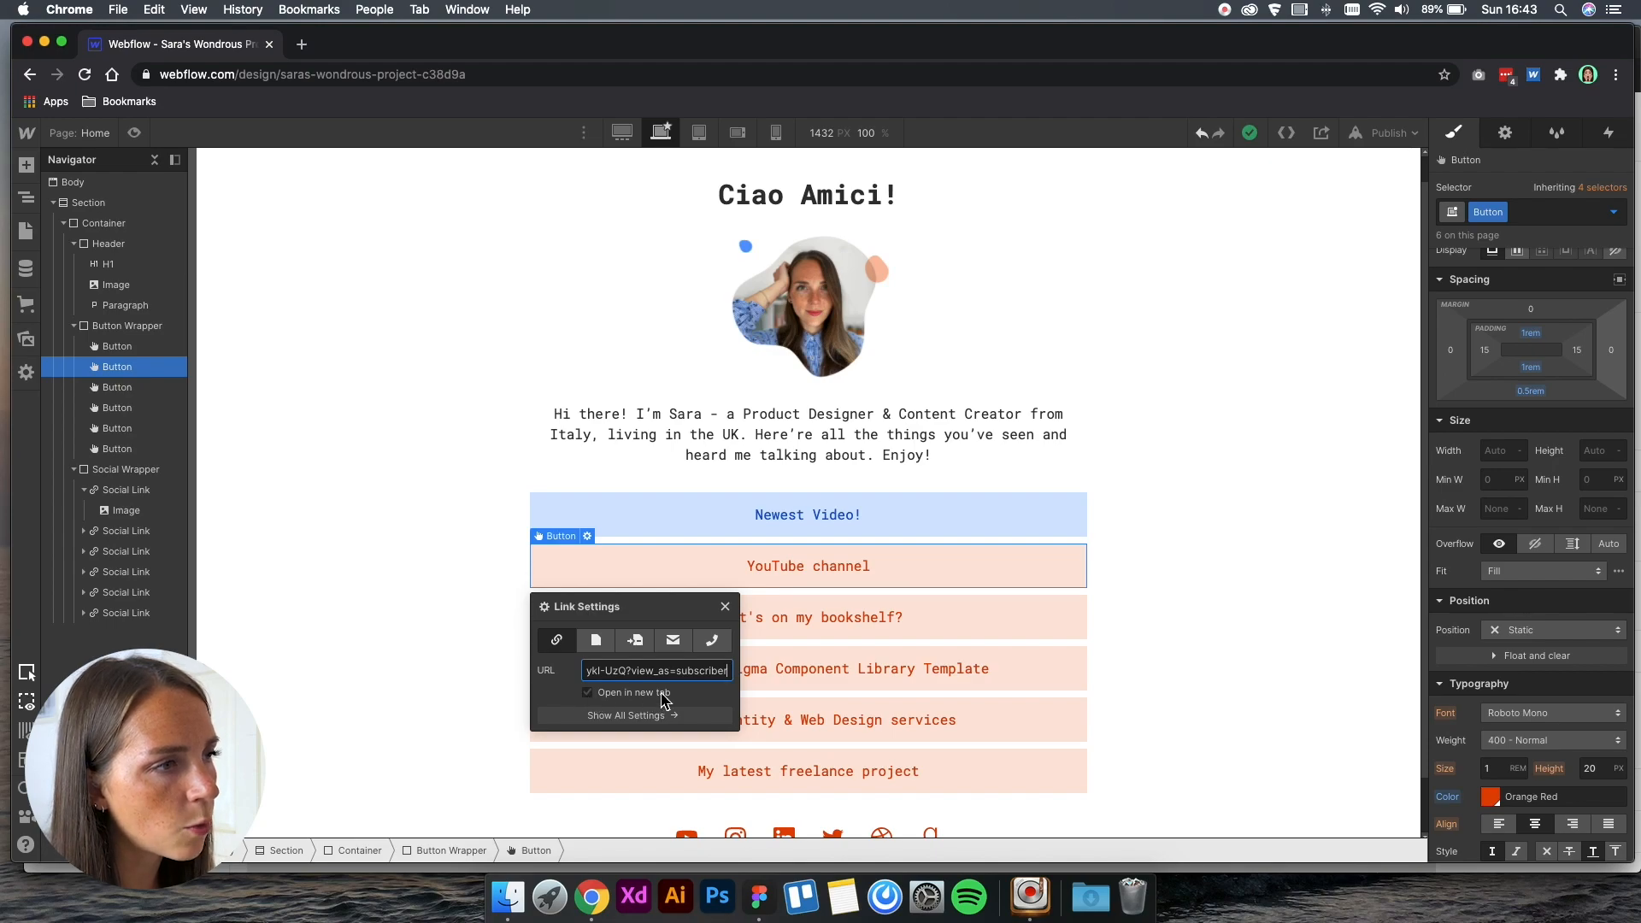
click(469, 625)
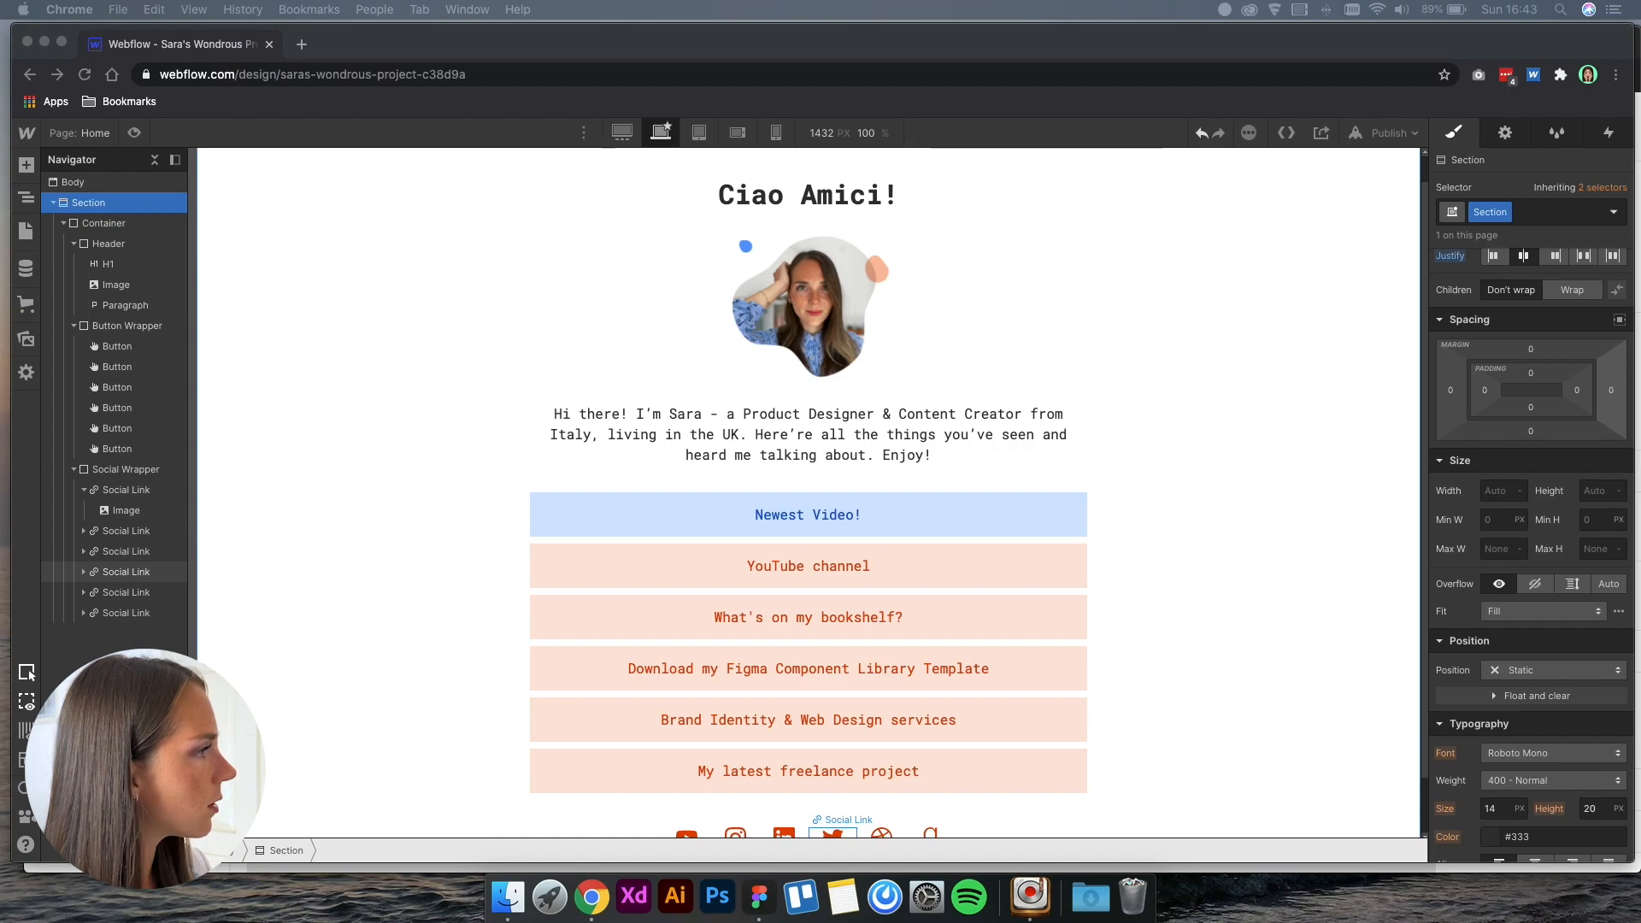
click(807, 514)
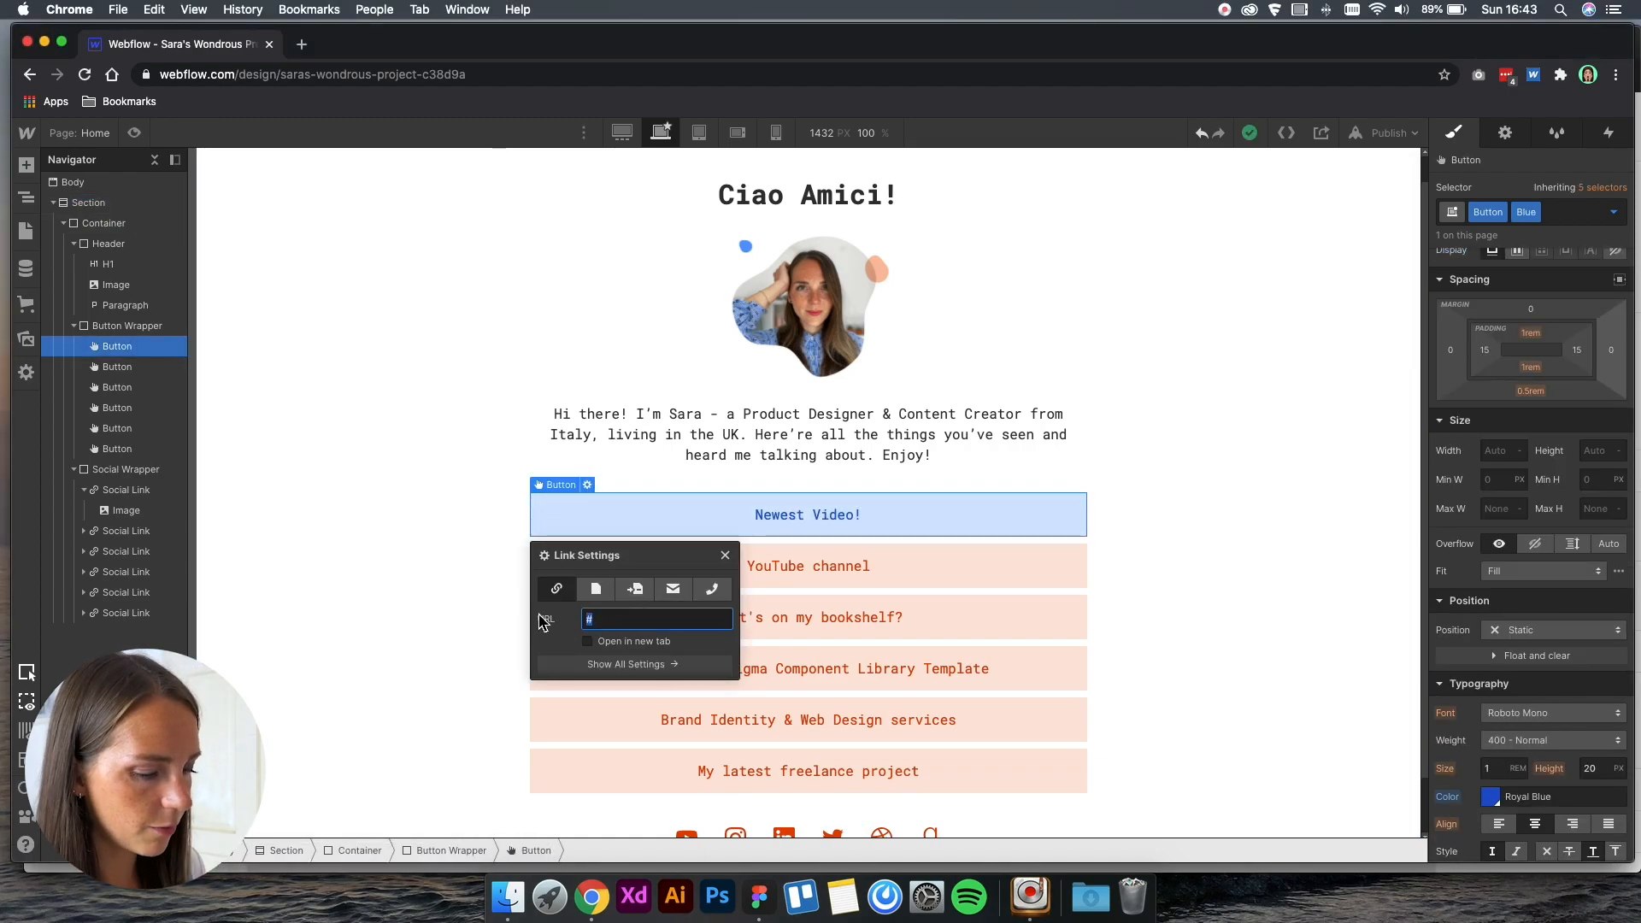
text(/watch?v=reEpv_gIE_0&t=10s)
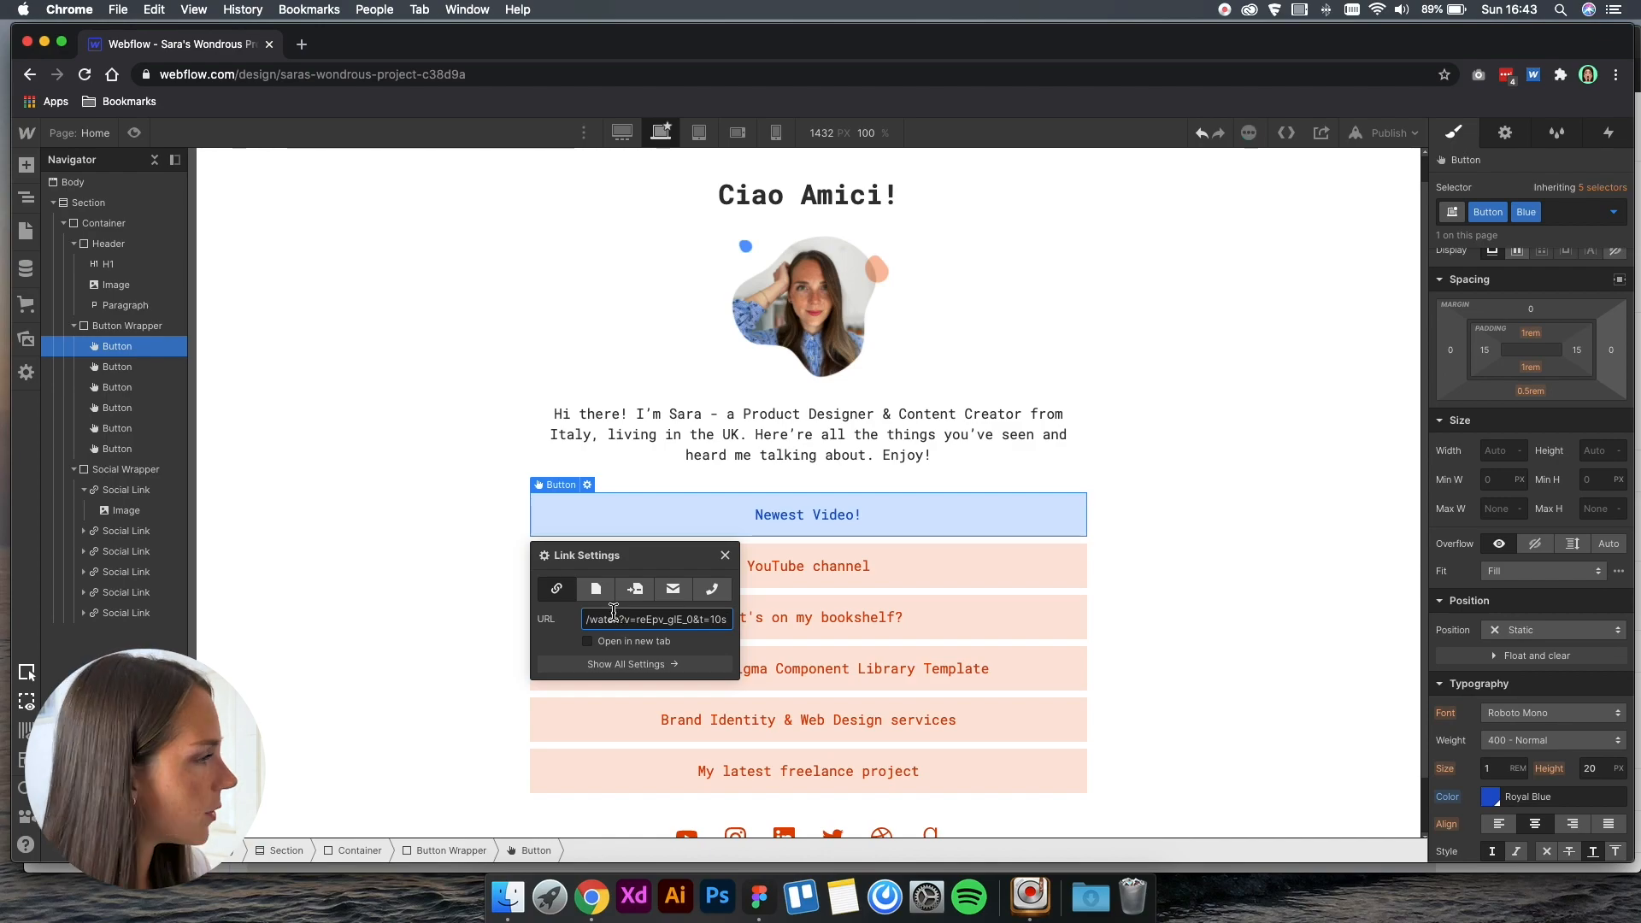
text(https://www.youtube.com/watch?v=reEpv_glE_0&t=10s)
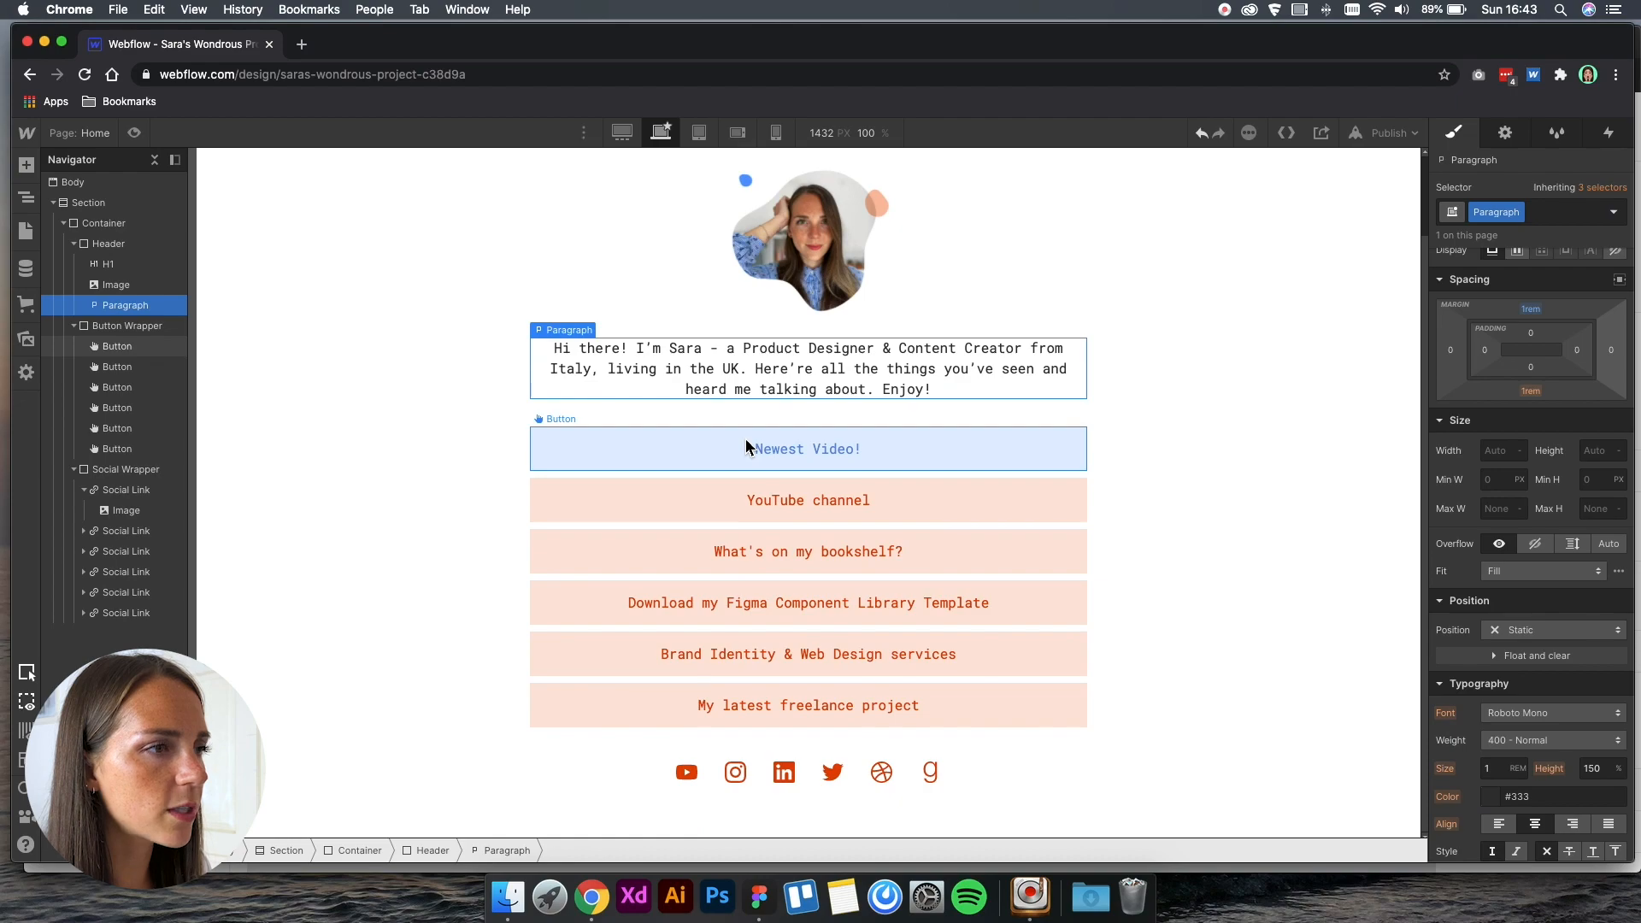
Set the YouTube social icon's link URL to '#'.
click(686, 773)
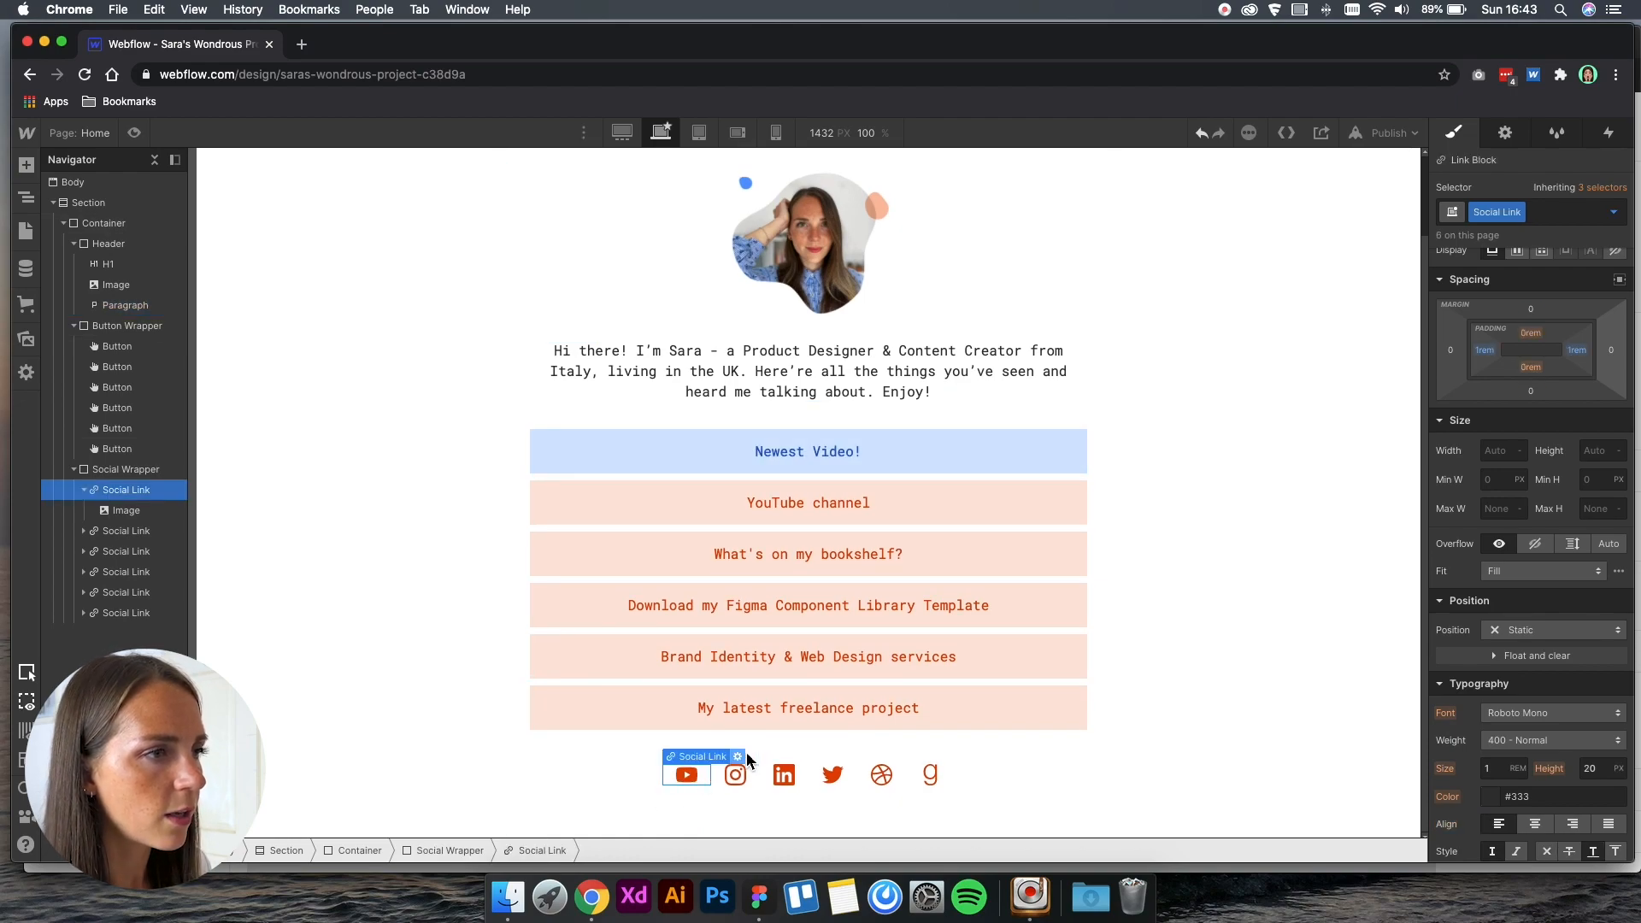
click(737, 756)
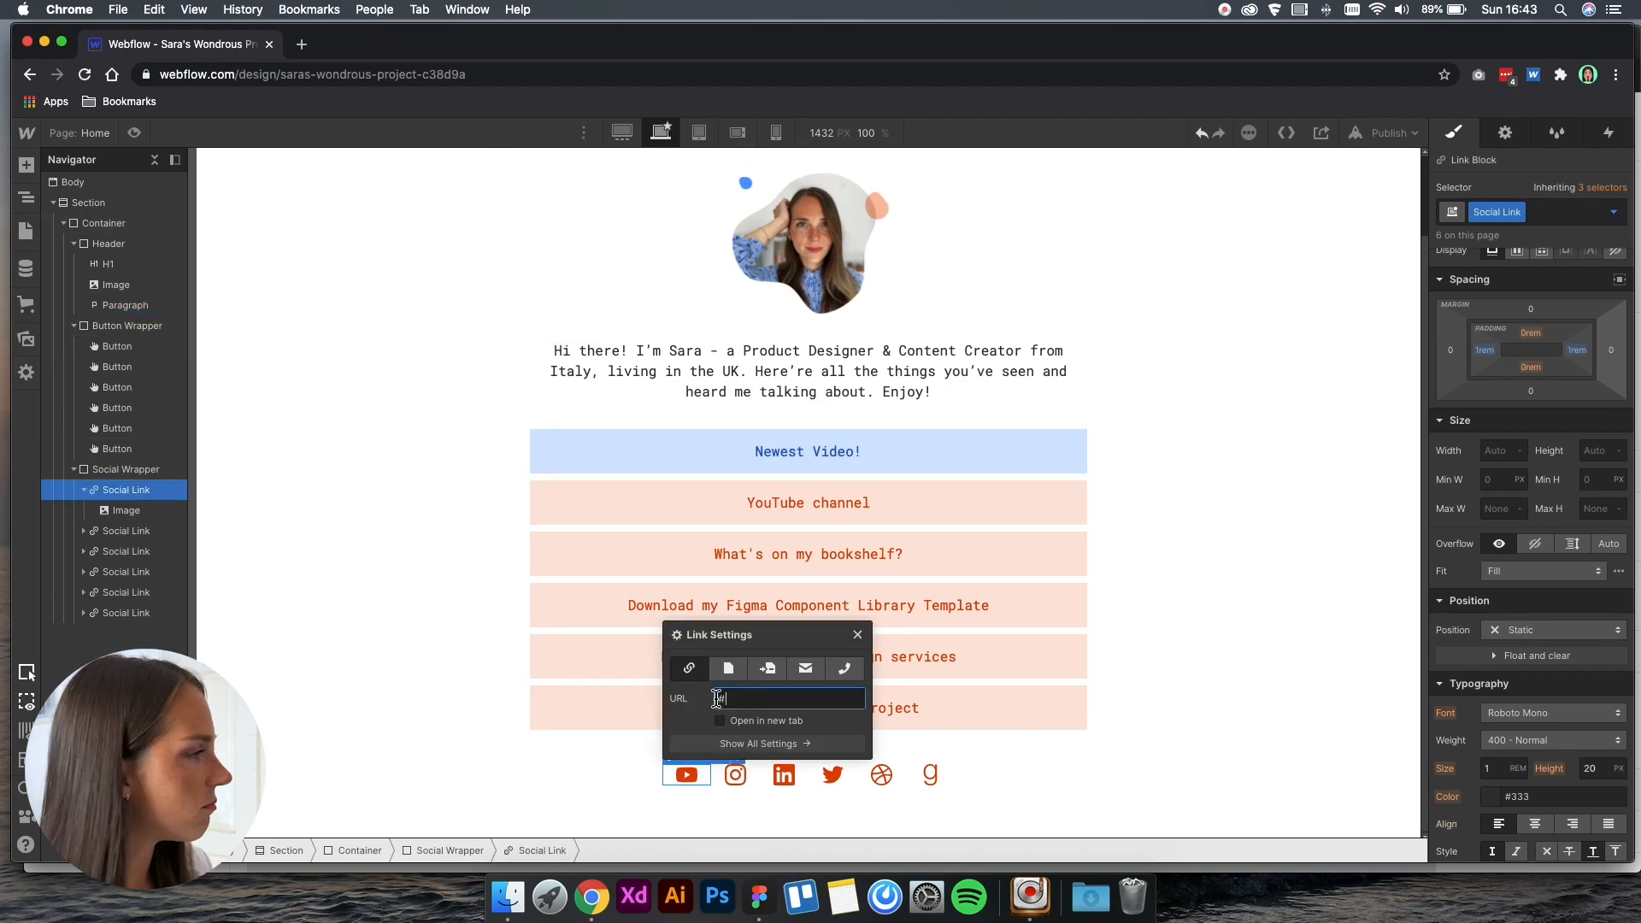
text(#)
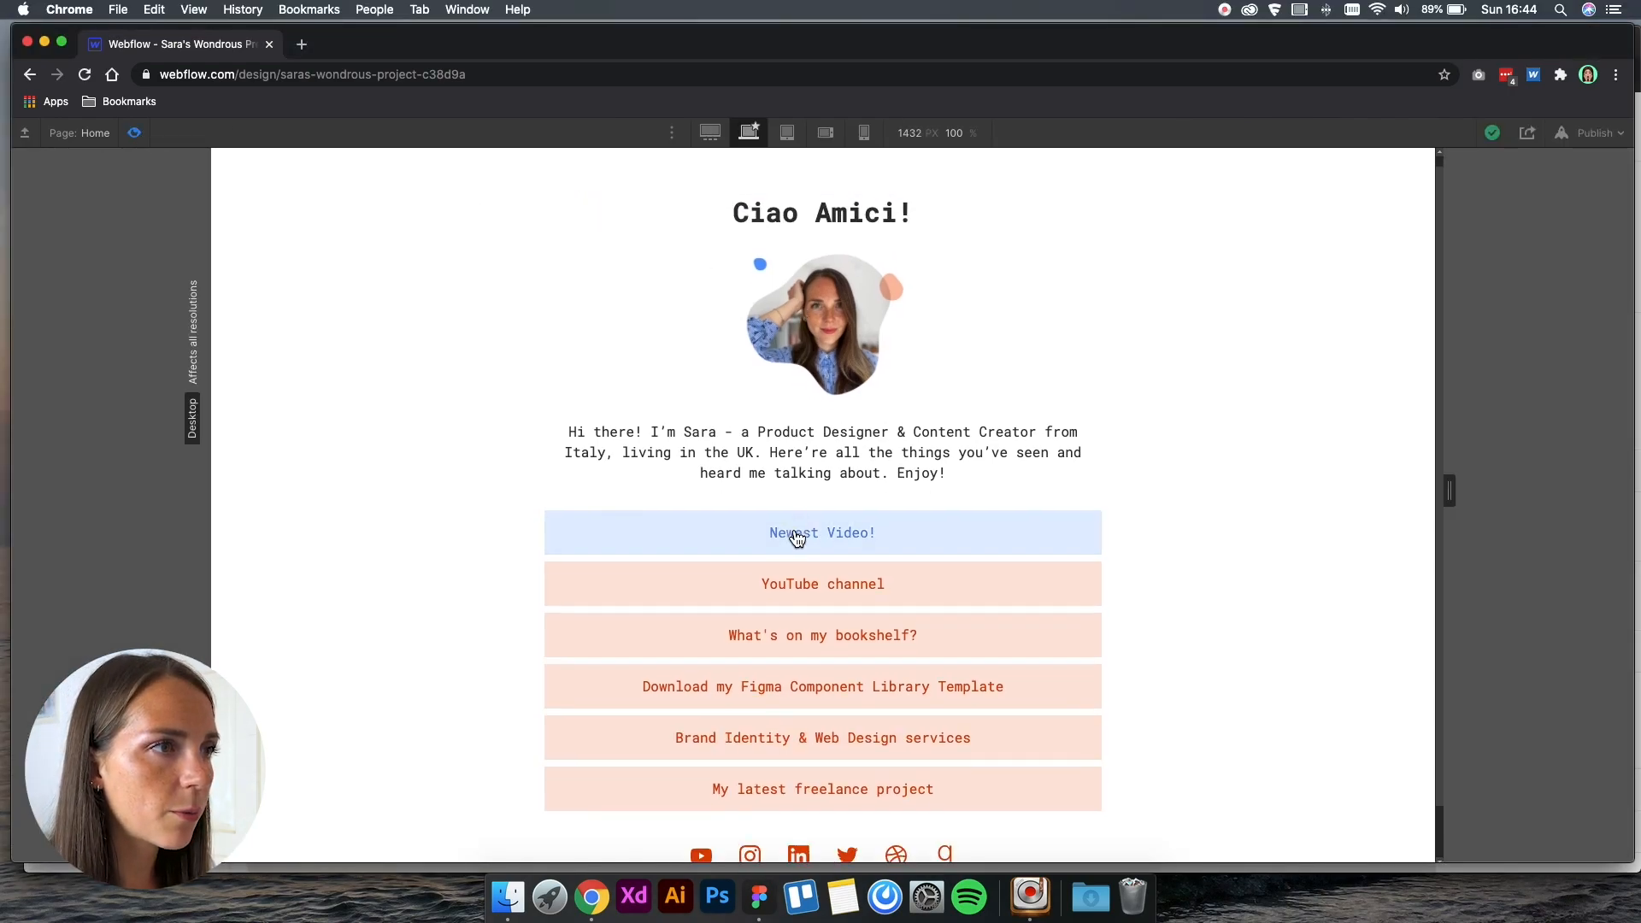
Test the Newest Video! and YouTube channel links, close their tabs, view at 1920px.
click(822, 533)
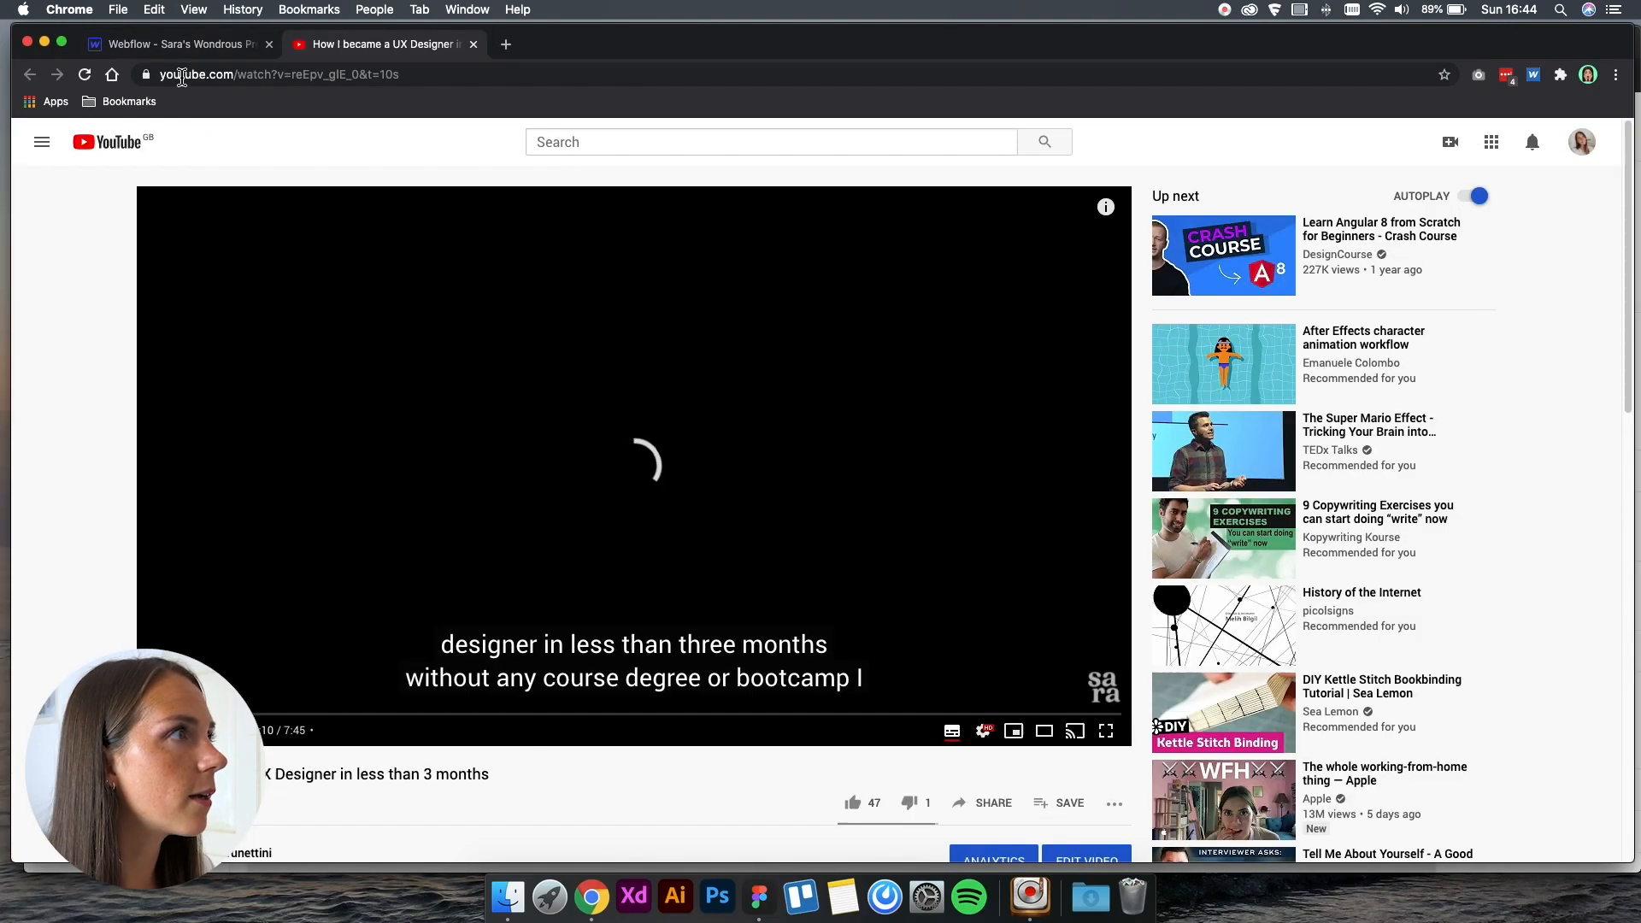
click(178, 43)
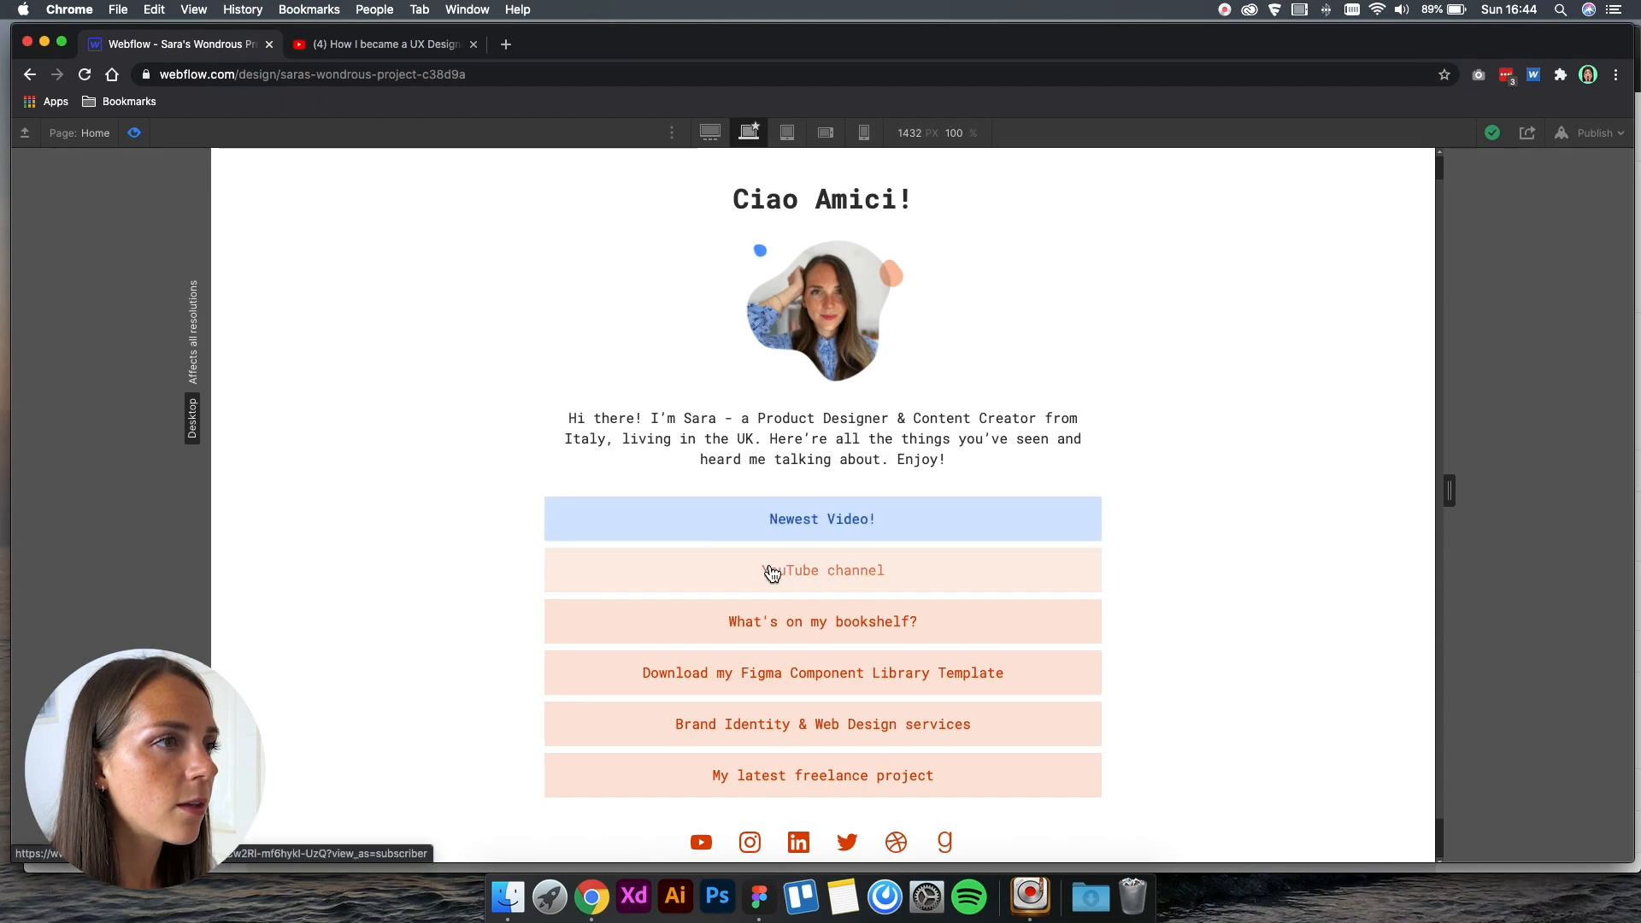
click(822, 569)
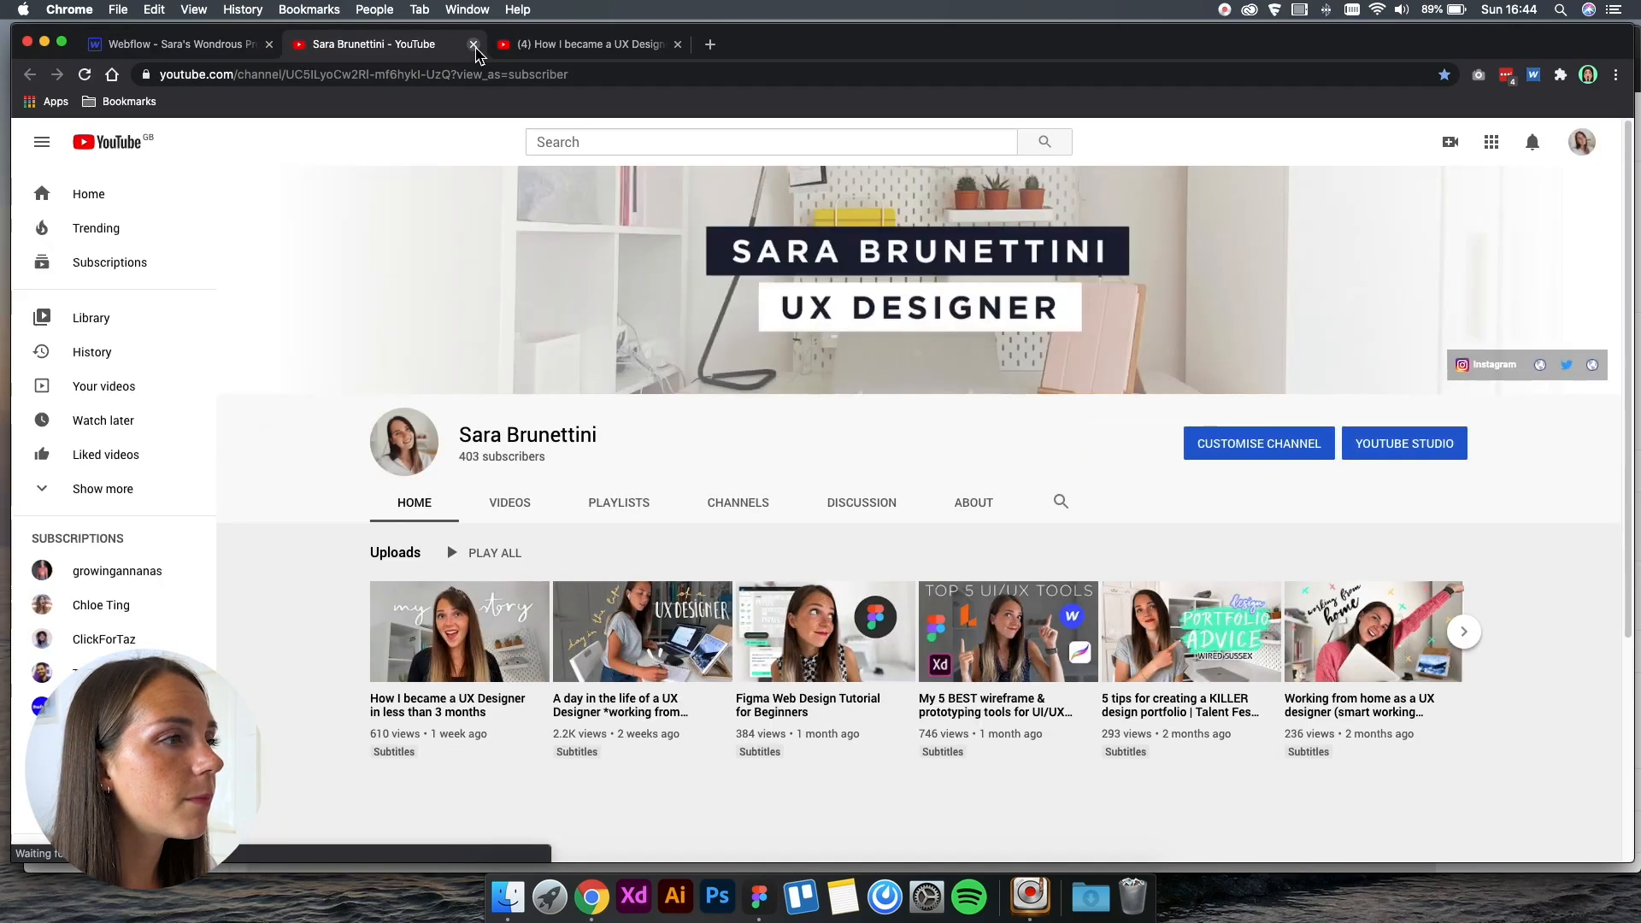
click(472, 44)
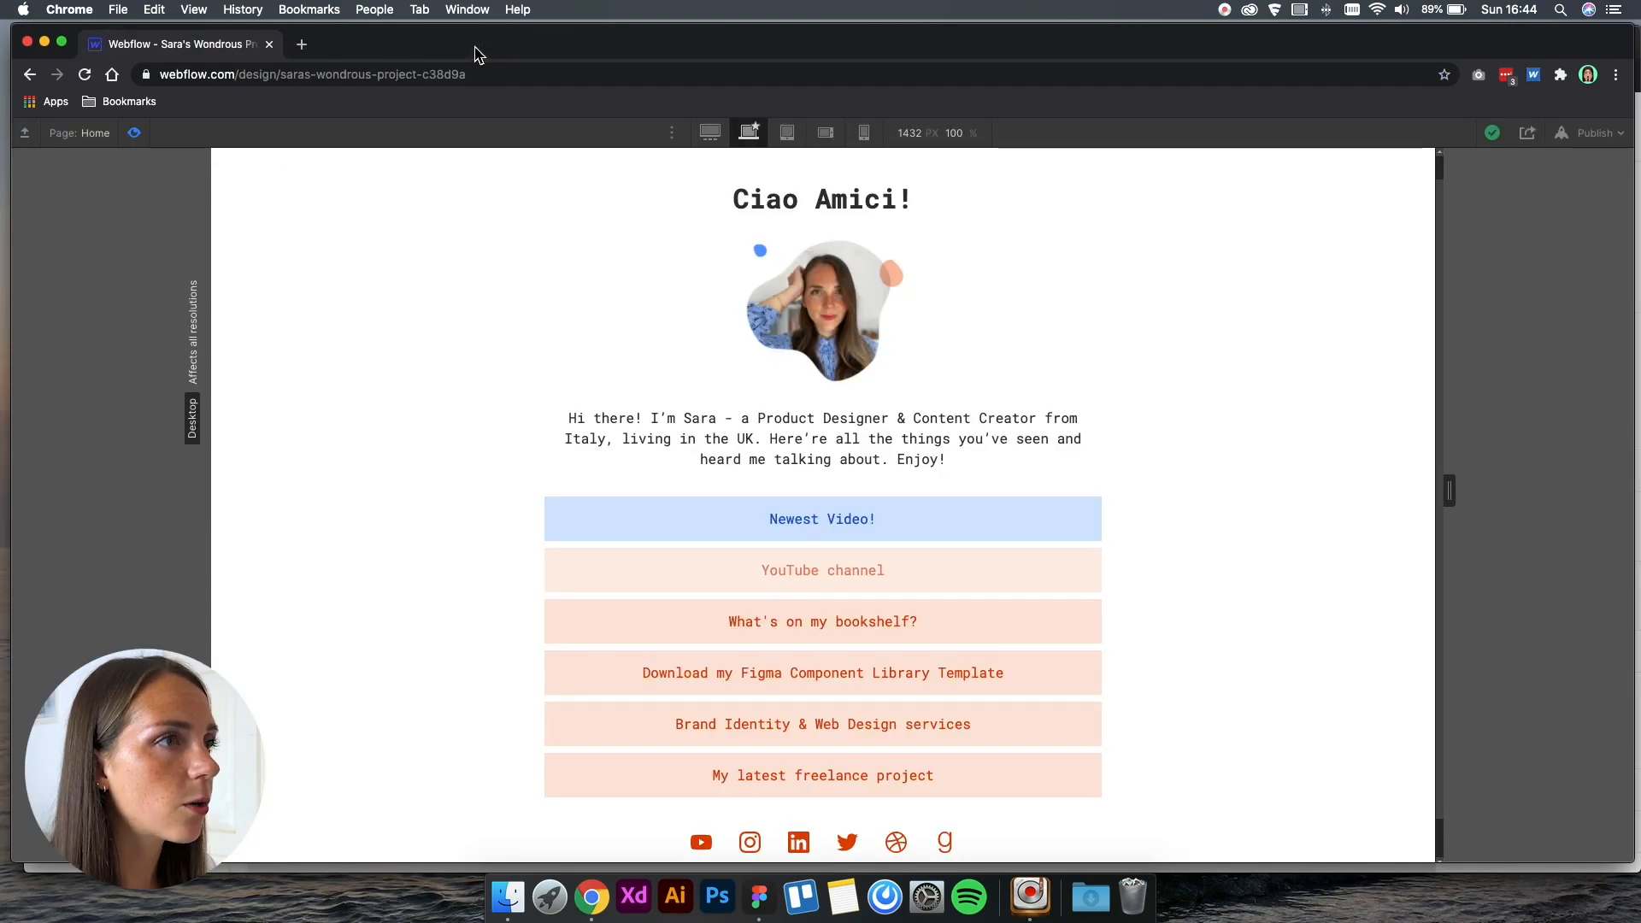
click(710, 133)
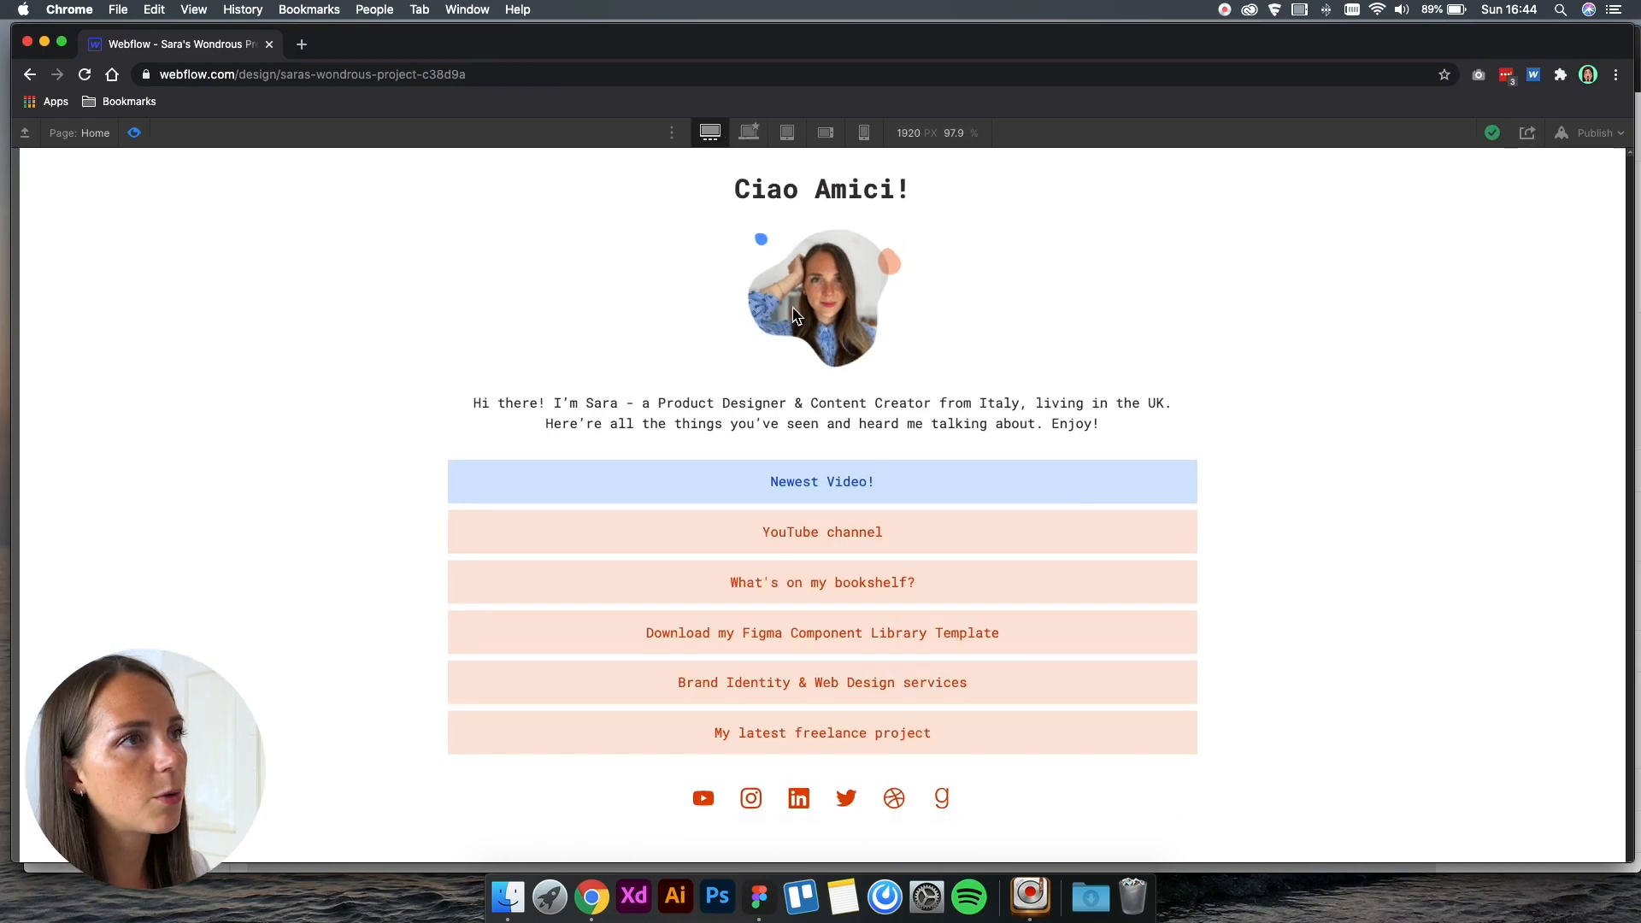
Check the tablet layout, switch to base desktop width, and exit preview.
click(786, 132)
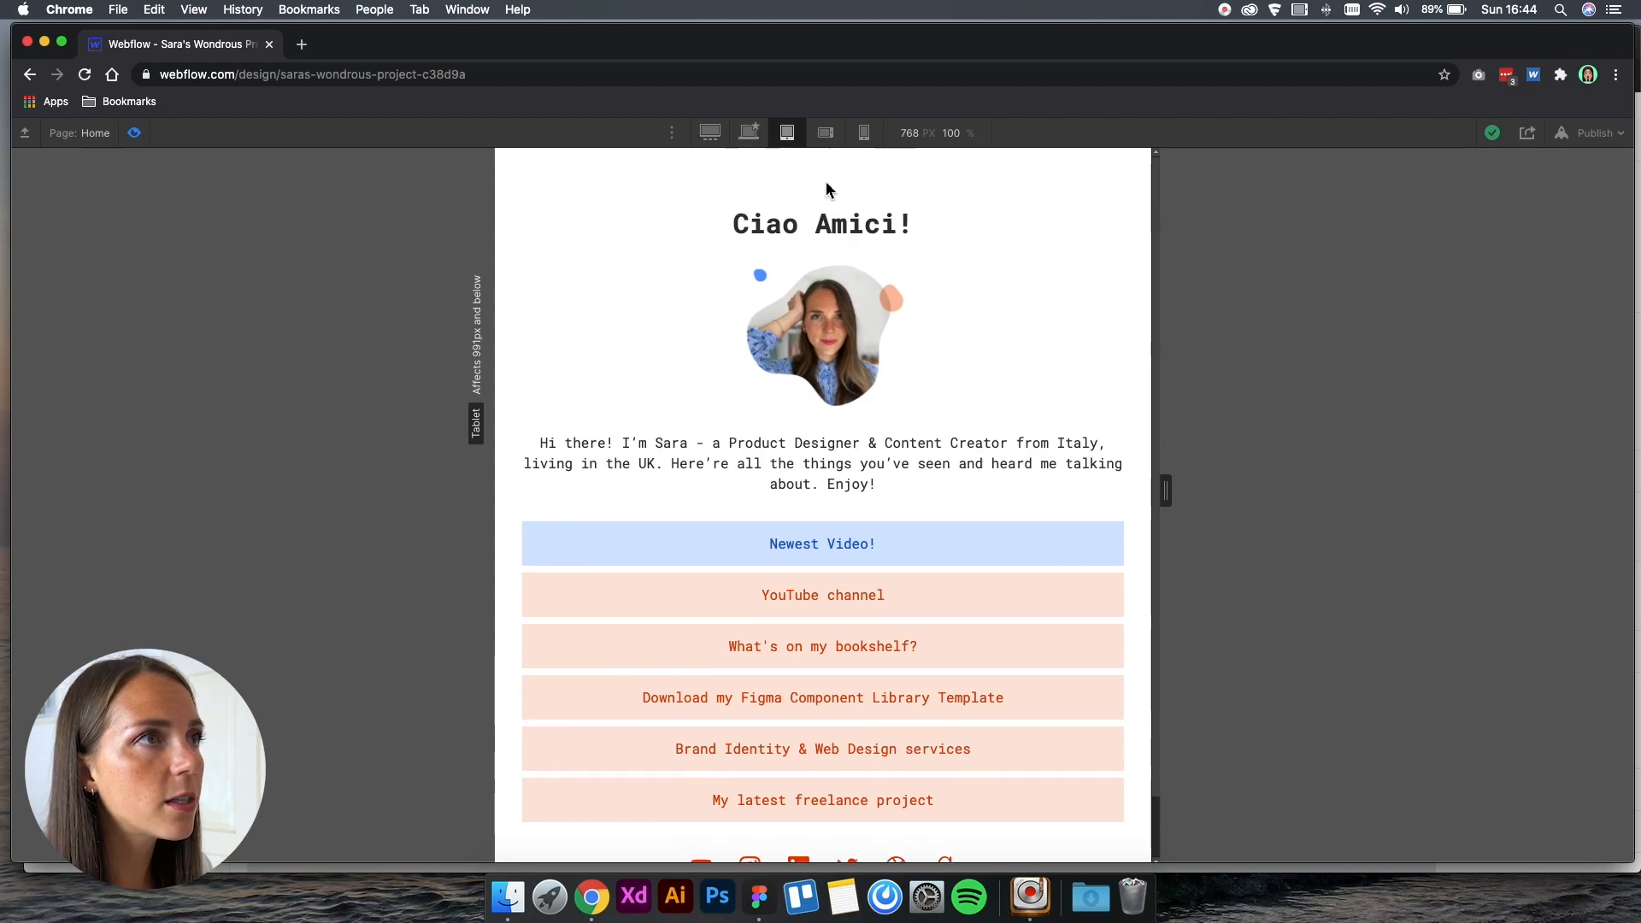
click(748, 133)
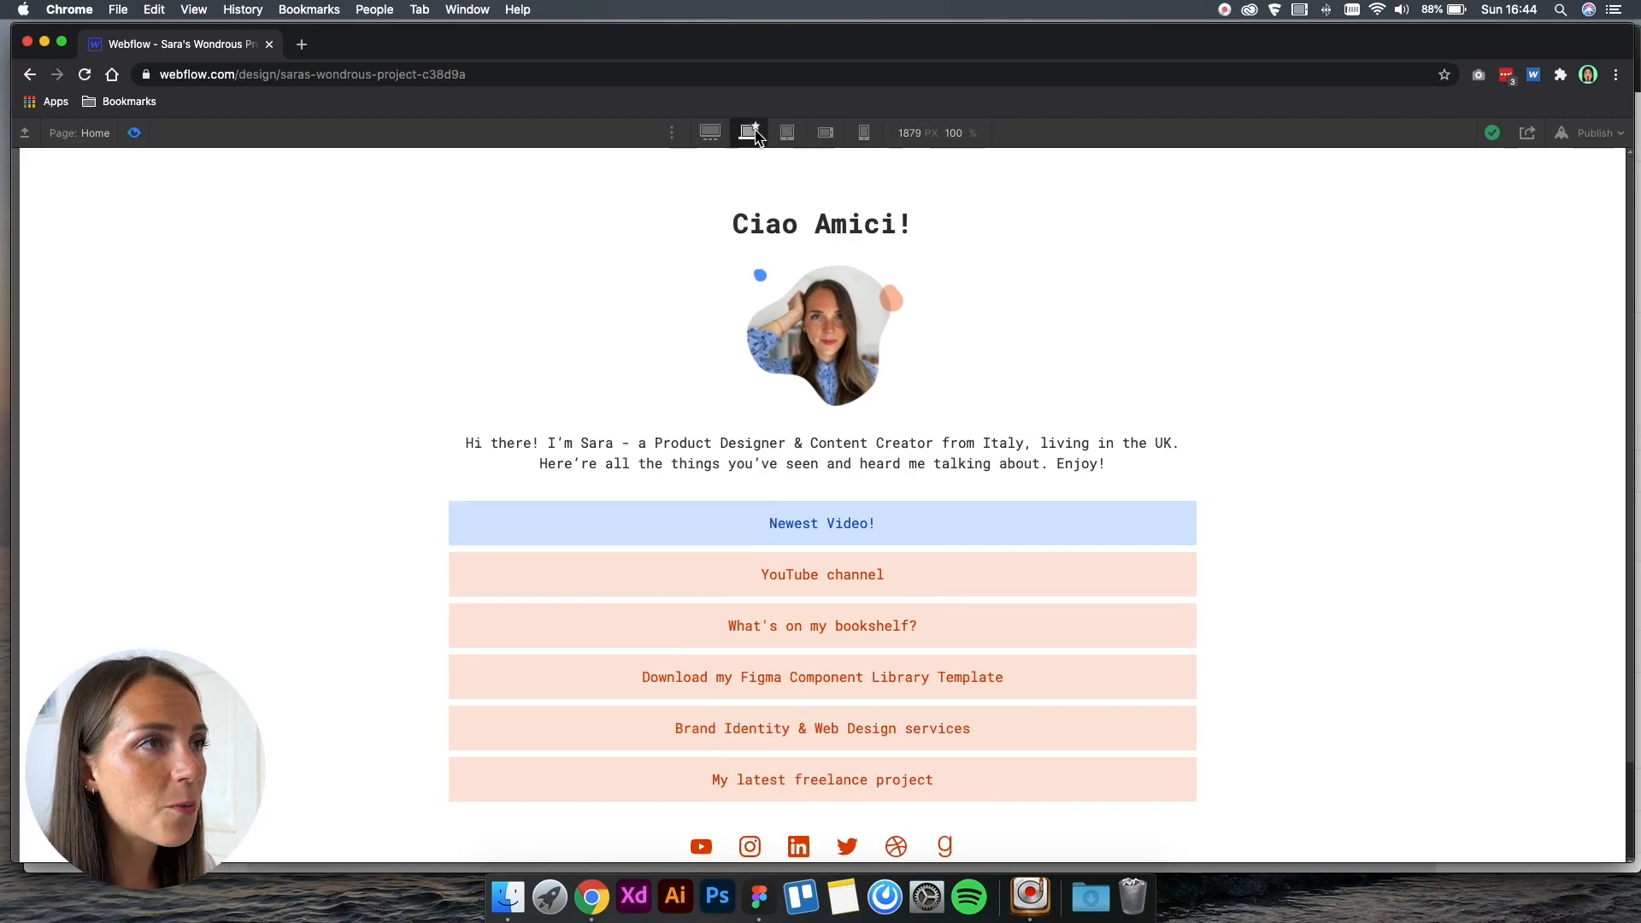
click(749, 132)
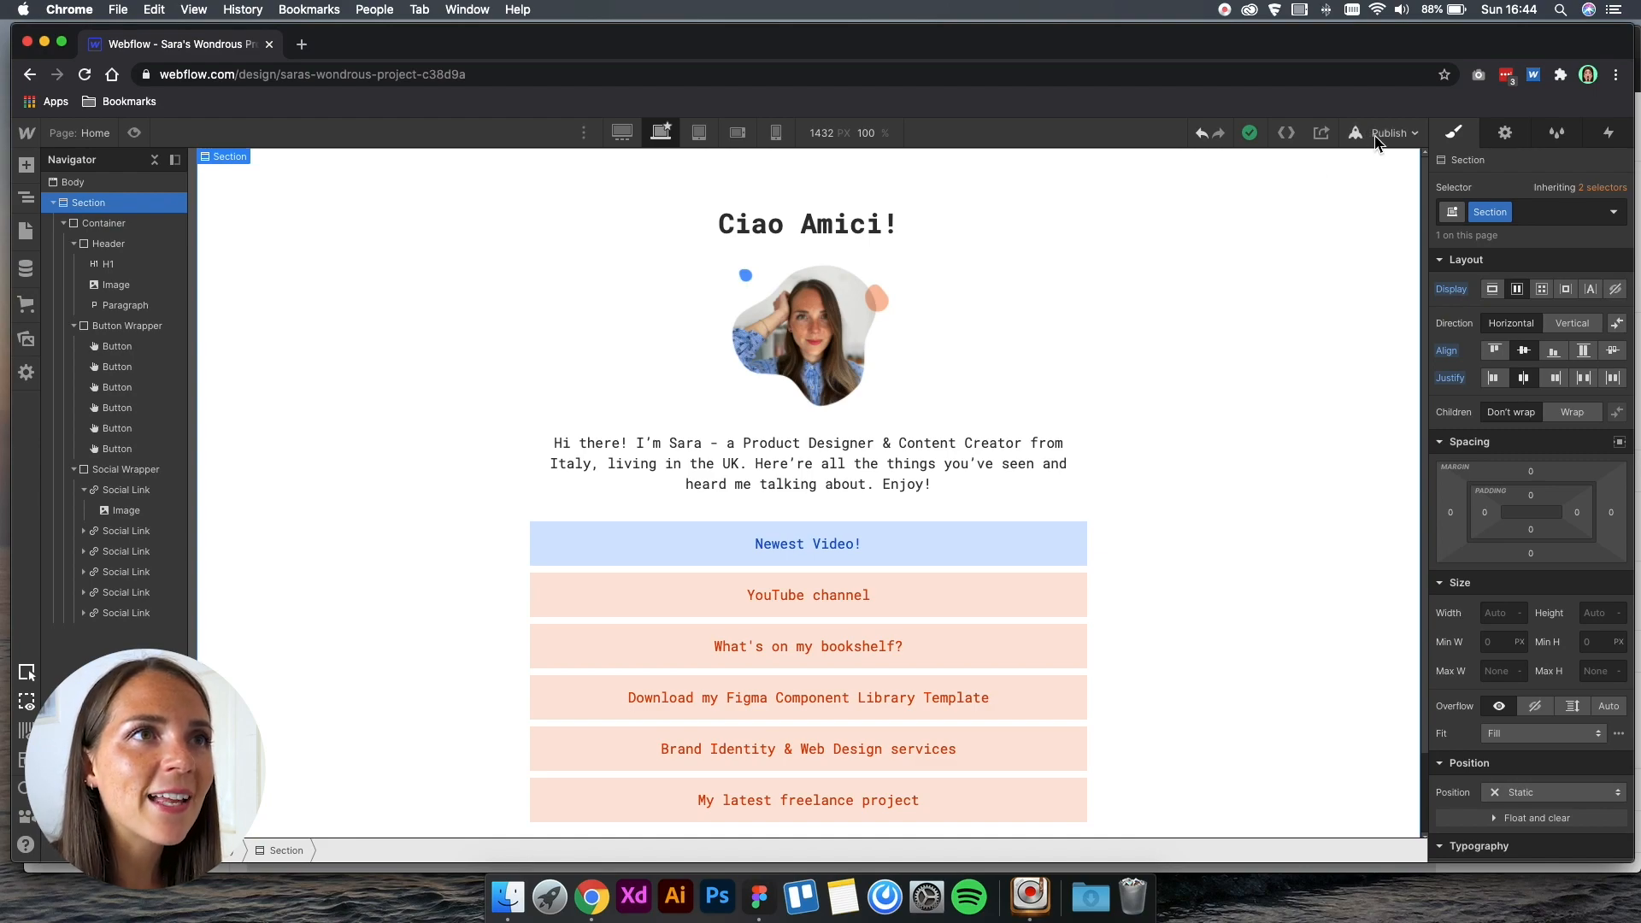
Publish the site to its webflow.io domain and open the live page.
click(1388, 134)
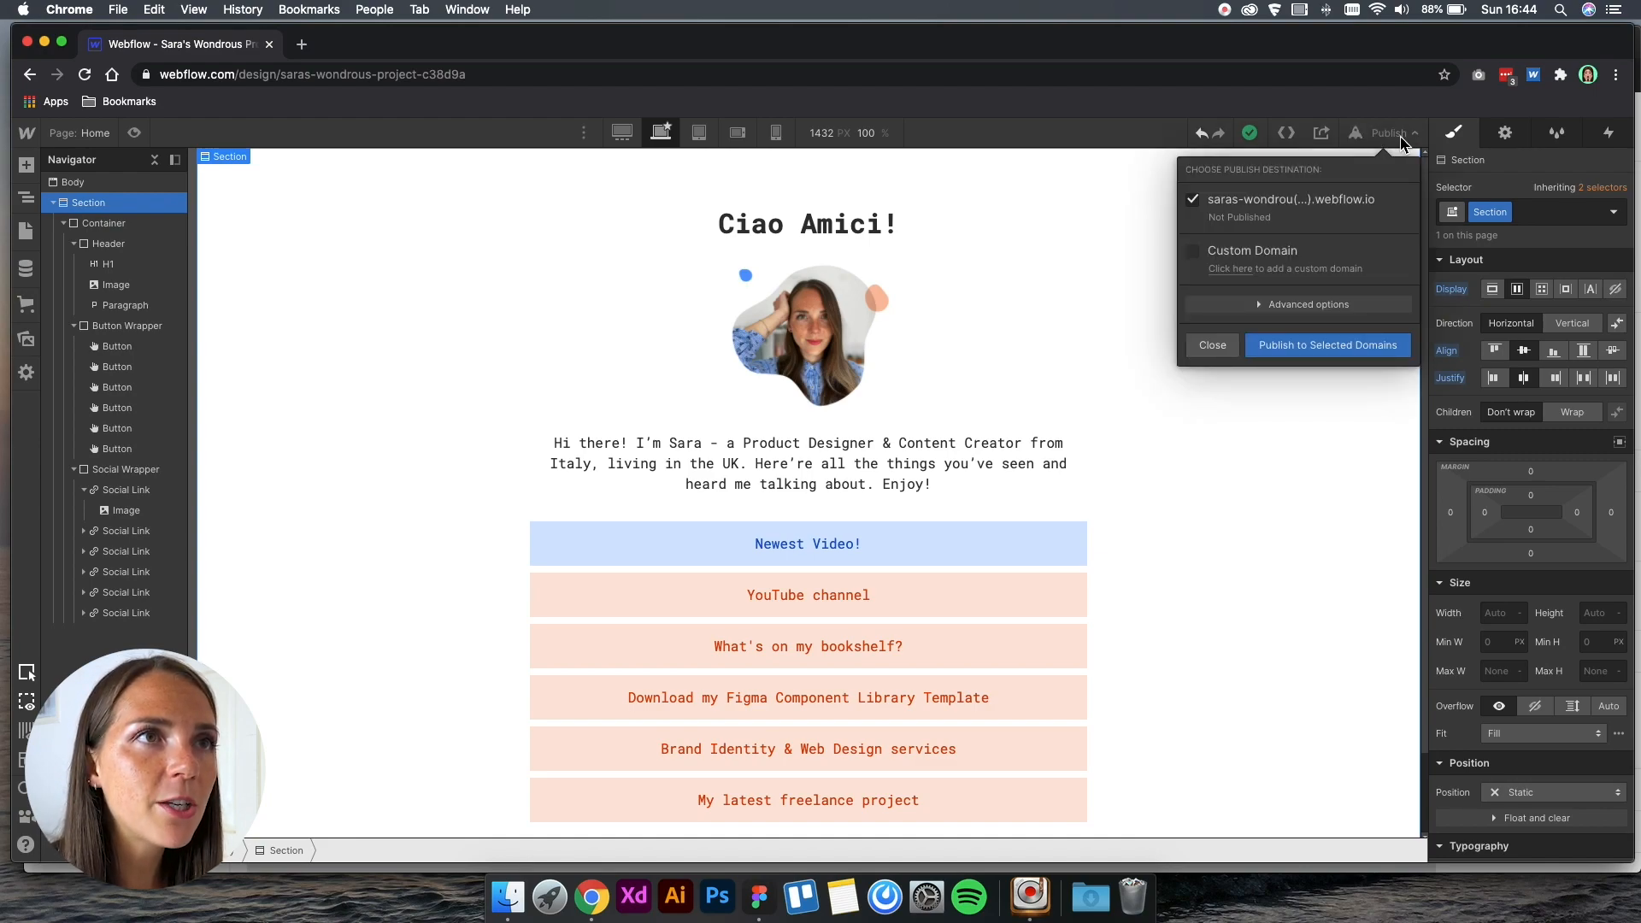
mouse_move(1327, 344)
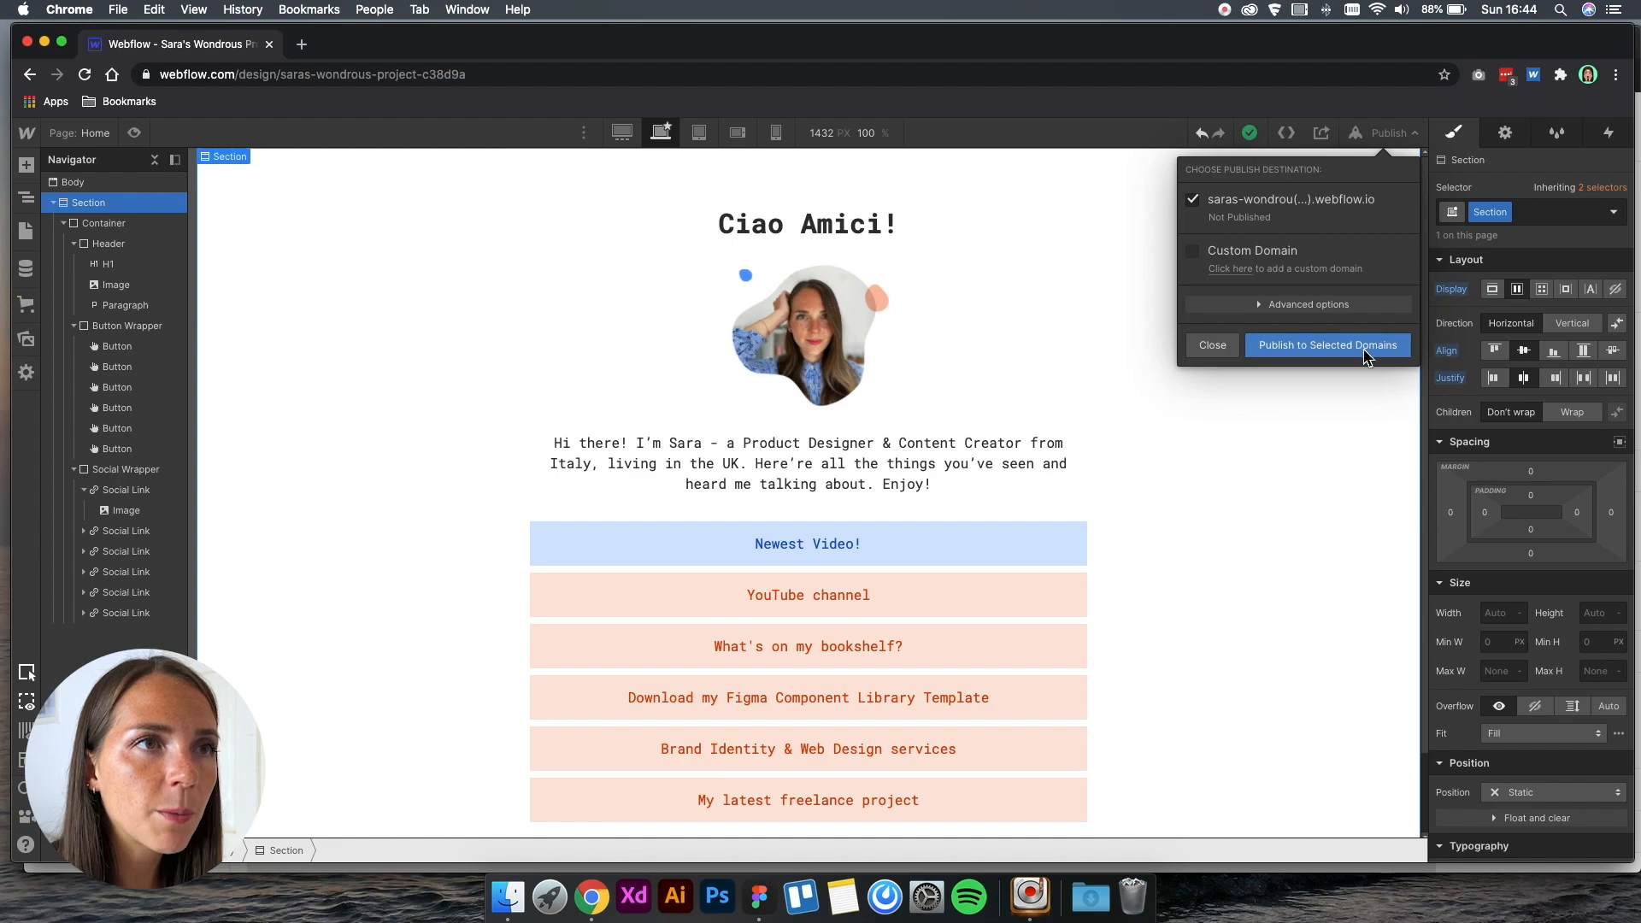
click(1327, 344)
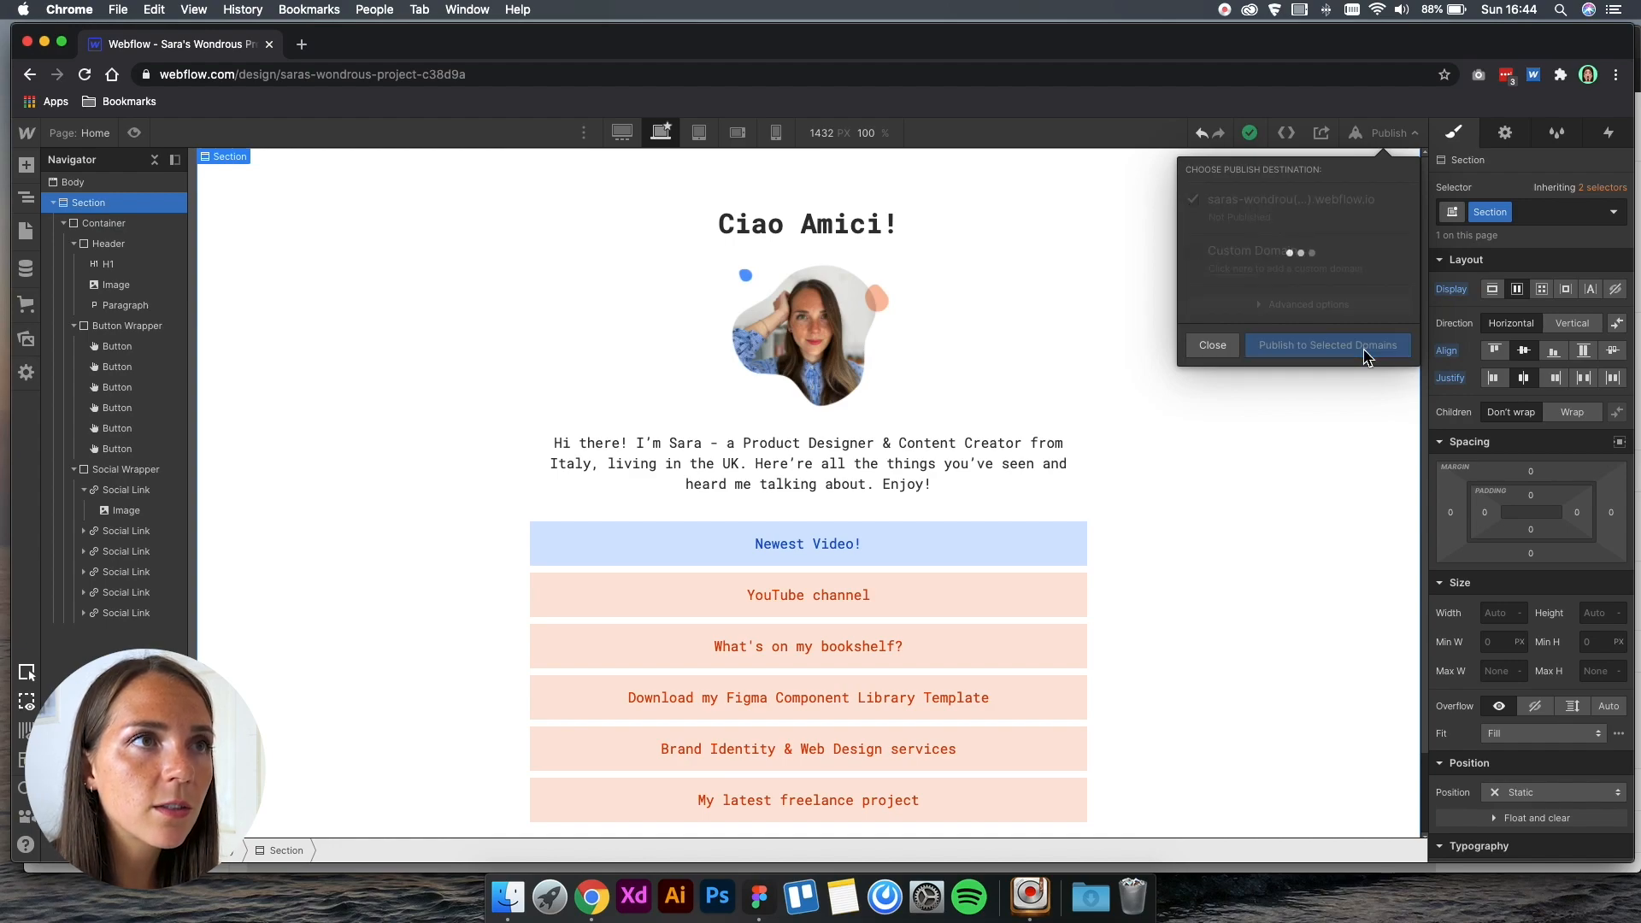
click(1327, 344)
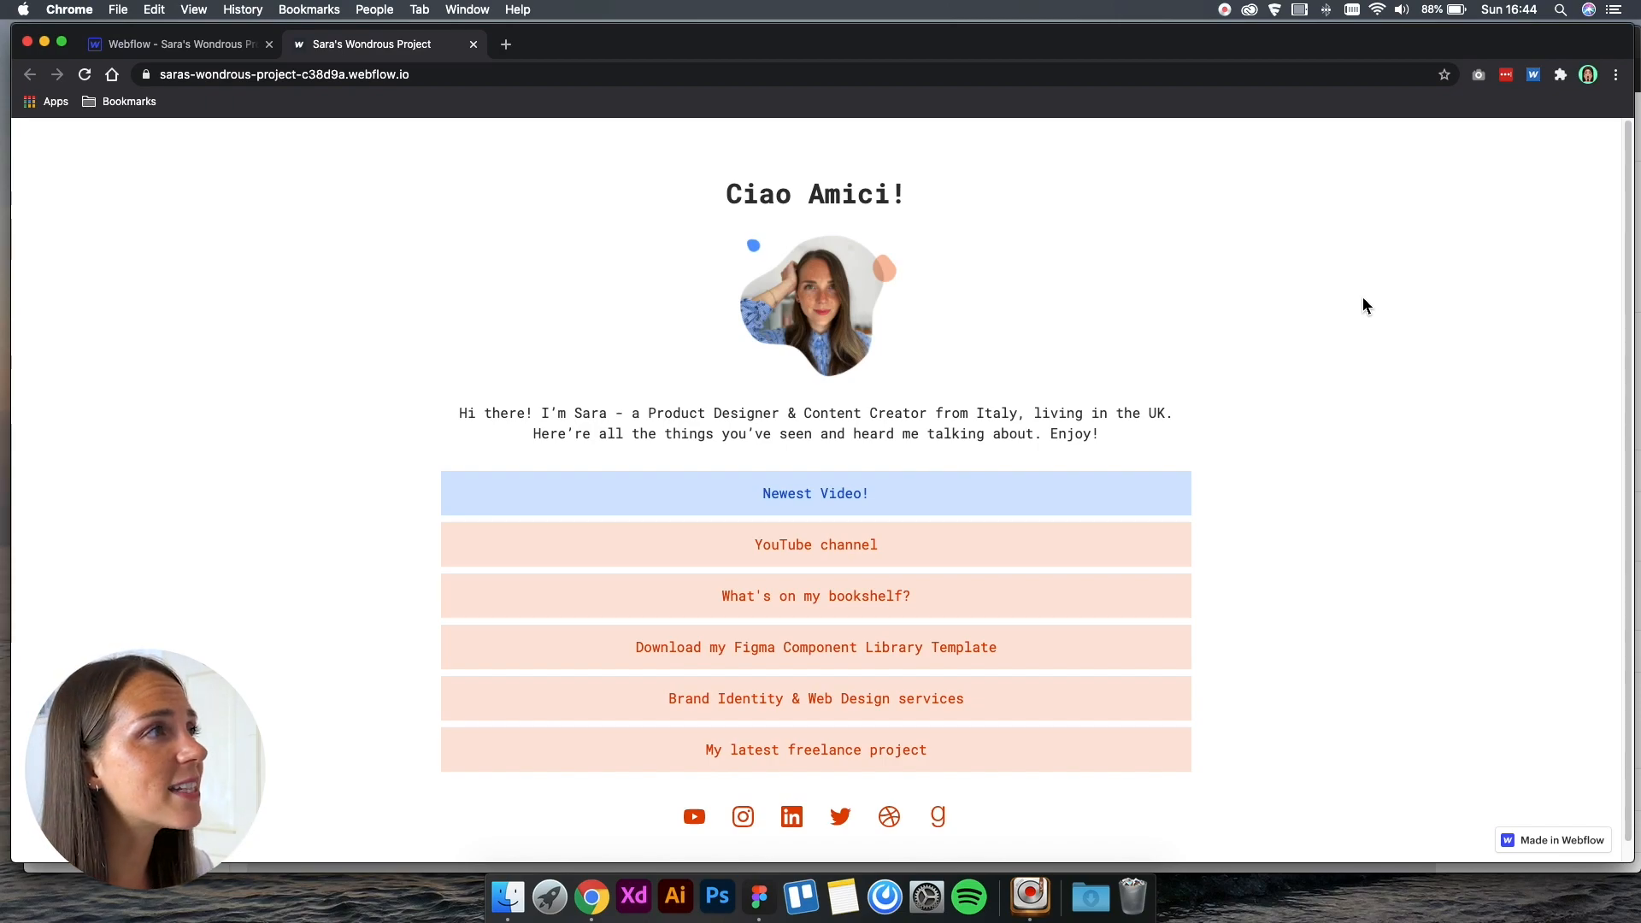
Return to the Designer tab to see the successful publish confirmation.
click(284, 74)
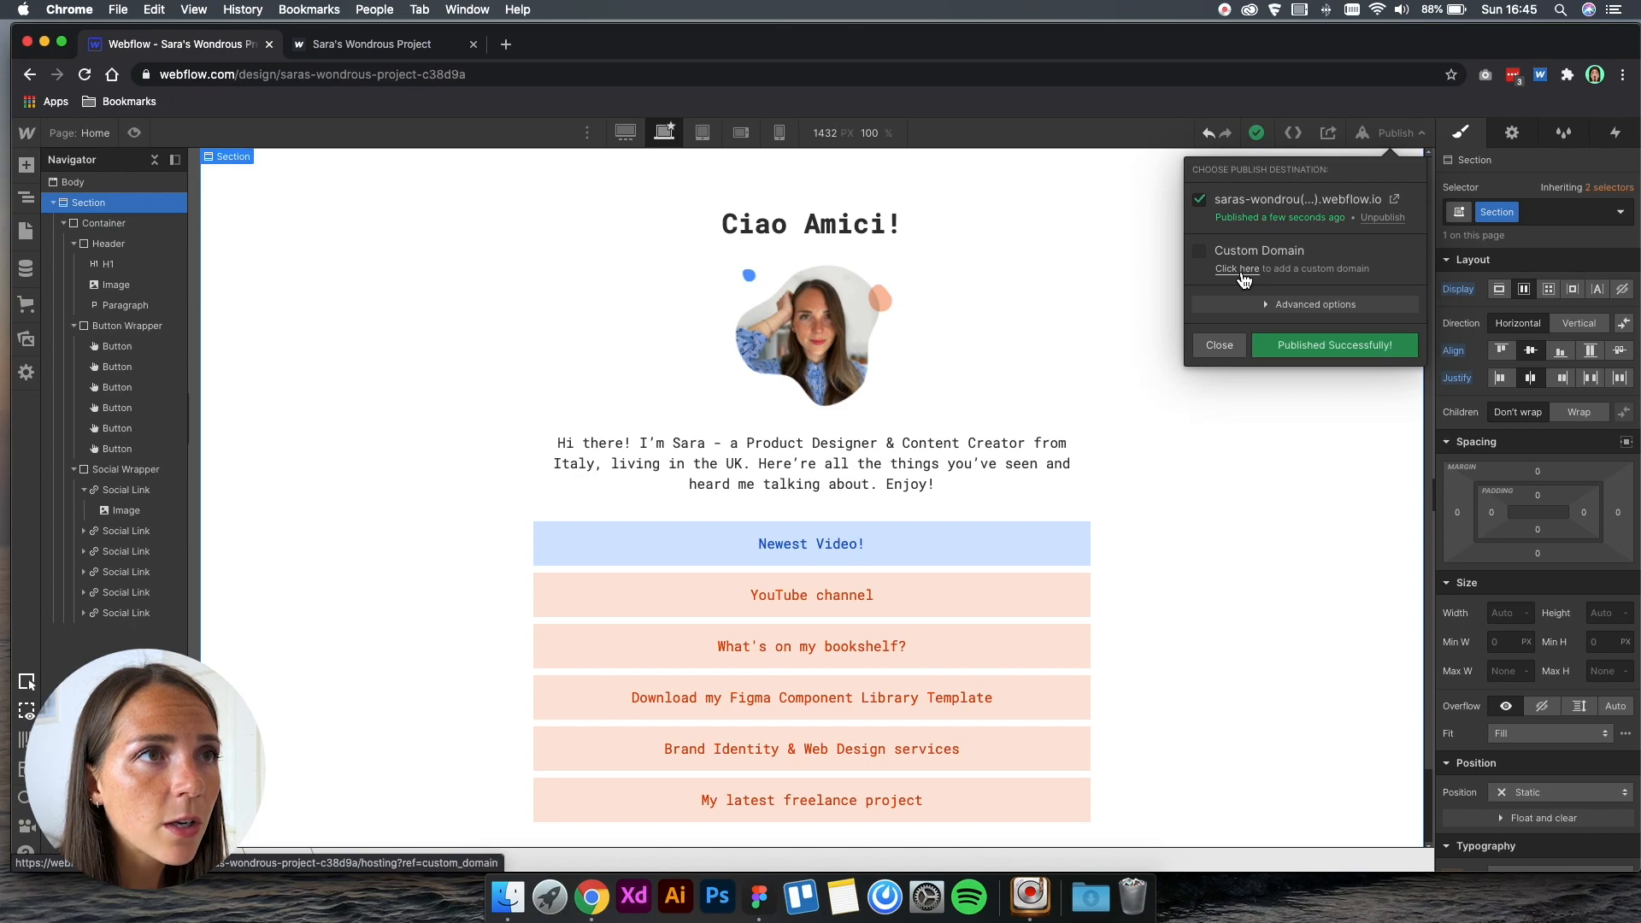
Open the custom domain link and browse the paid Hosting site plans.
click(1237, 267)
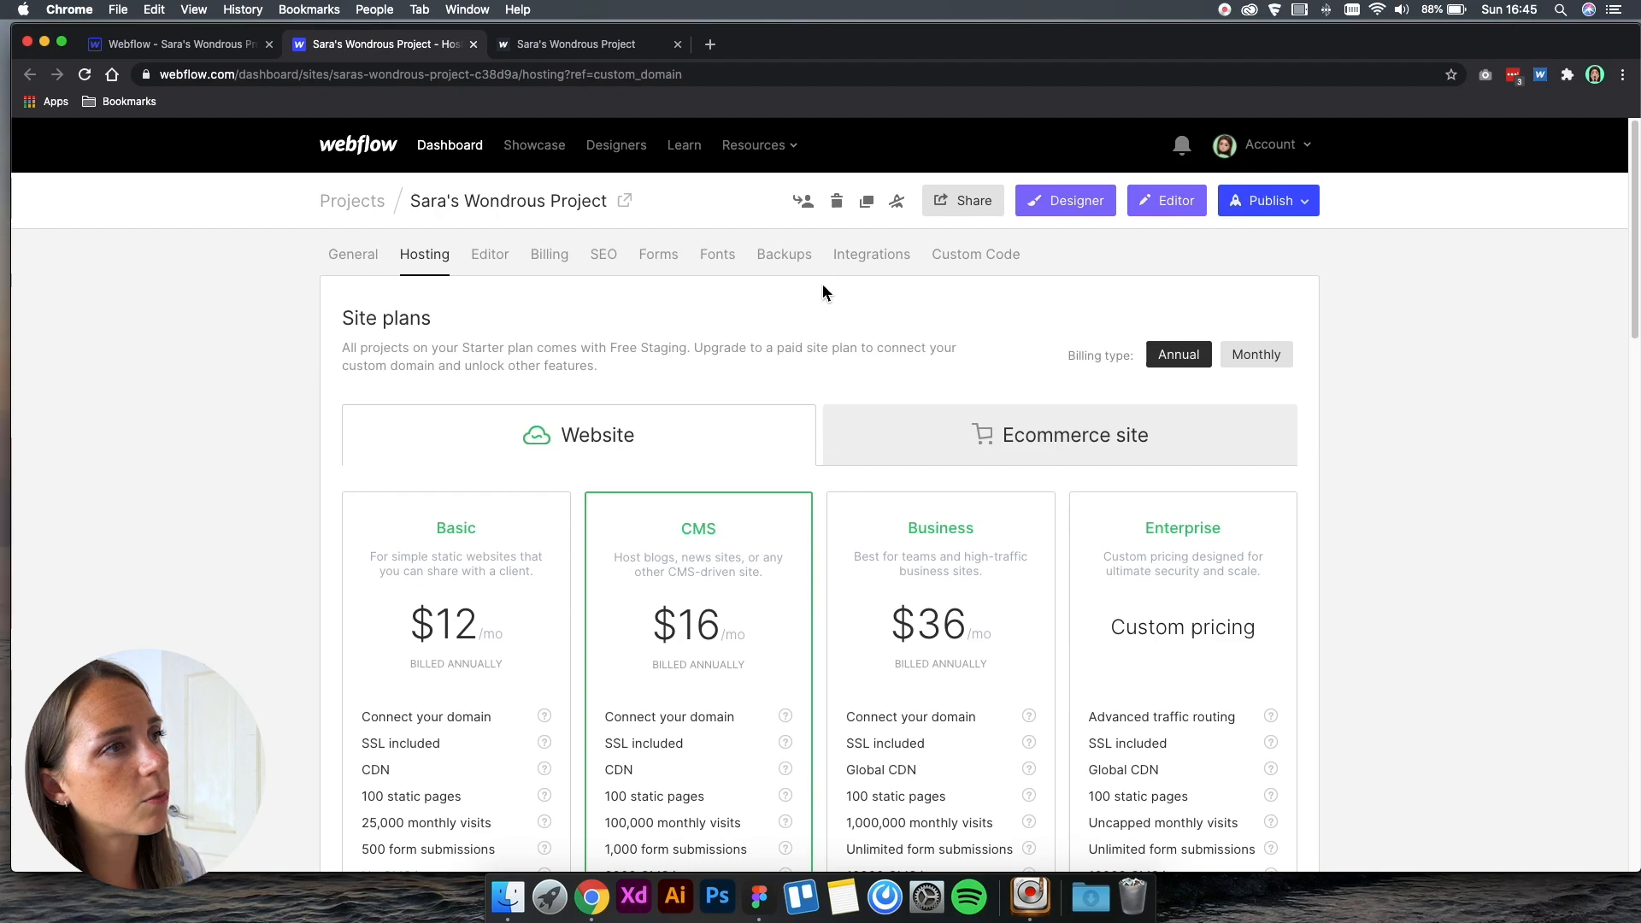
scroll(down, 3)
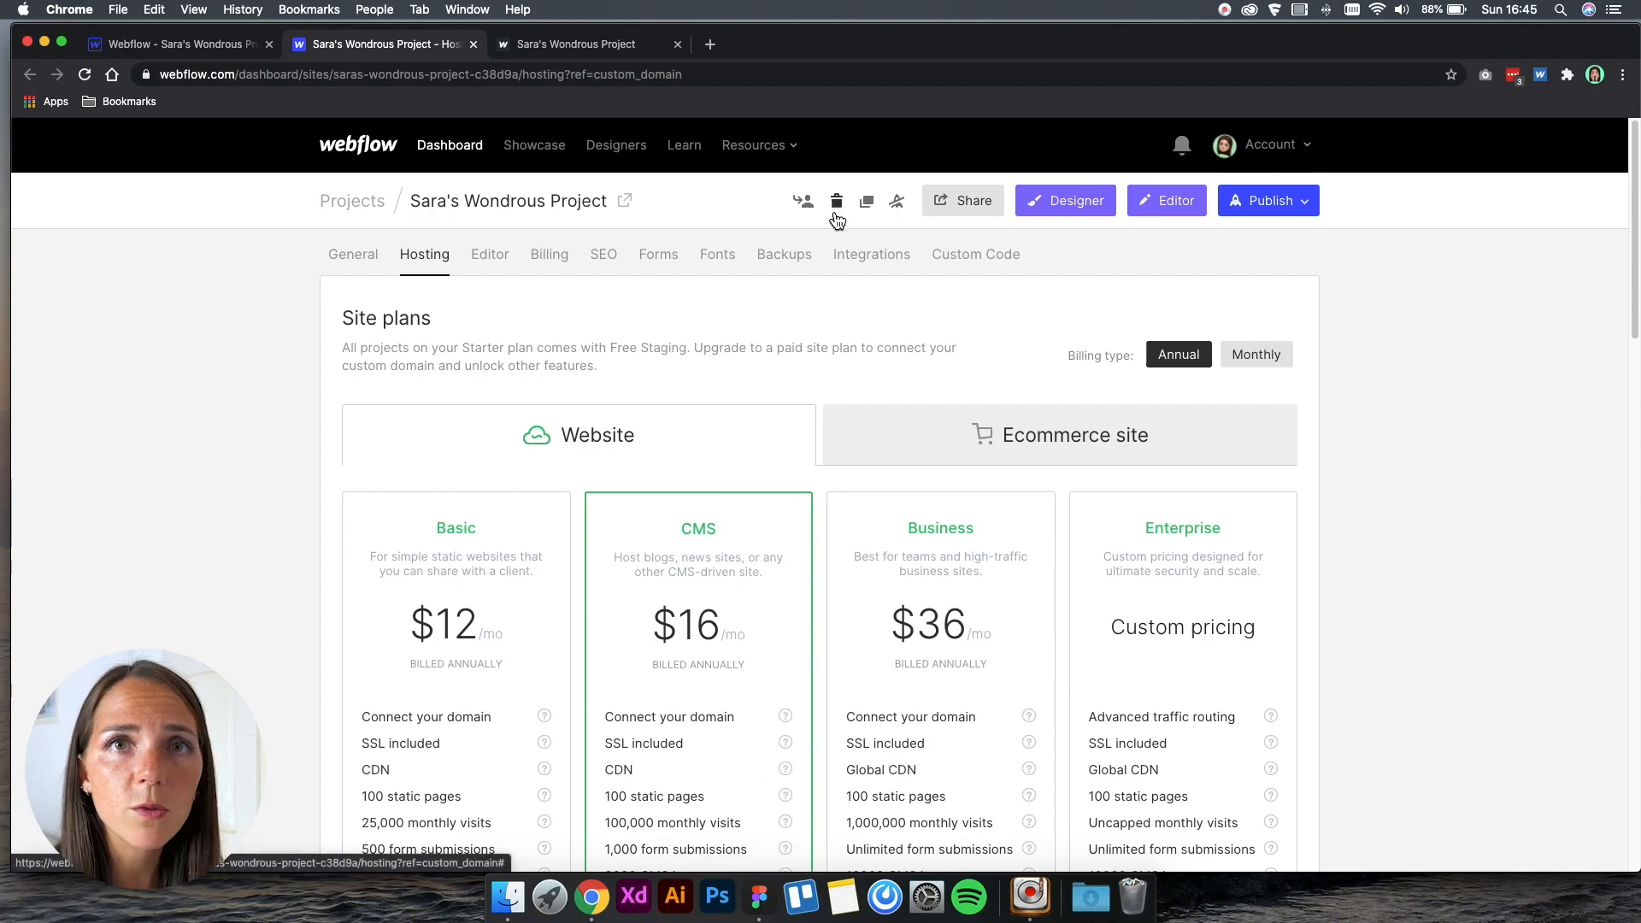
mouse_move(836, 200)
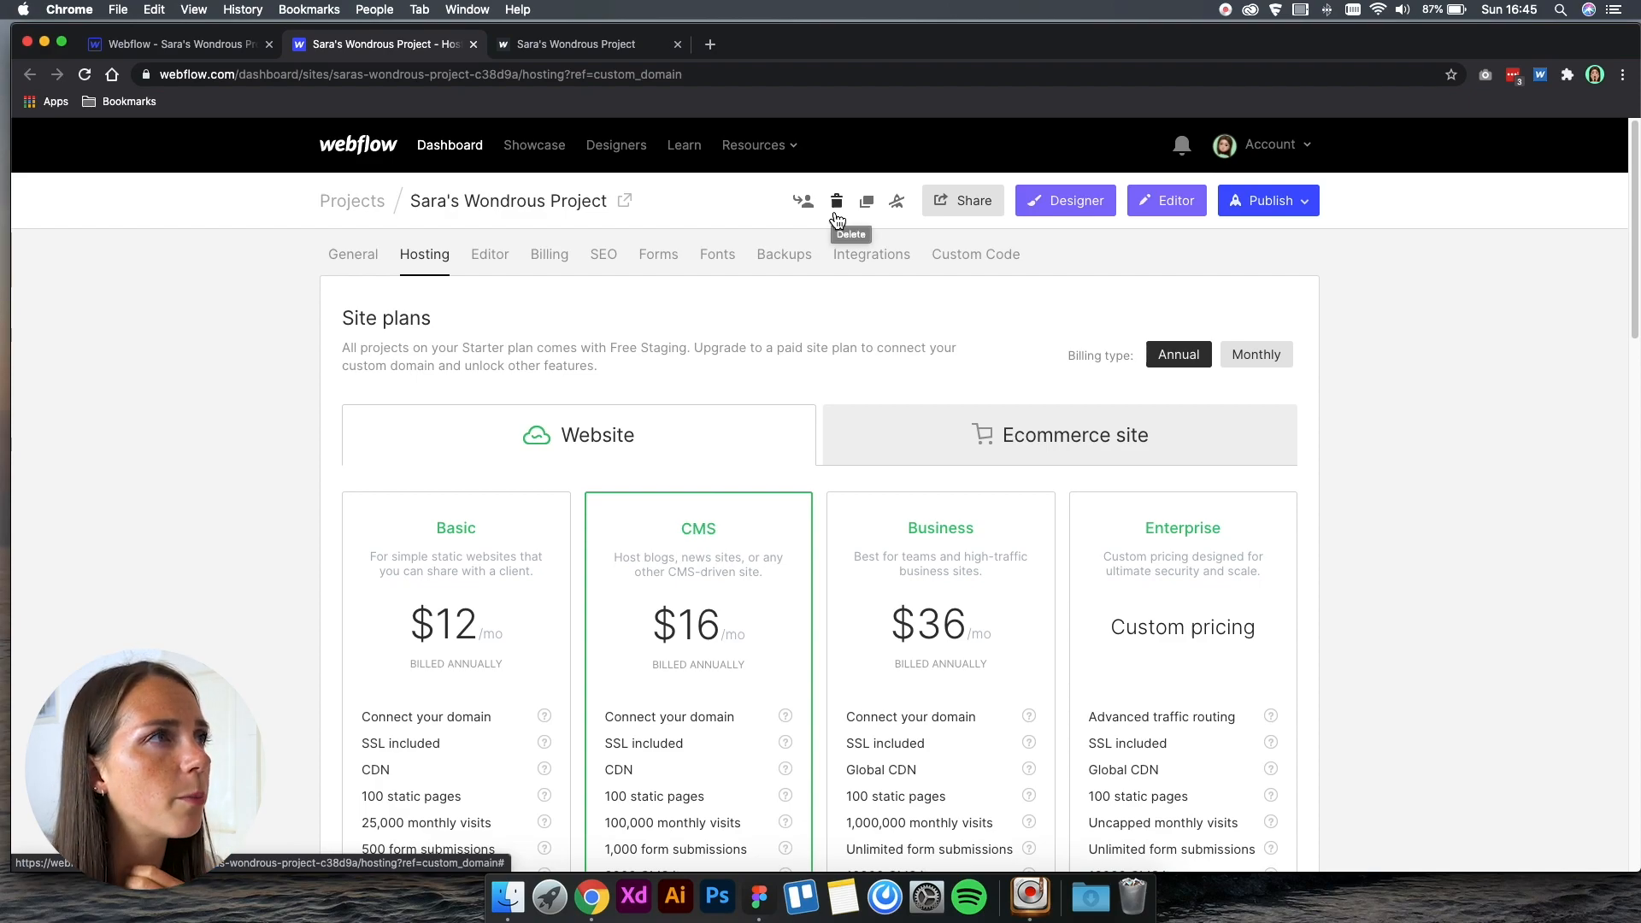
mouse_move(305, 57)
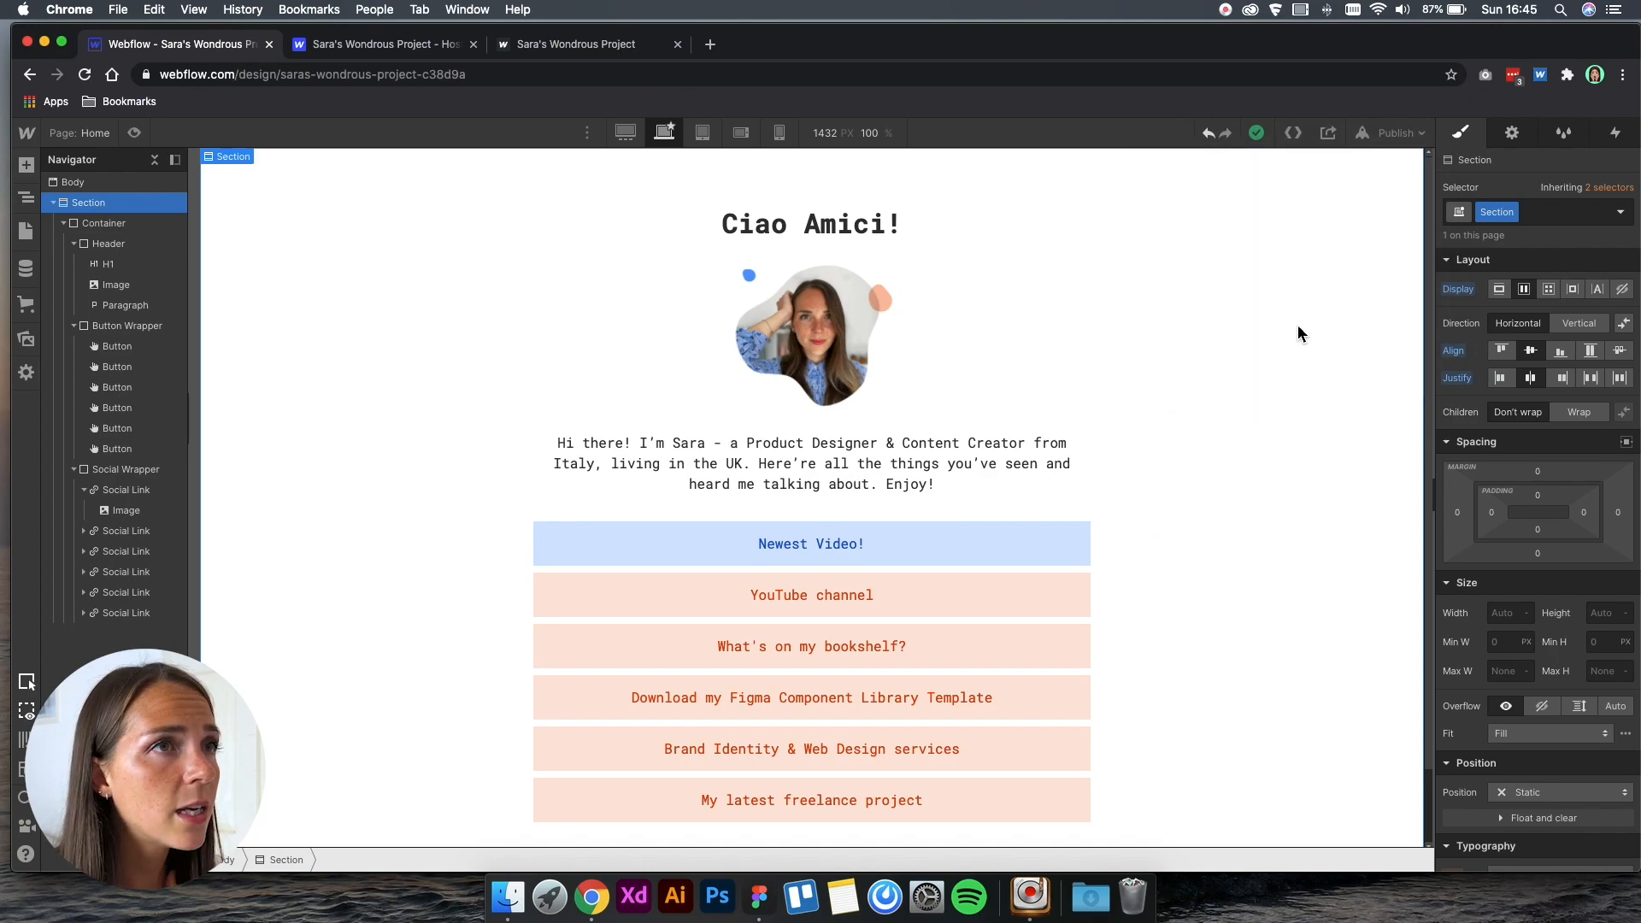
mouse_move(1265, 316)
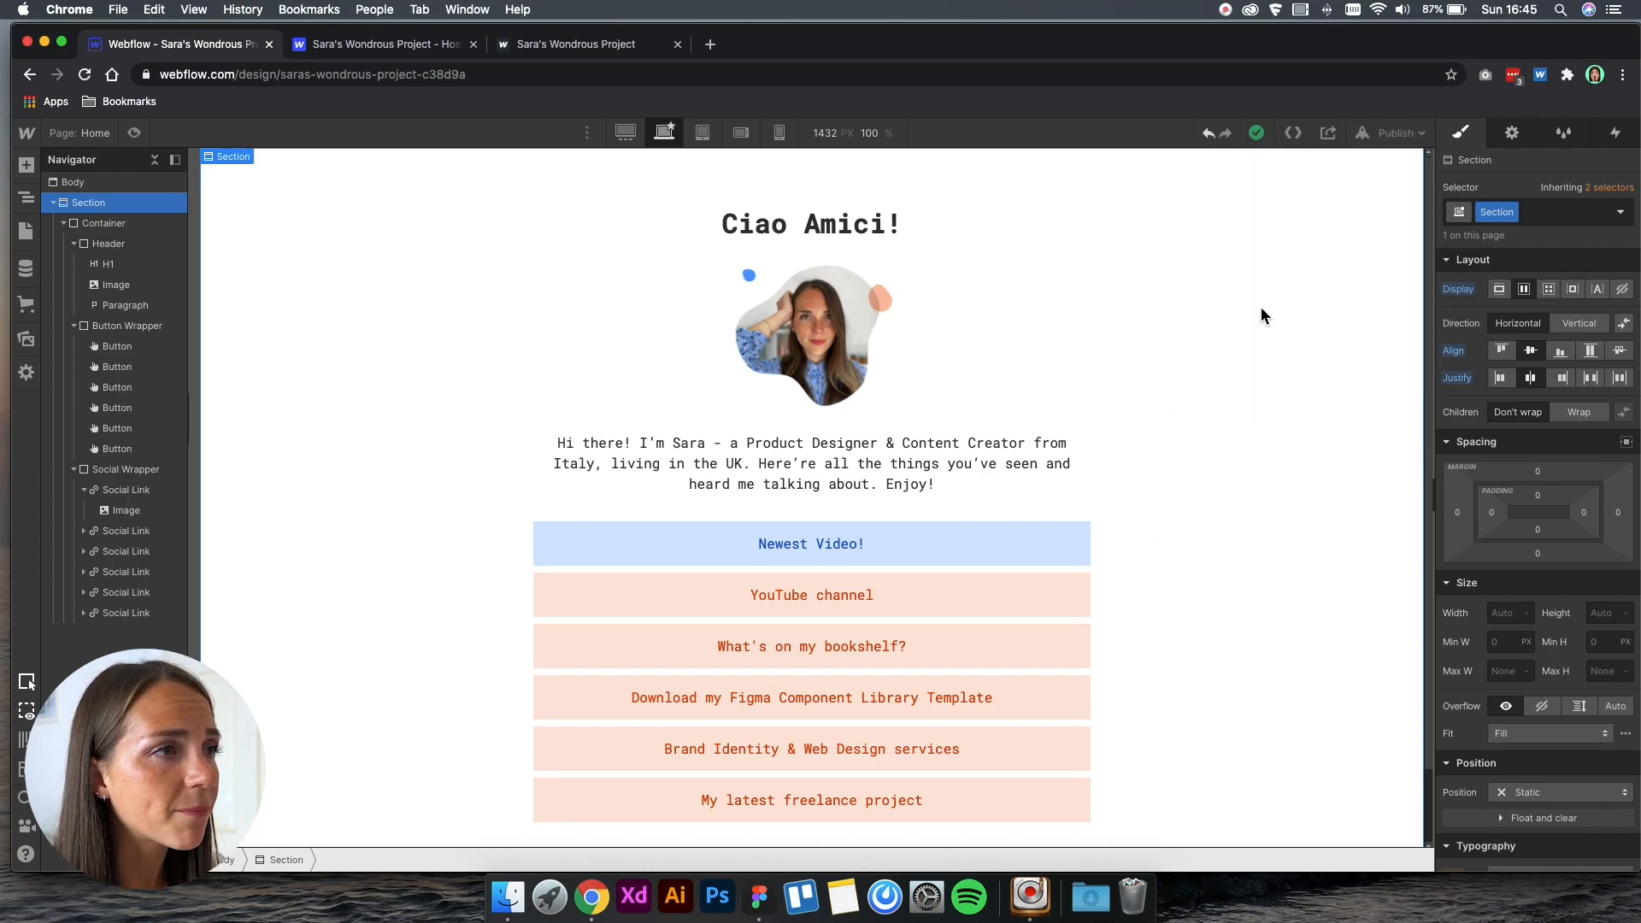